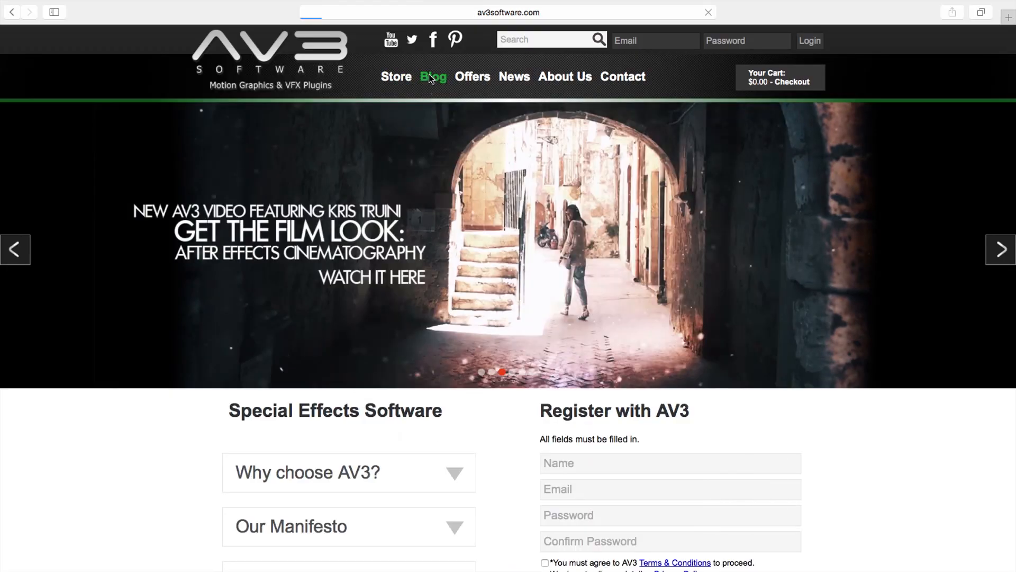
Open the AV3 Software blog and scroll down through its recent posts
{"action": "left_click", "coordinate": [433, 76]}
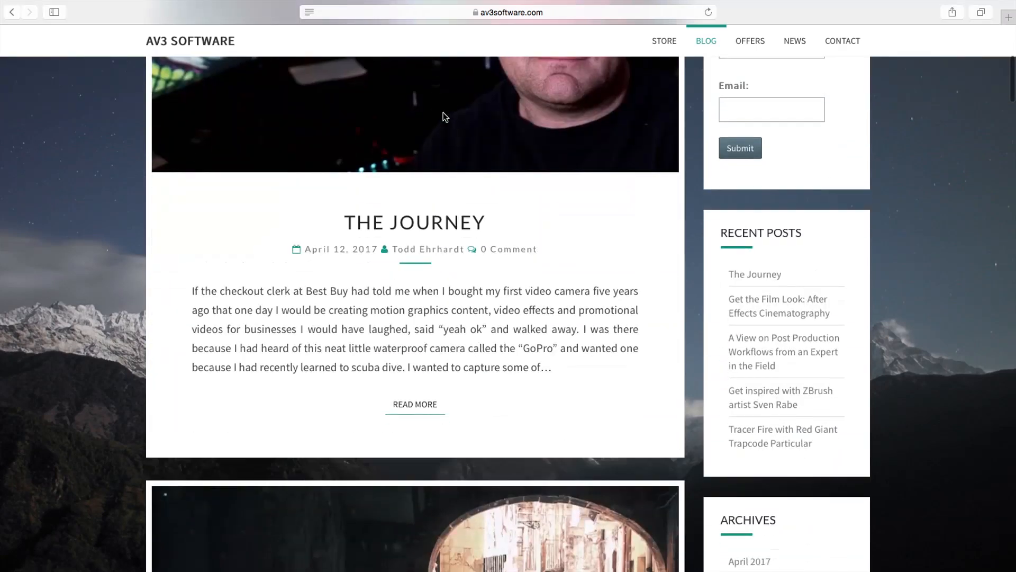
{"action": "scroll", "scroll_direction": "down", "scroll_amount": 3}
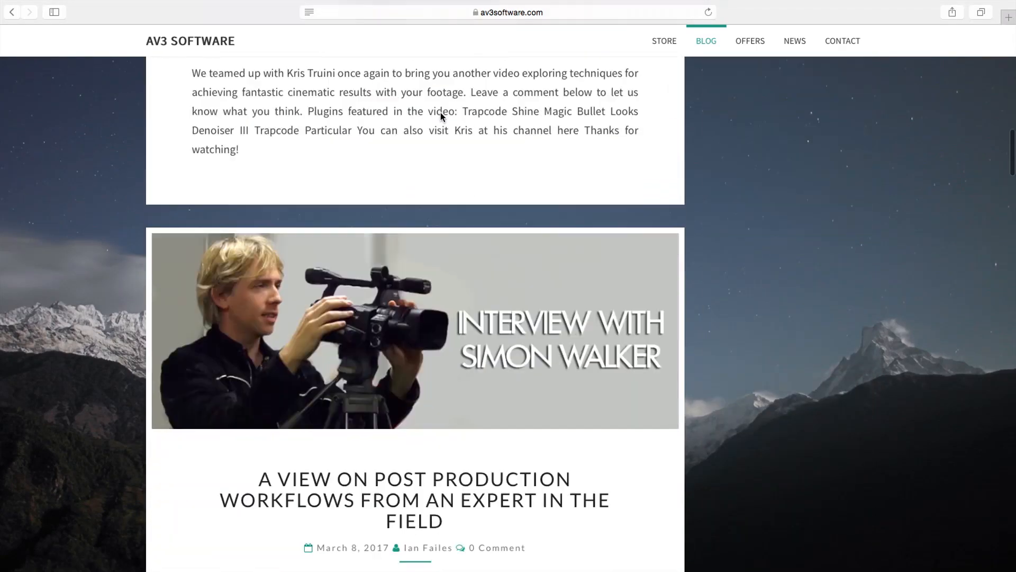
{"action": "scroll", "scroll_direction": "down", "scroll_amount": 3}
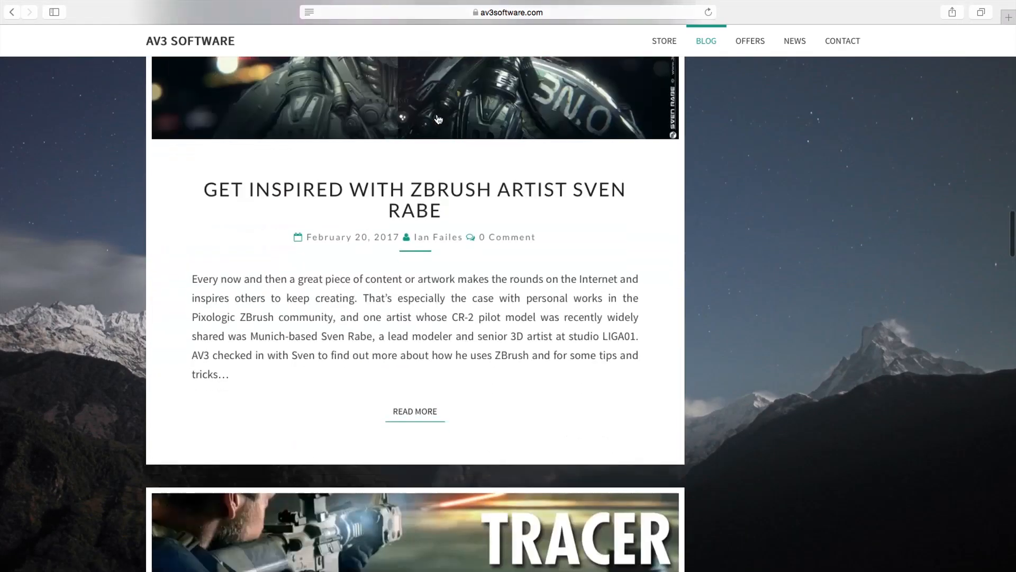
{"action": "scroll", "scroll_direction": "down", "scroll_amount": 3}
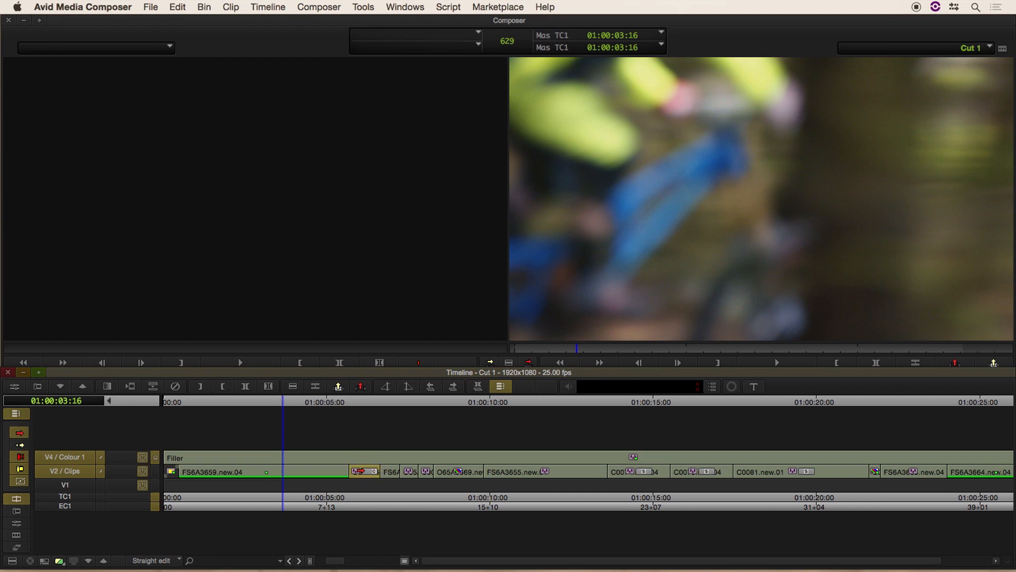
Open the Effect Editor on the forest clip to show its BCC Lens Flare 3D and Rays Streaky stack
{"action": "left_click", "coordinate": [360, 402]}
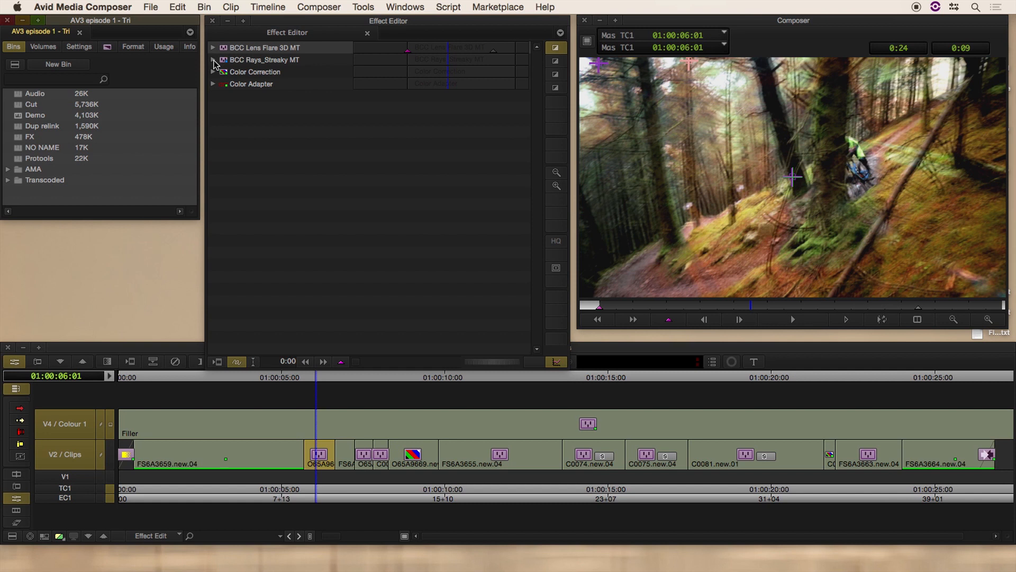
Expand BCC Rays_Streaky to reveal intensity 93.8, ray length 65.6, colorize look and soft light mode
{"action": "left_click", "coordinate": [213, 48]}
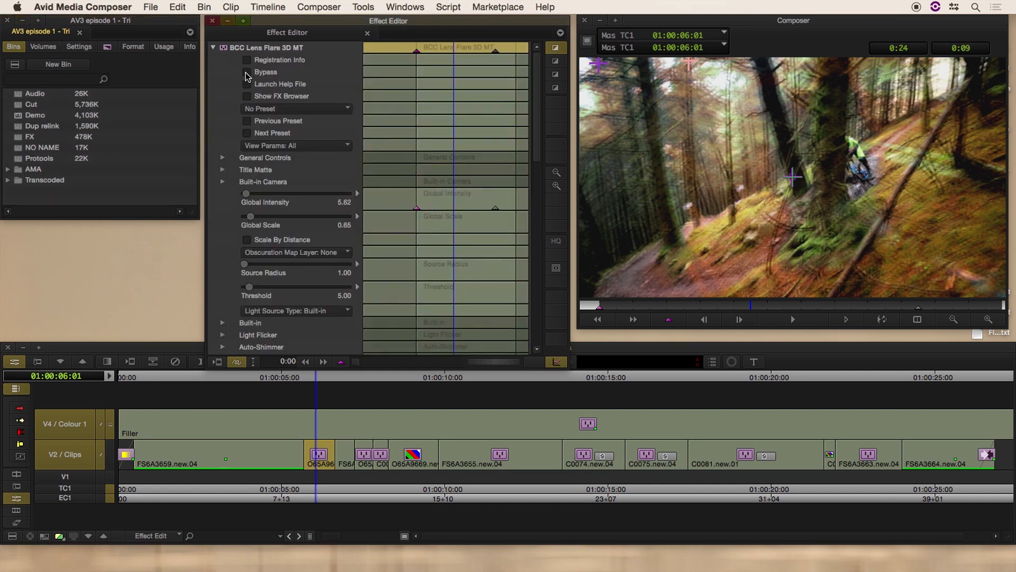
{"action": "left_click", "coordinate": [214, 47]}
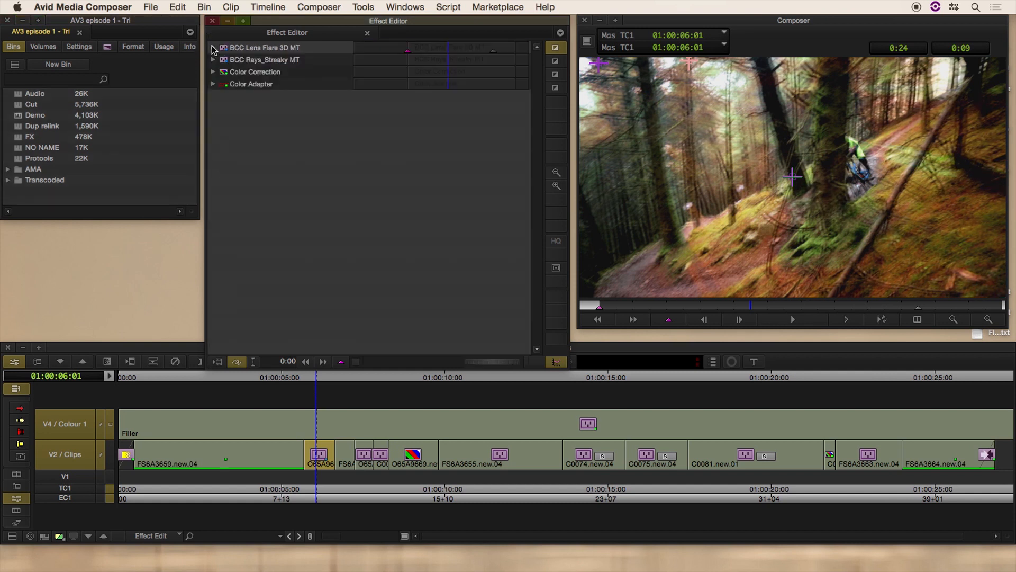
{"action": "left_click", "coordinate": [213, 60]}
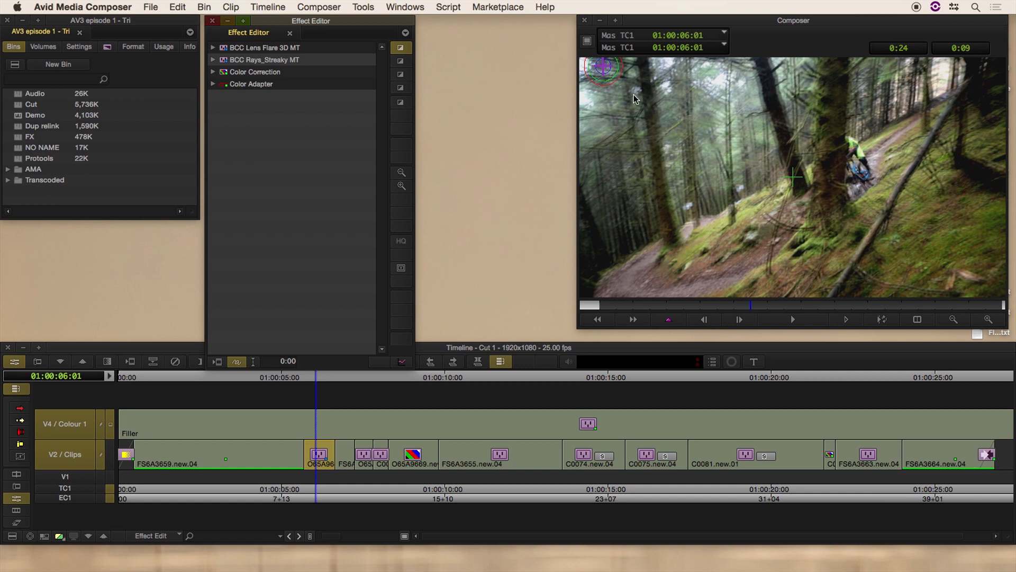
{"action": "mouse_move", "coordinate": [688, 166]}
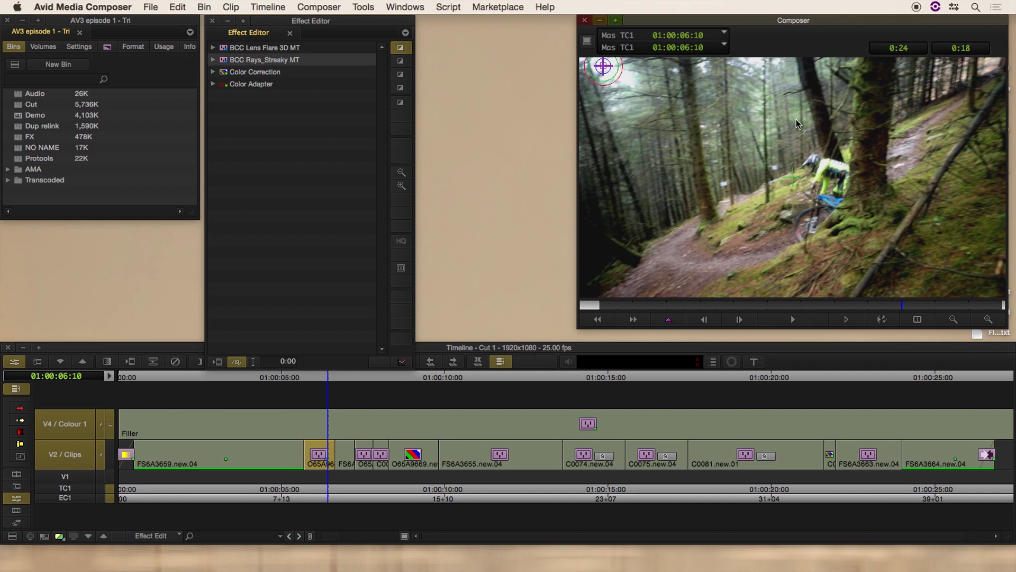
{"action": "mouse_move", "coordinate": [692, 175]}
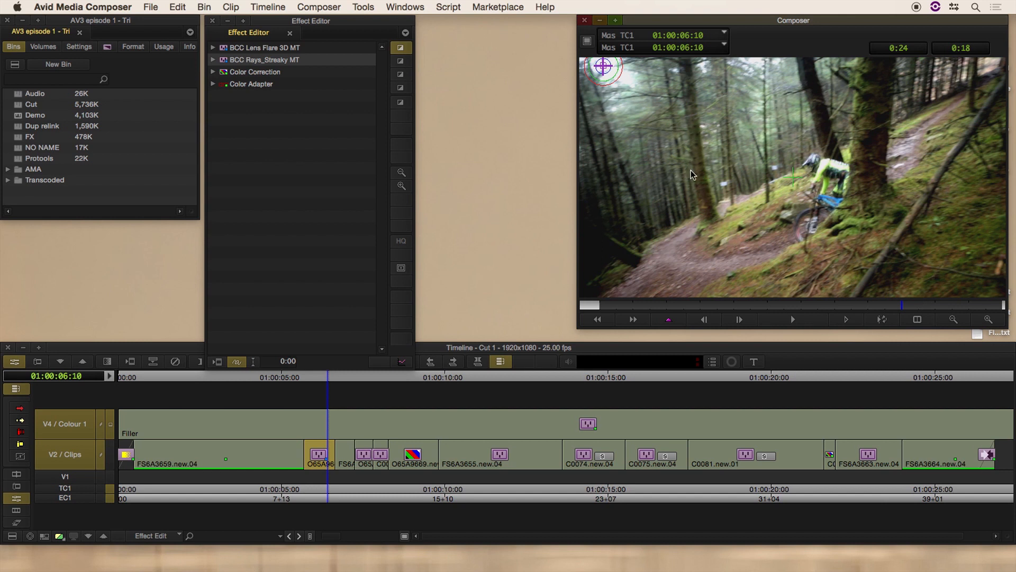
{"action": "mouse_move", "coordinate": [870, 203]}
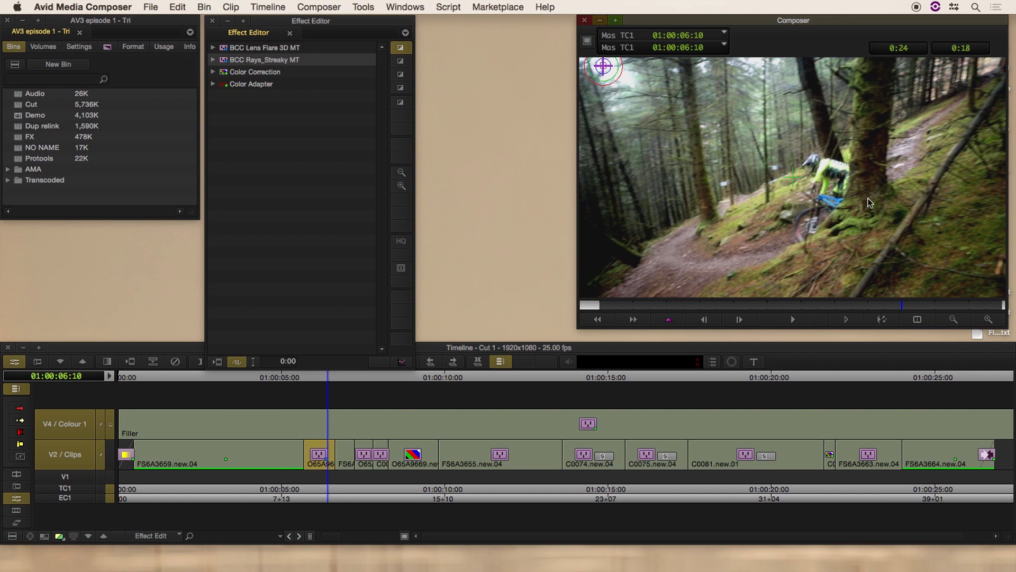
{"action": "mouse_move", "coordinate": [699, 282]}
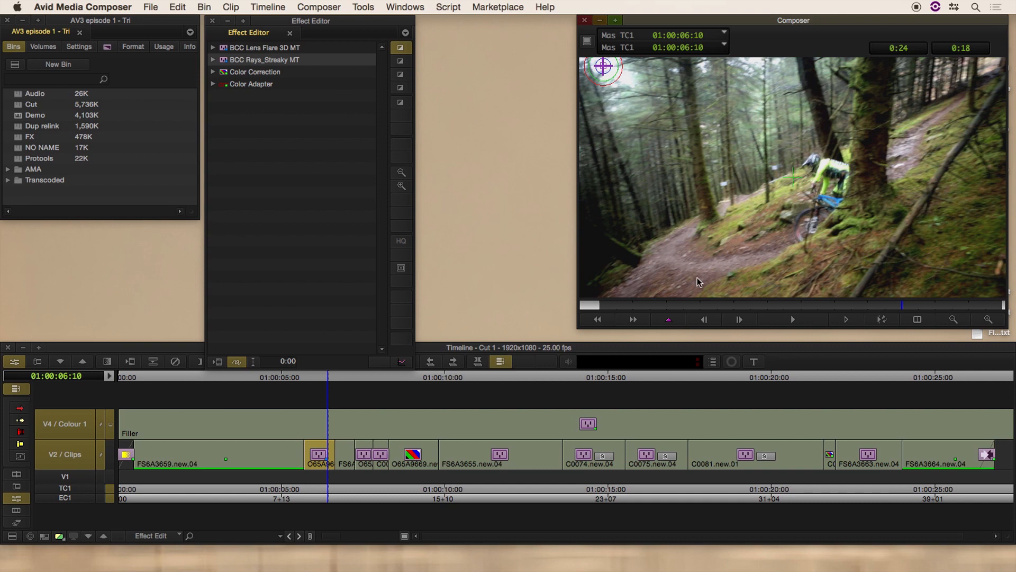
{"action": "mouse_move", "coordinate": [626, 119]}
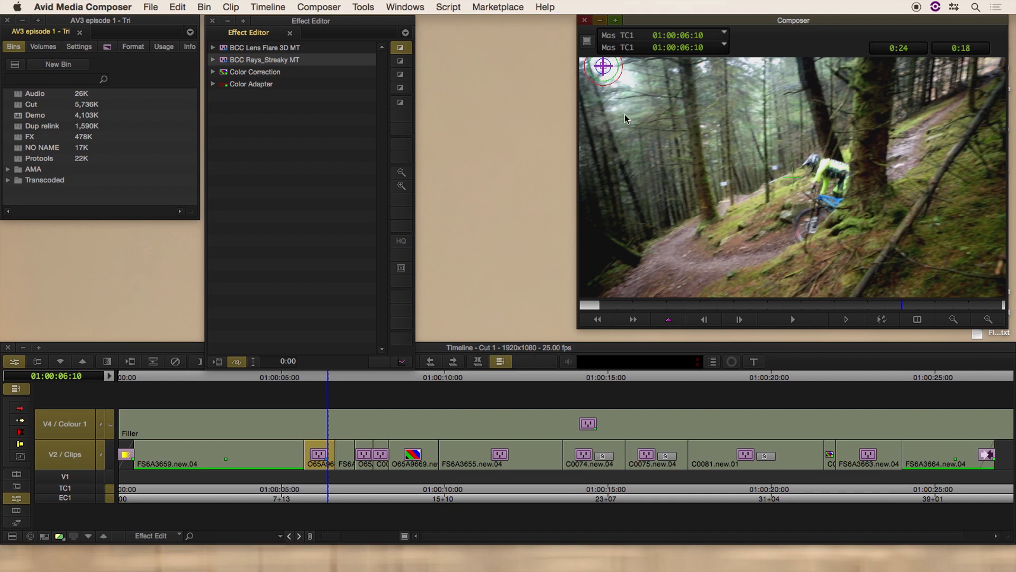
{"action": "mouse_move", "coordinate": [709, 154]}
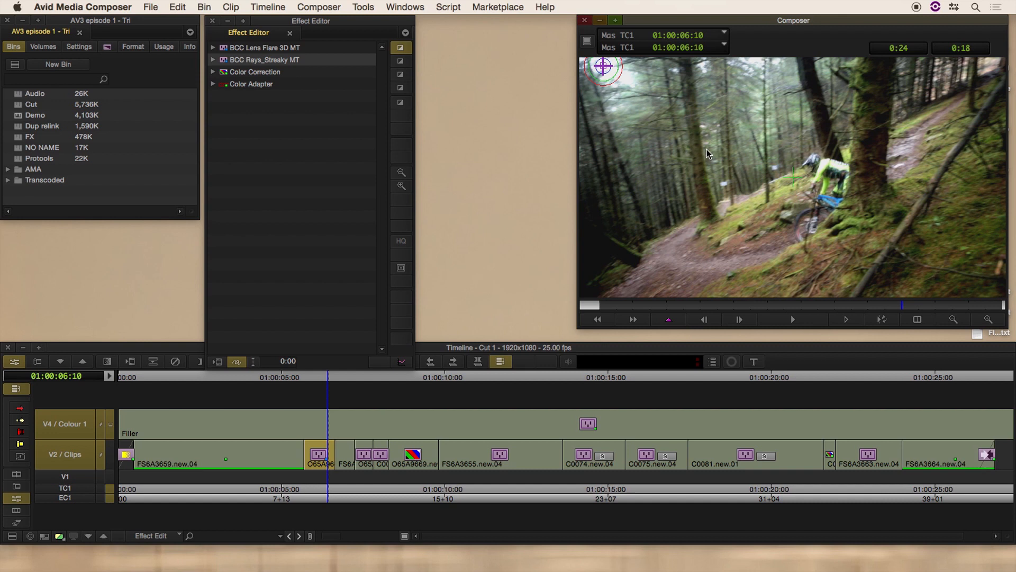
{"action": "mouse_move", "coordinate": [650, 159]}
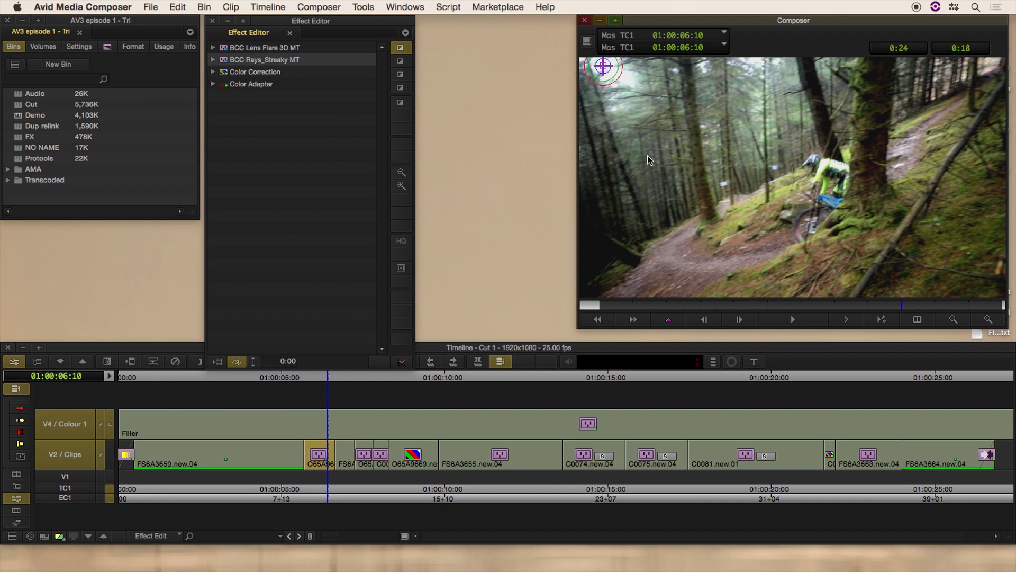
{"action": "mouse_move", "coordinate": [676, 153]}
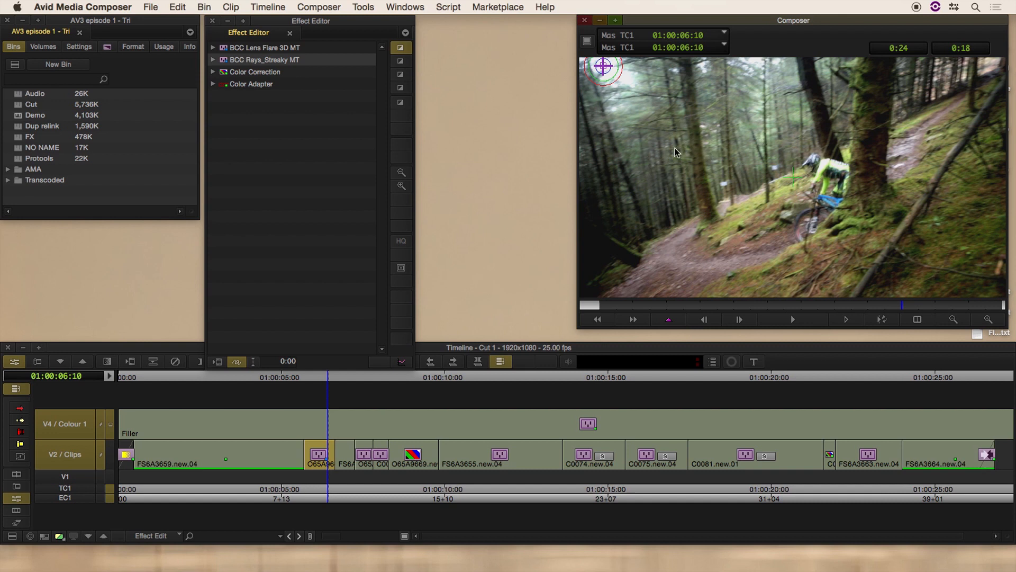
{"action": "mouse_move", "coordinate": [227, 54]}
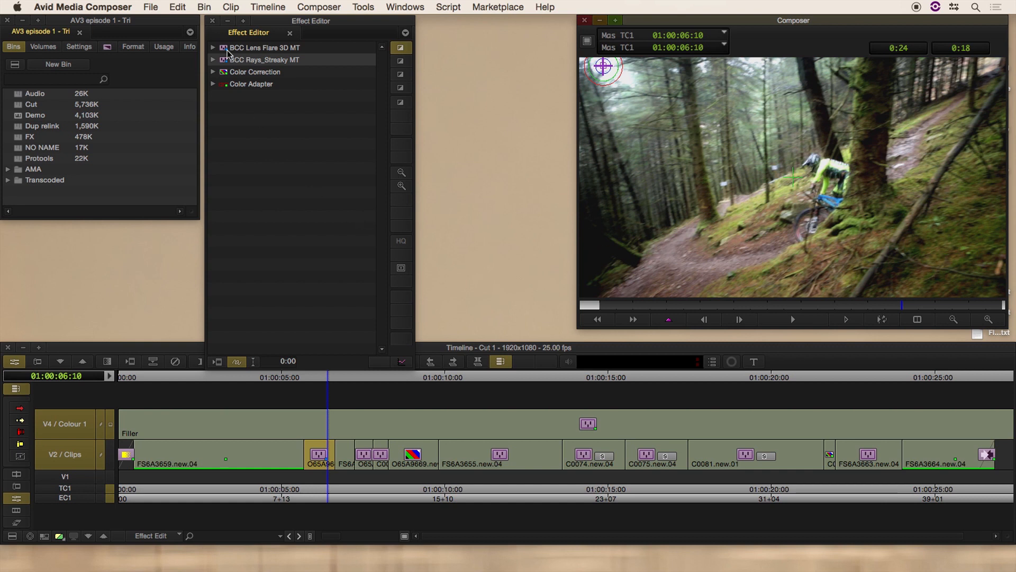
{"action": "mouse_move", "coordinate": [212, 63]}
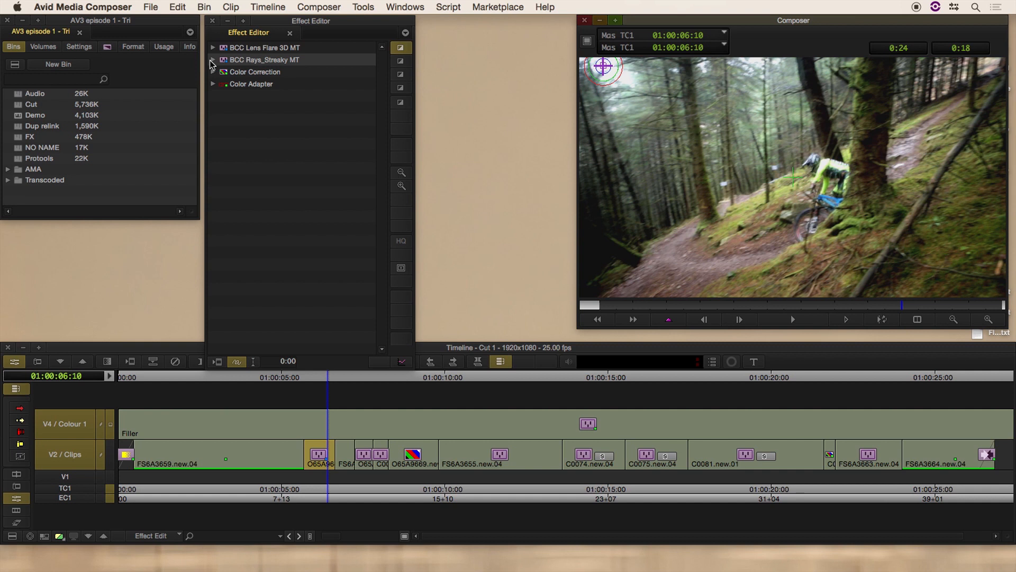
{"action": "mouse_move", "coordinate": [628, 143]}
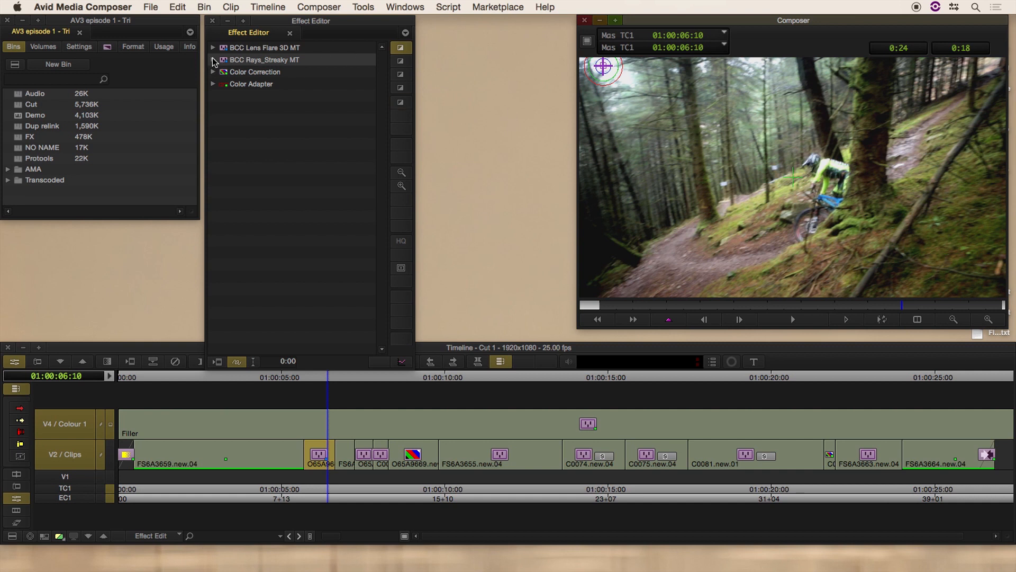
{"action": "left_click", "coordinate": [213, 59]}
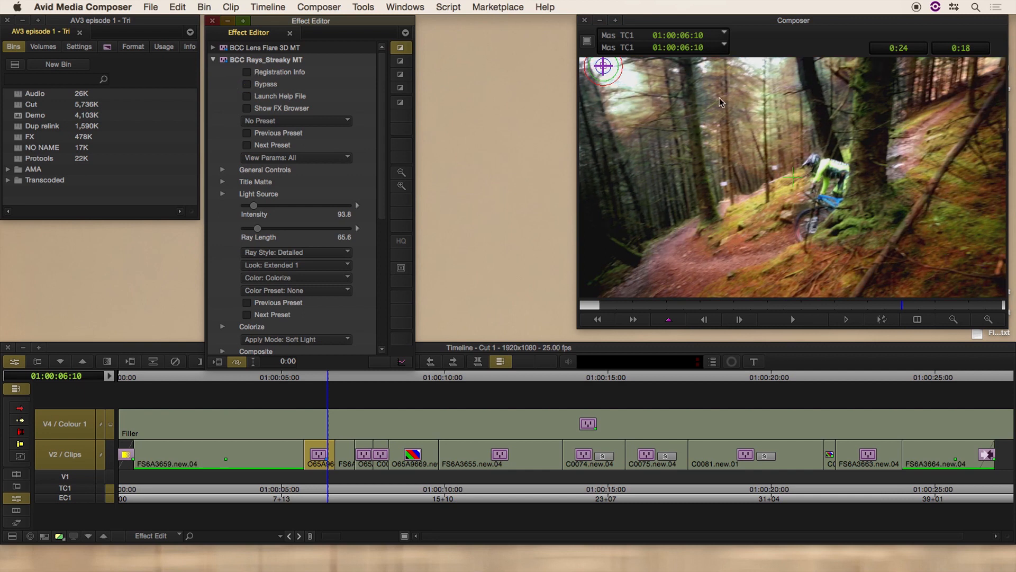
{"action": "mouse_move", "coordinate": [744, 129]}
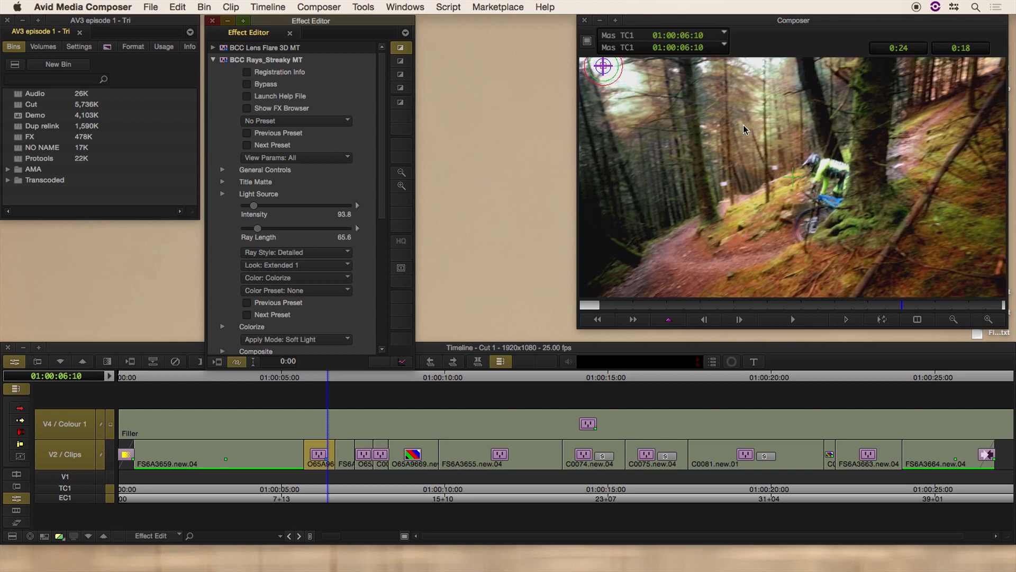
{"action": "mouse_move", "coordinate": [754, 139]}
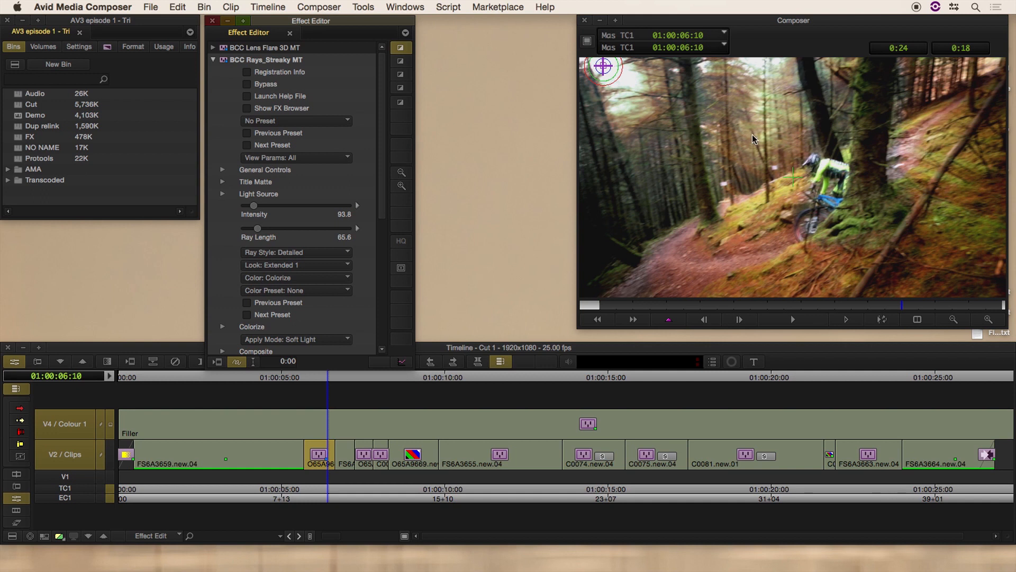
{"action": "mouse_move", "coordinate": [336, 83]}
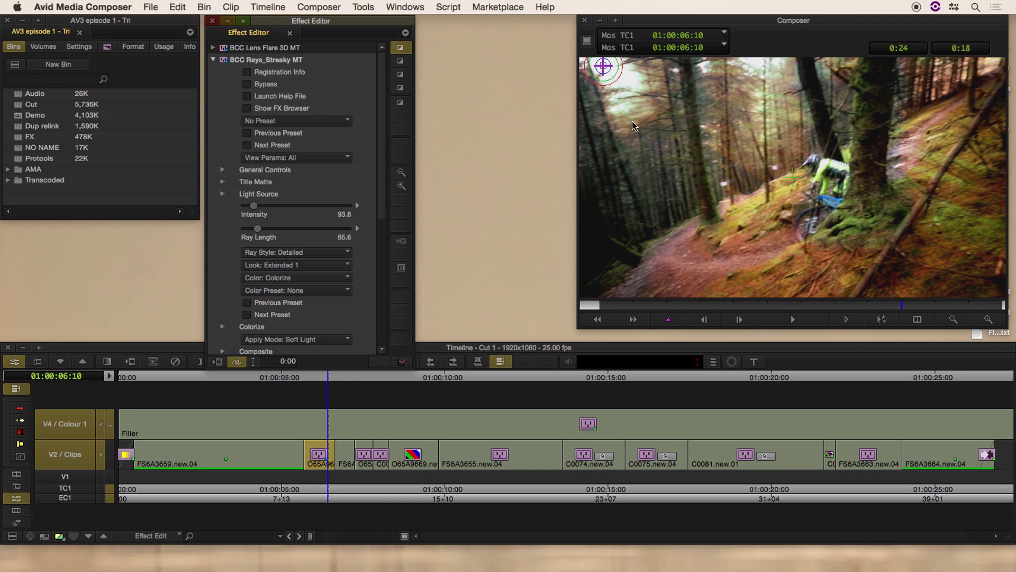
{"action": "mouse_move", "coordinate": [886, 97]}
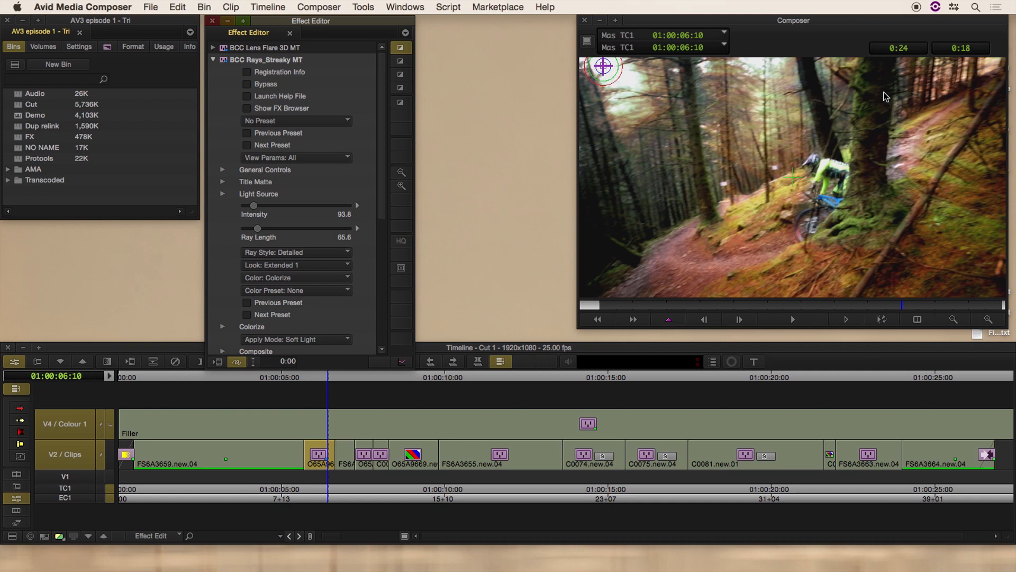
{"action": "mouse_move", "coordinate": [262, 111]}
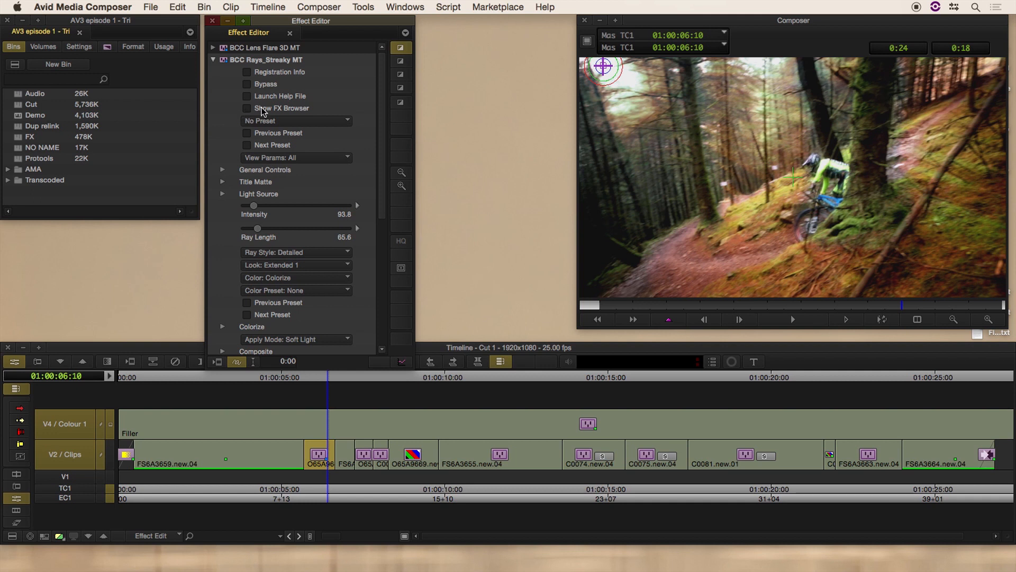
{"action": "mouse_move", "coordinate": [276, 110]}
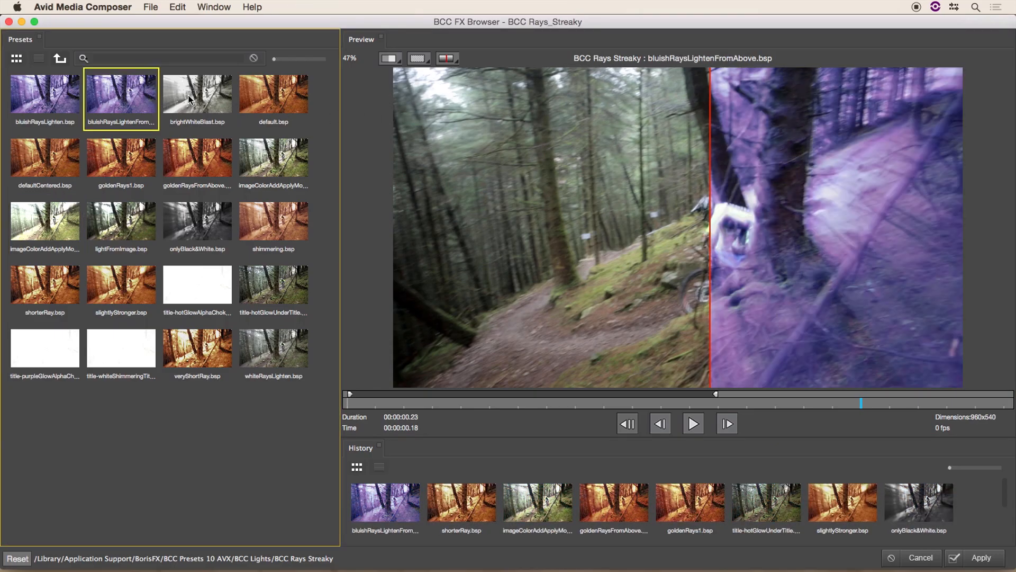
Preview goldenRays1, hotGlowUnderTitle and shimmering presets, then compare shimmering side by side with the original
{"action": "left_click", "coordinate": [120, 156]}
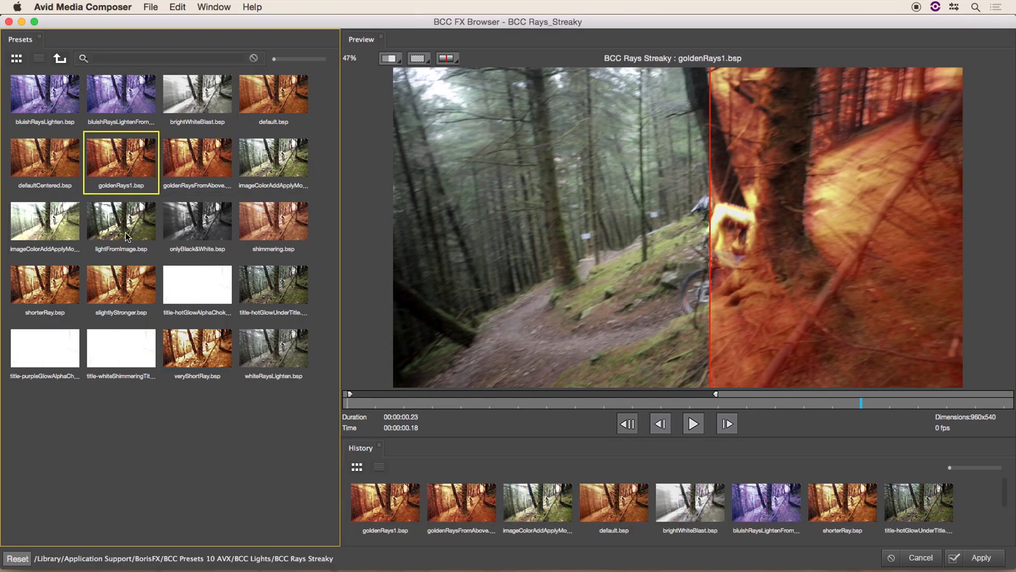
{"action": "left_click", "coordinate": [273, 288]}
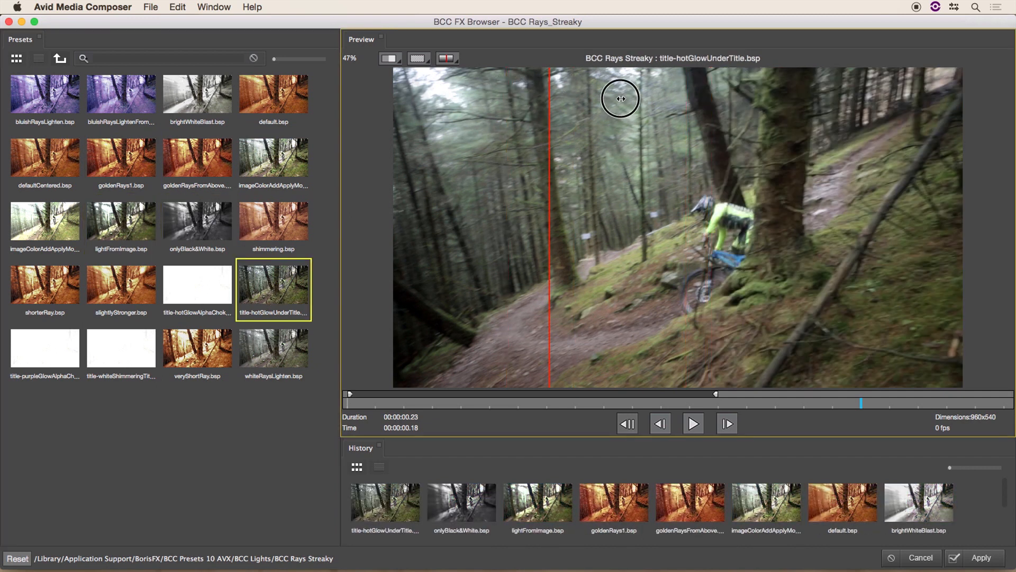
{"action": "left_click", "coordinate": [274, 221]}
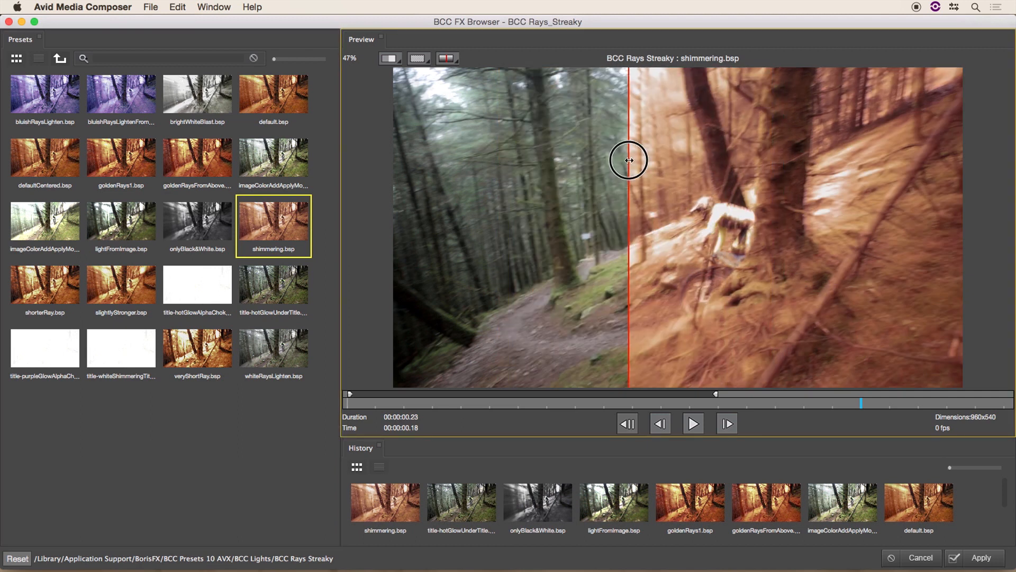
{"action": "left_click", "coordinate": [447, 58]}
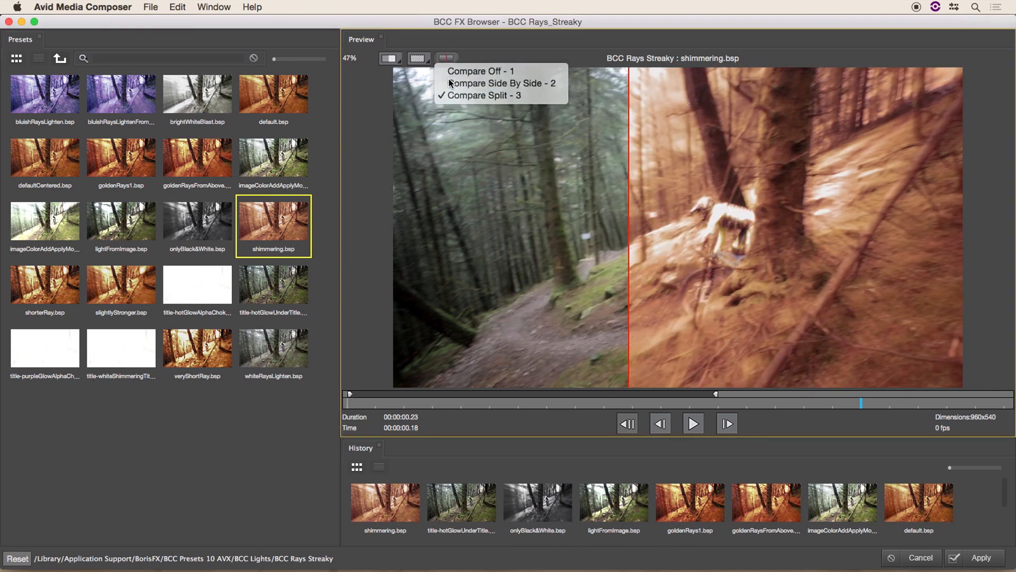
{"action": "left_click", "coordinate": [502, 82]}
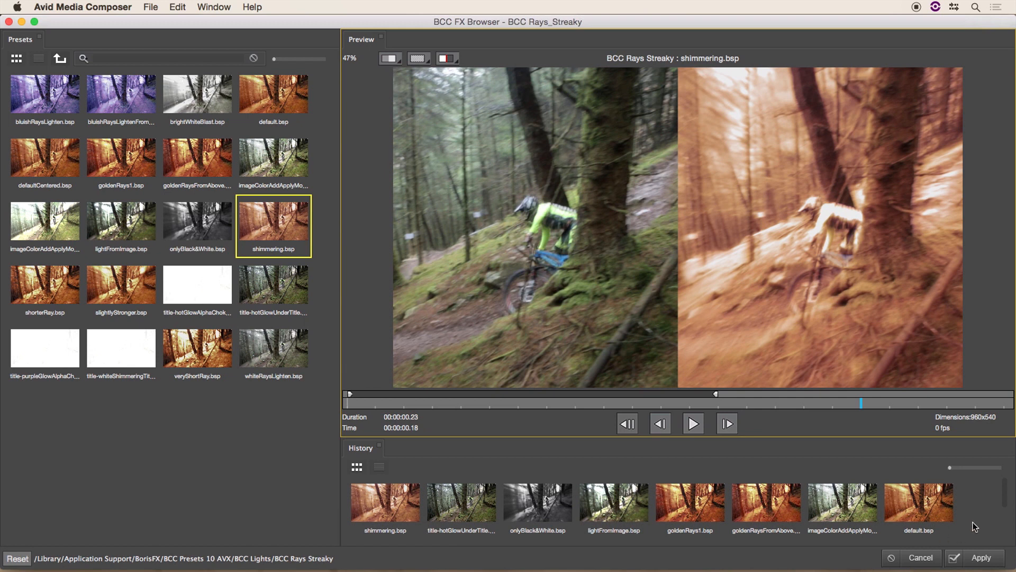
{"action": "mouse_move", "coordinate": [852, 510]}
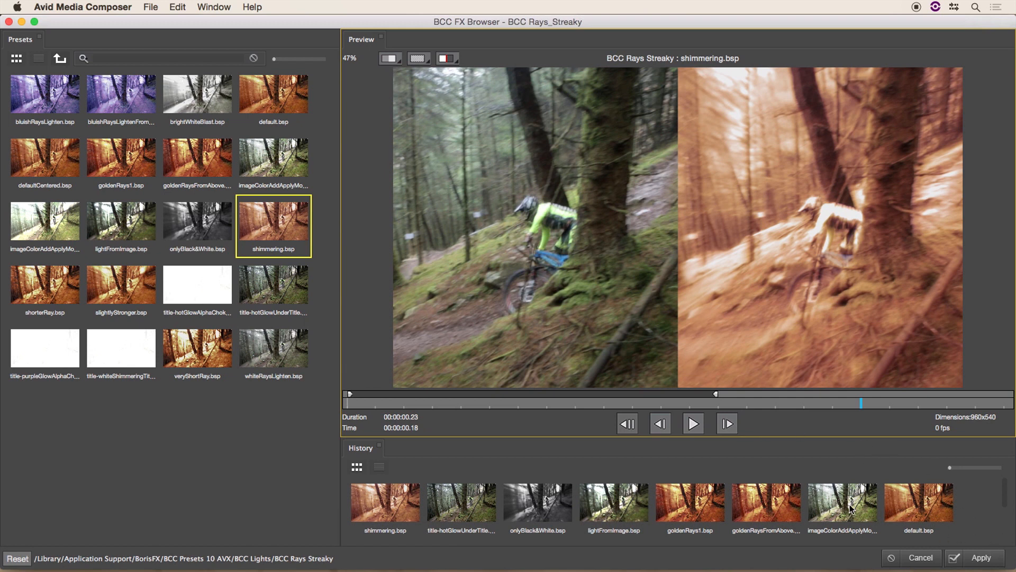
{"action": "mouse_move", "coordinate": [919, 563]}
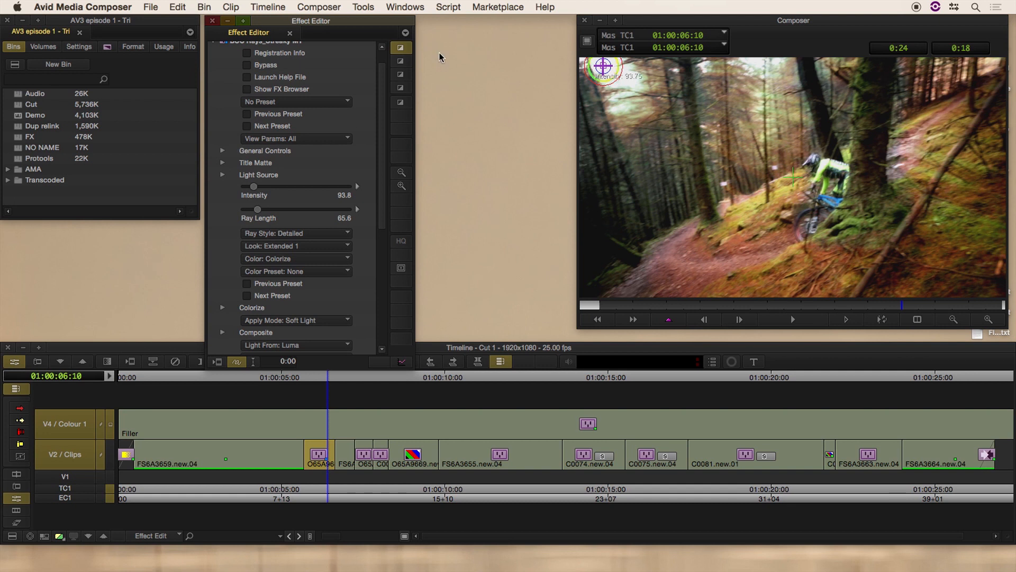
Try rays intensity at 300, return it to 93.8, and scroll down to the Motion Tracker settings
{"action": "left_click_drag", "start_coordinate": [253, 187], "coordinate": [258, 186]}
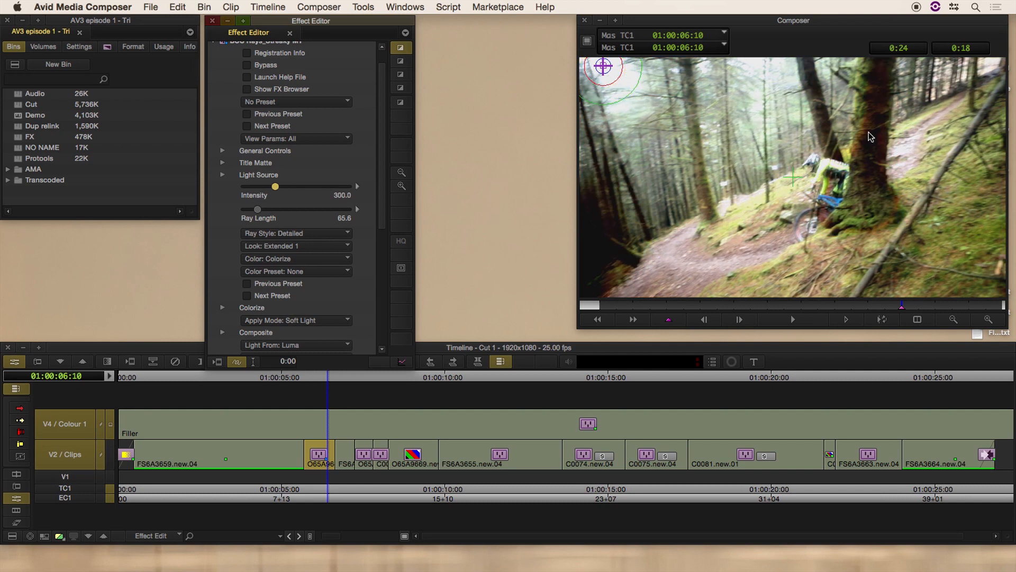
{"action": "mouse_move", "coordinate": [839, 245]}
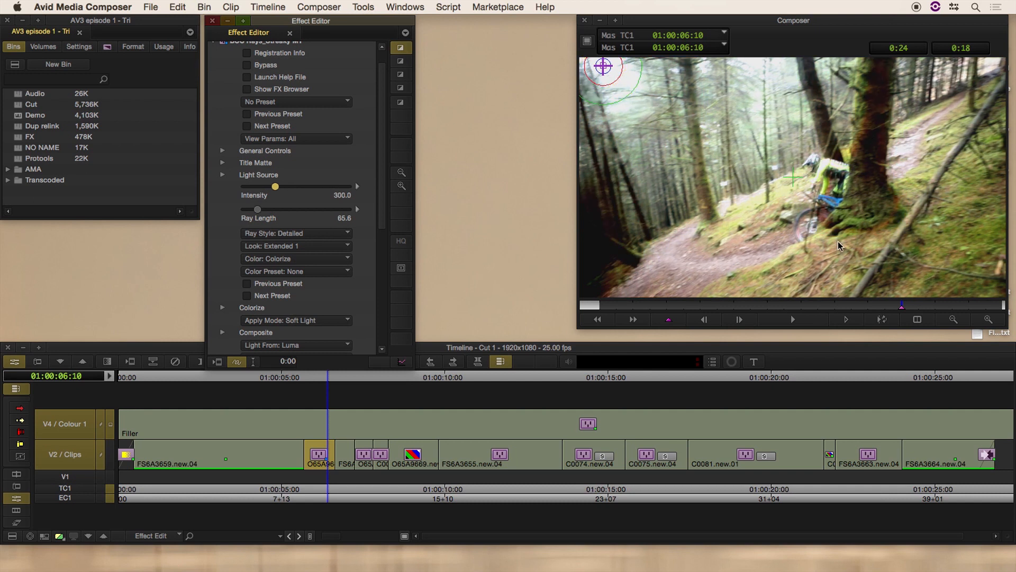
{"action": "mouse_move", "coordinate": [827, 170]}
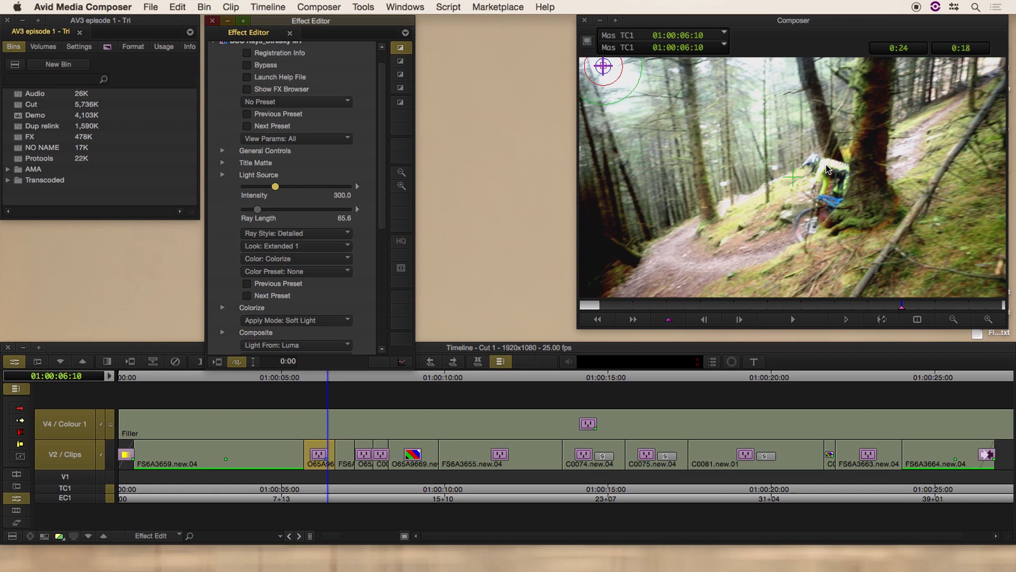
{"action": "mouse_move", "coordinate": [871, 91]}
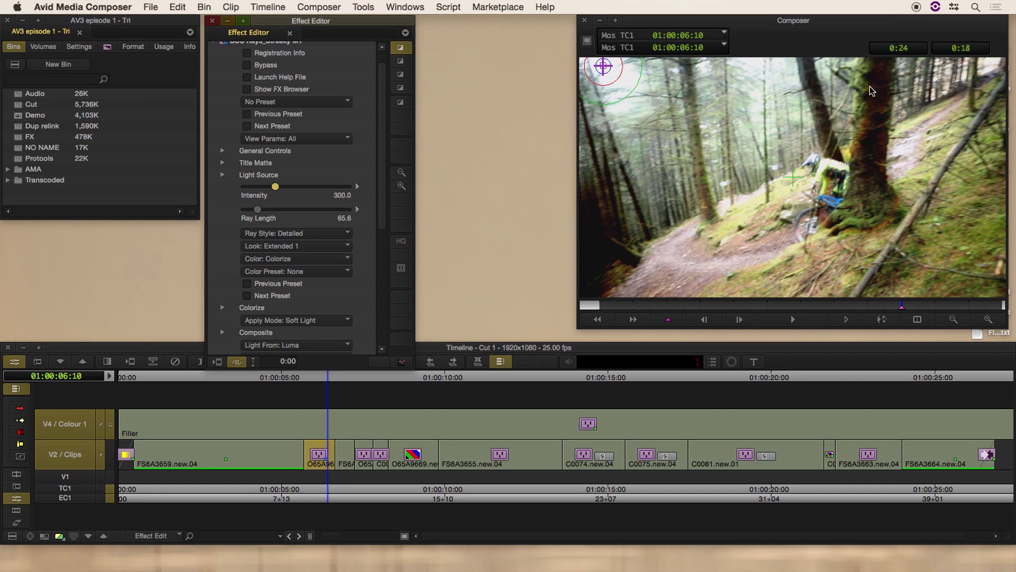
{"action": "mouse_move", "coordinate": [847, 145]}
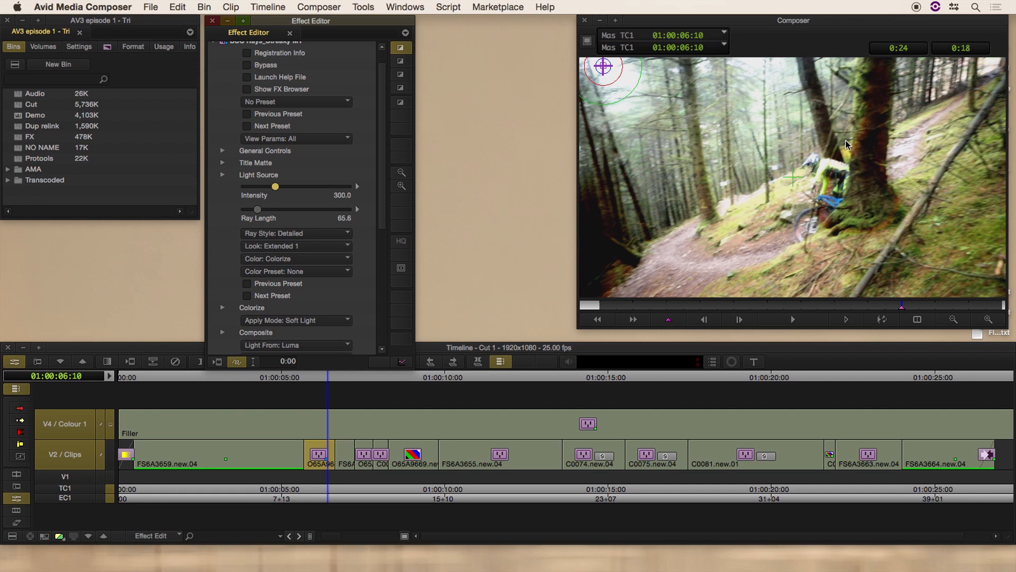
{"action": "mouse_move", "coordinate": [886, 152]}
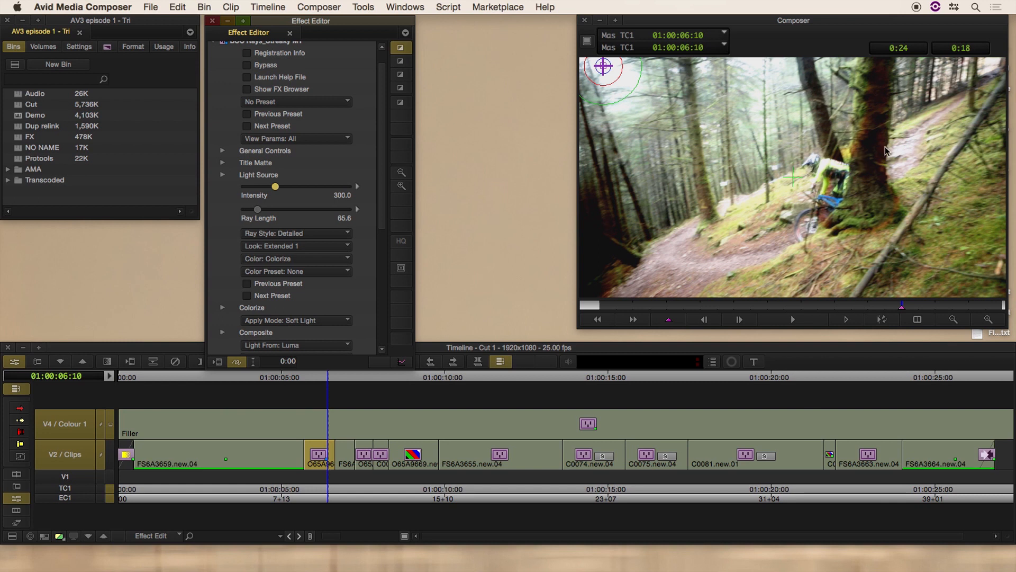
{"action": "mouse_move", "coordinate": [865, 202]}
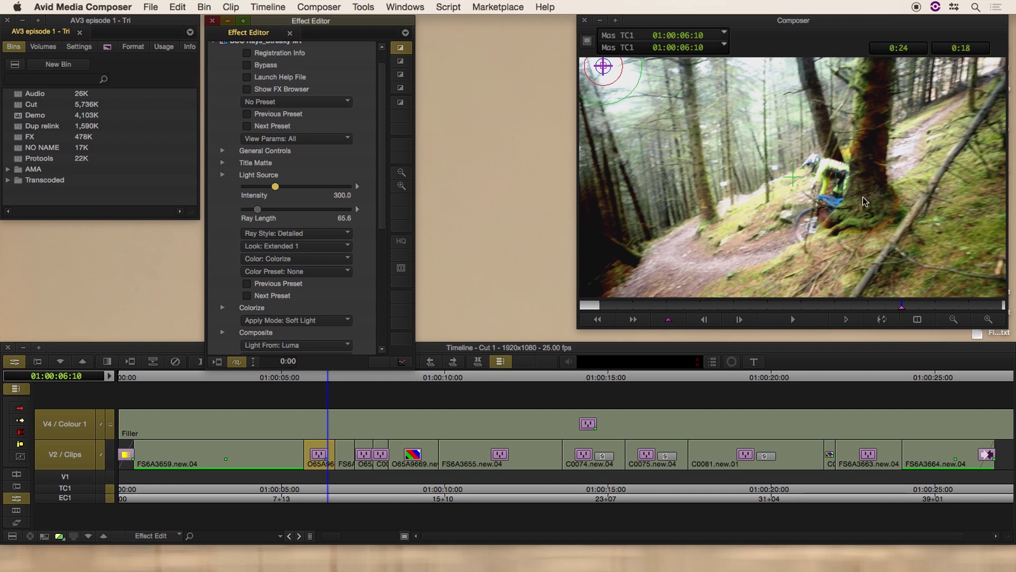
{"action": "mouse_move", "coordinate": [724, 232]}
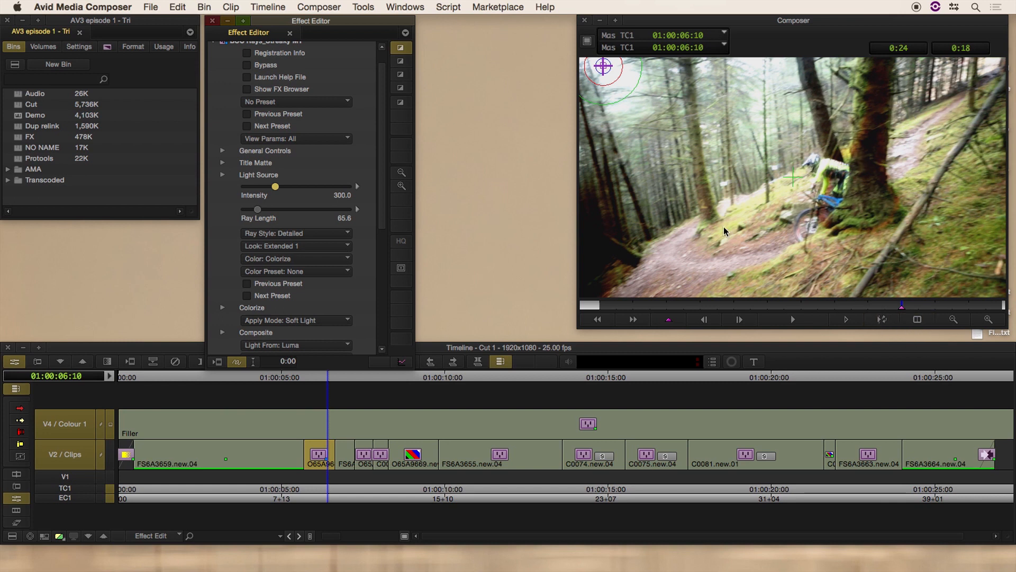
{"action": "mouse_move", "coordinate": [882, 134]}
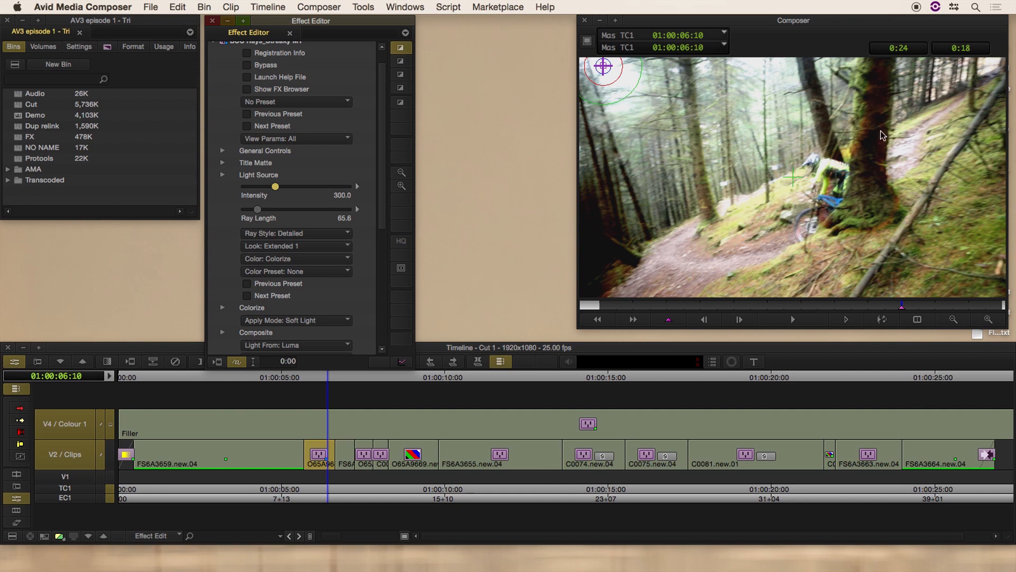
{"action": "mouse_move", "coordinate": [883, 152]}
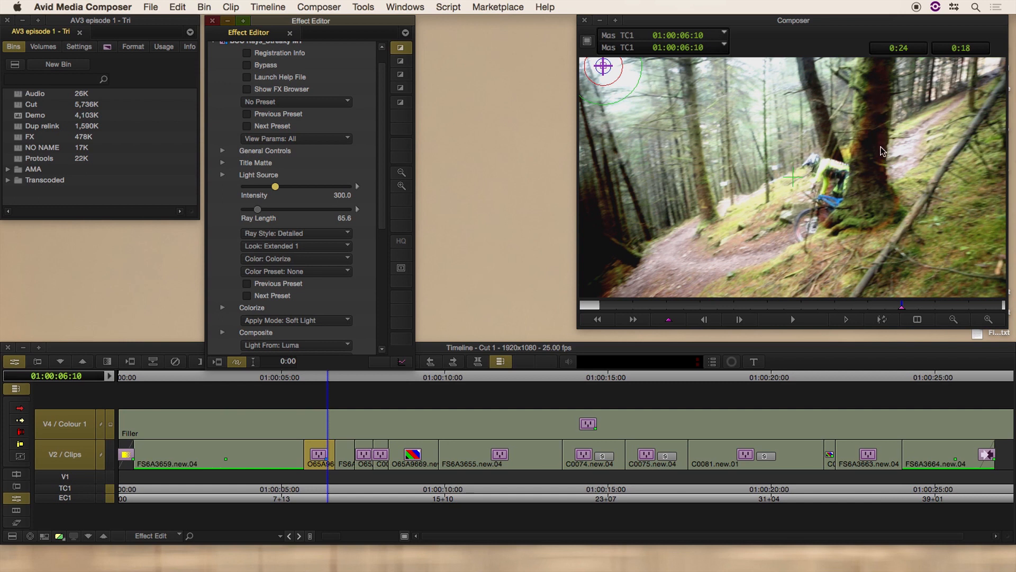
{"action": "mouse_move", "coordinate": [841, 167]}
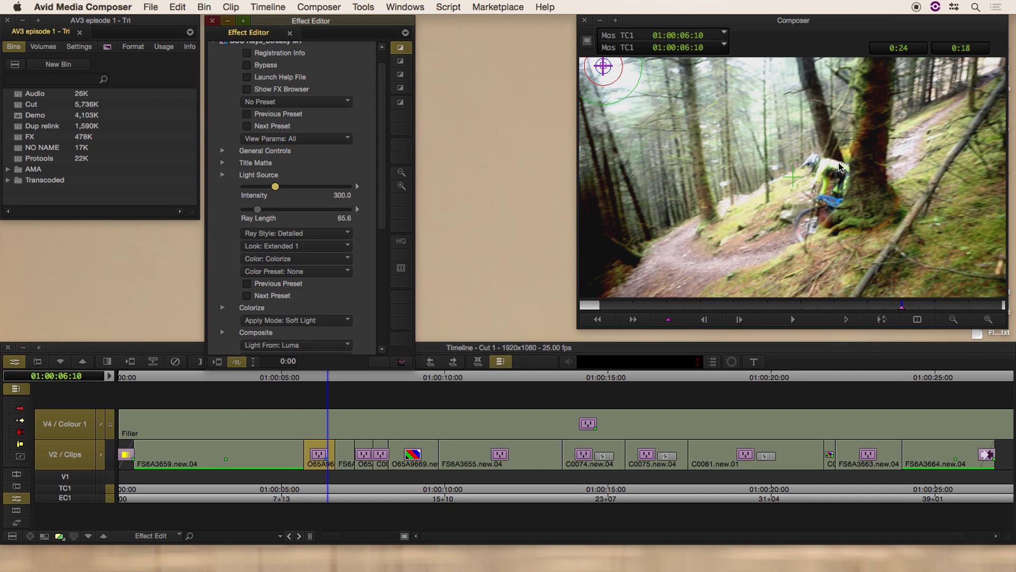
{"action": "mouse_move", "coordinate": [843, 183]}
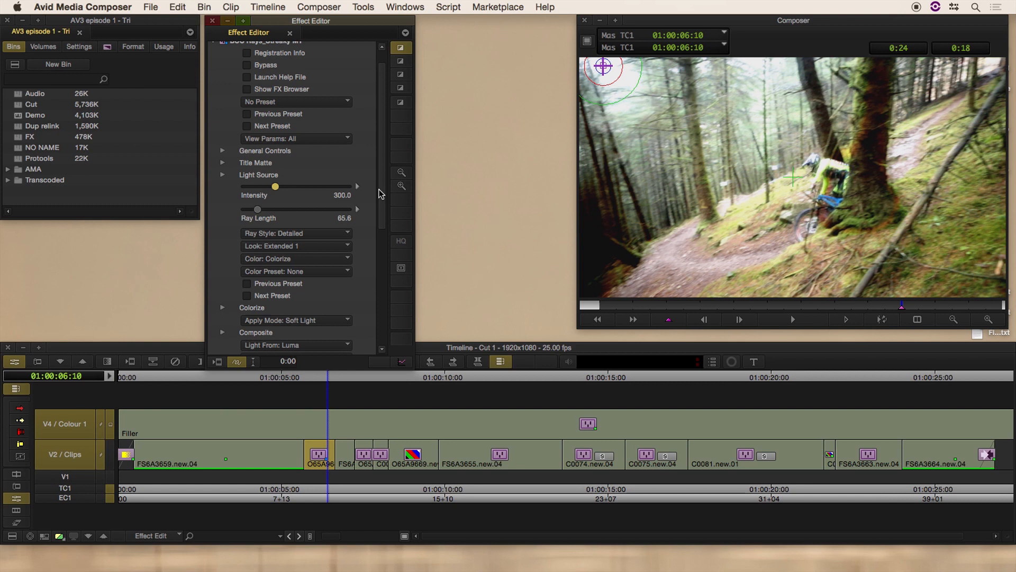
{"action": "left_click_drag", "start_coordinate": [274, 186], "coordinate": [264, 186]}
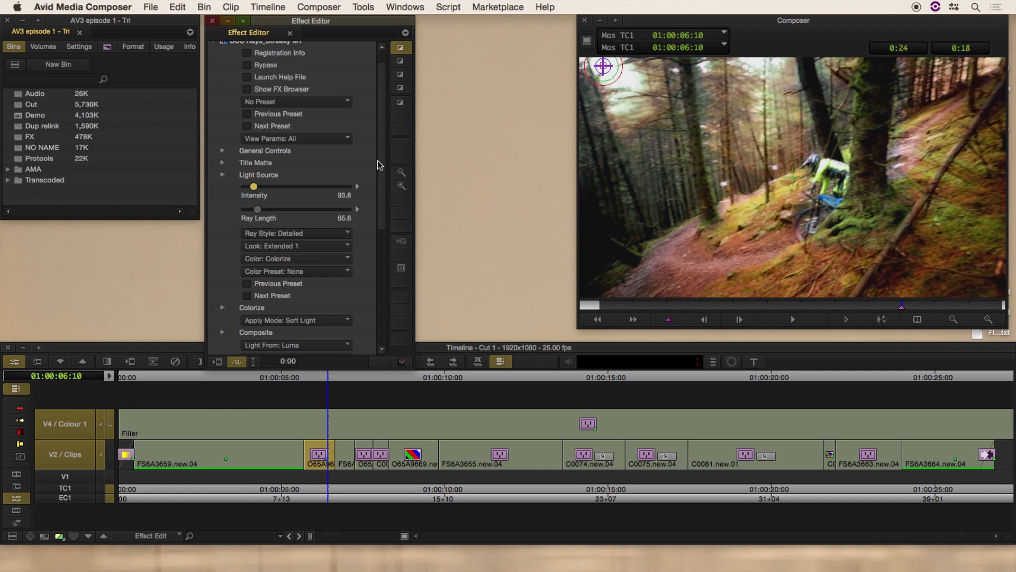
{"action": "scroll", "scroll_direction": "down", "scroll_amount": 3}
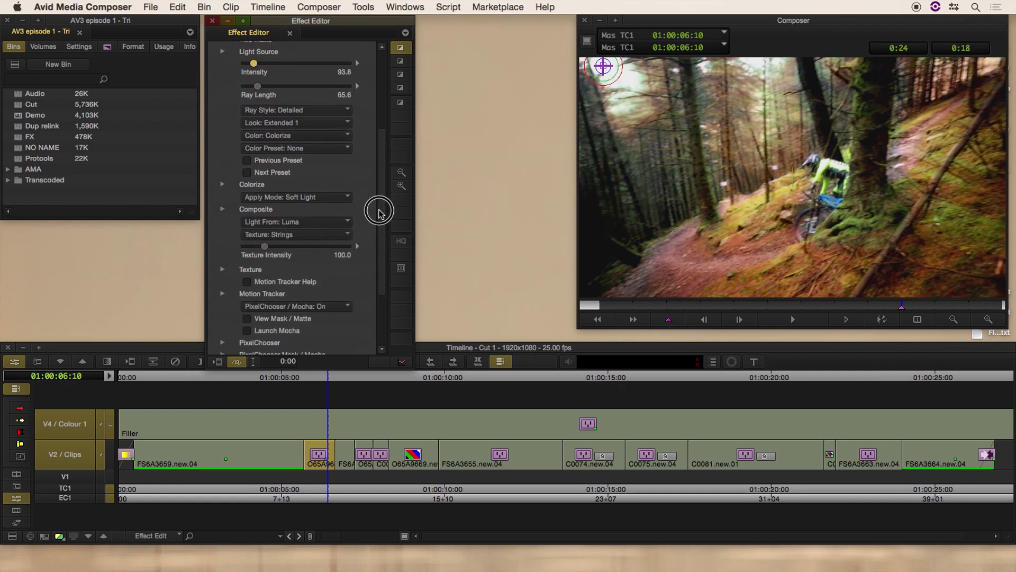
{"action": "scroll", "scroll_direction": "down", "scroll_amount": 3}
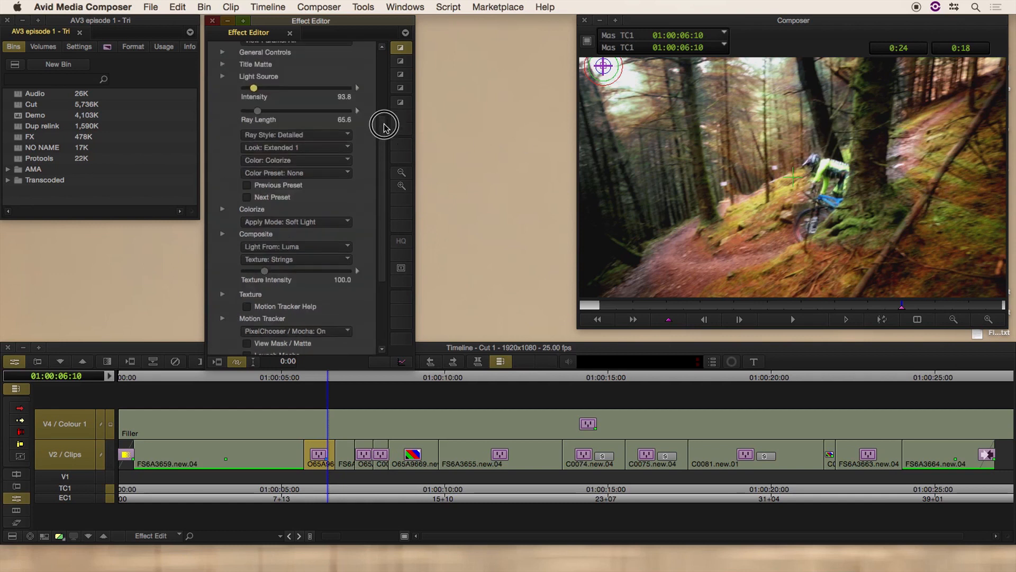
{"action": "scroll", "scroll_direction": "down", "scroll_amount": 3}
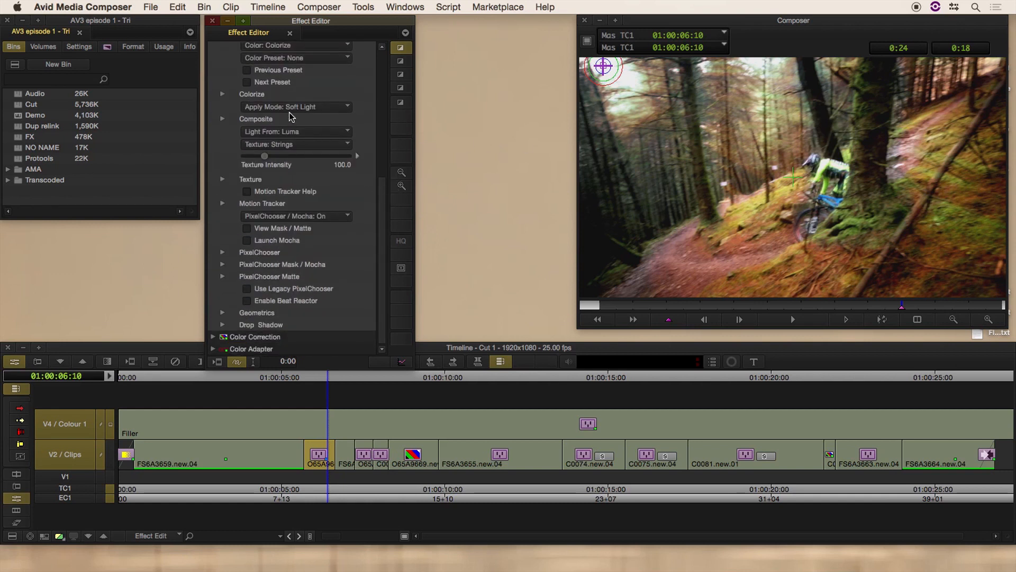
{"action": "mouse_move", "coordinate": [279, 71]}
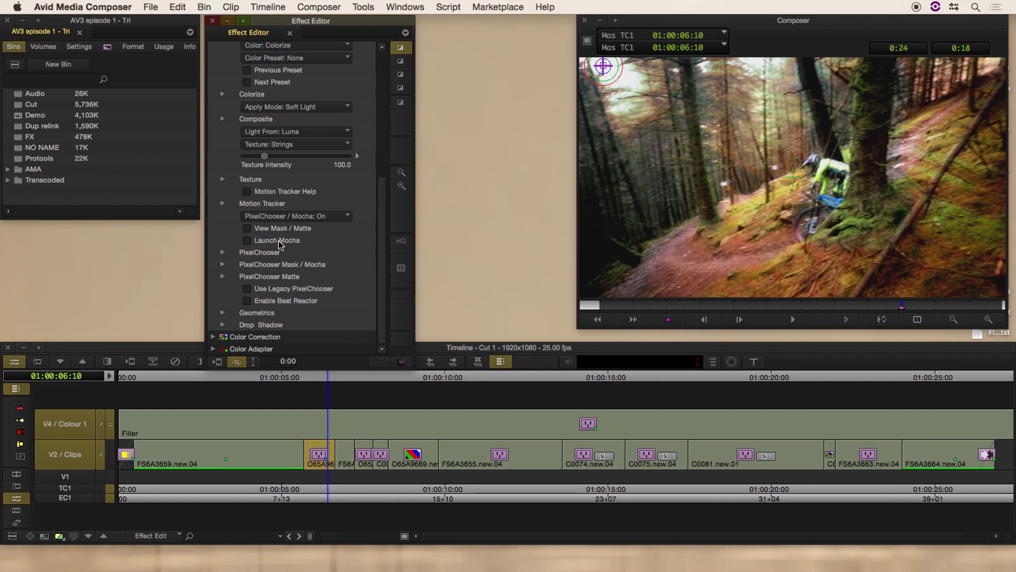
Launch Mocha from the effect and toggle the Tree Back, Bike and Flare layer shapes in turn
{"action": "left_click", "coordinate": [276, 240]}
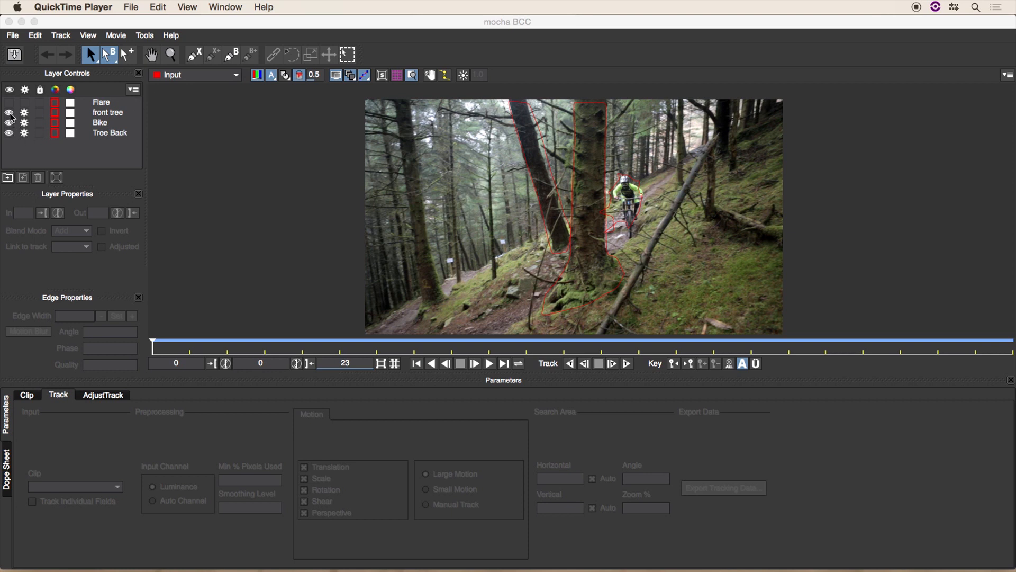
{"action": "left_click", "coordinate": [9, 117]}
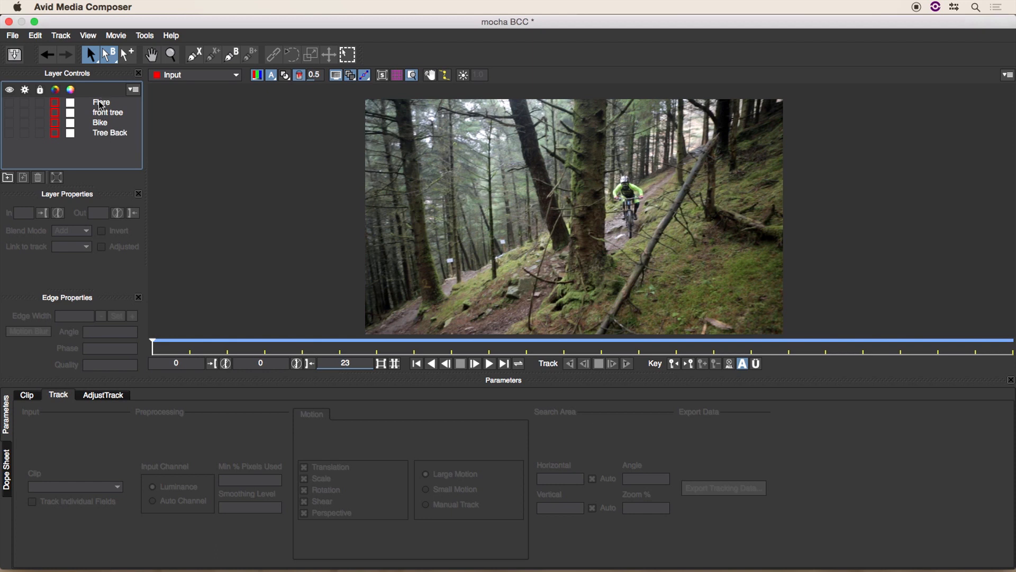
{"action": "left_click", "coordinate": [109, 133]}
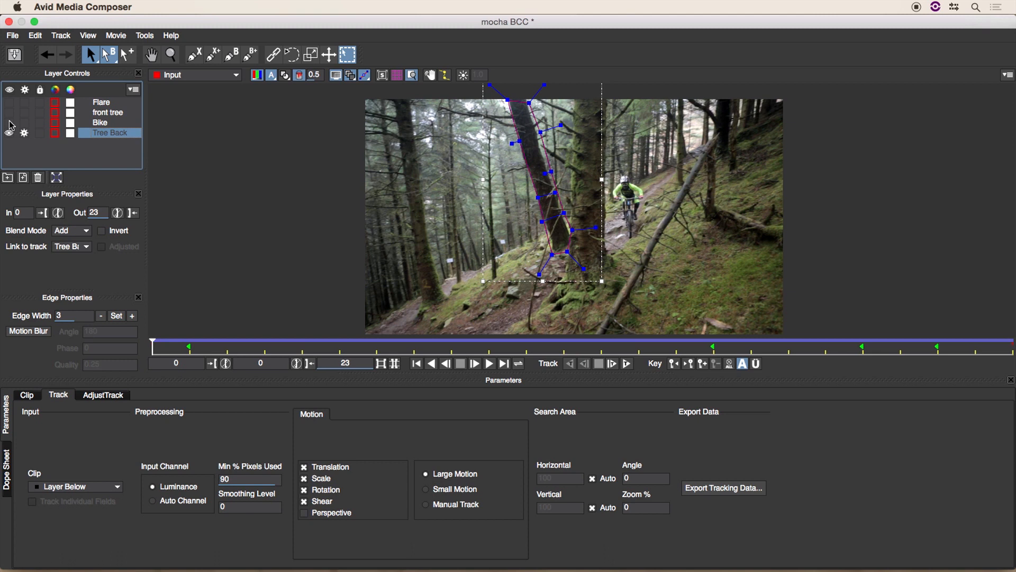
{"action": "left_click", "coordinate": [9, 106]}
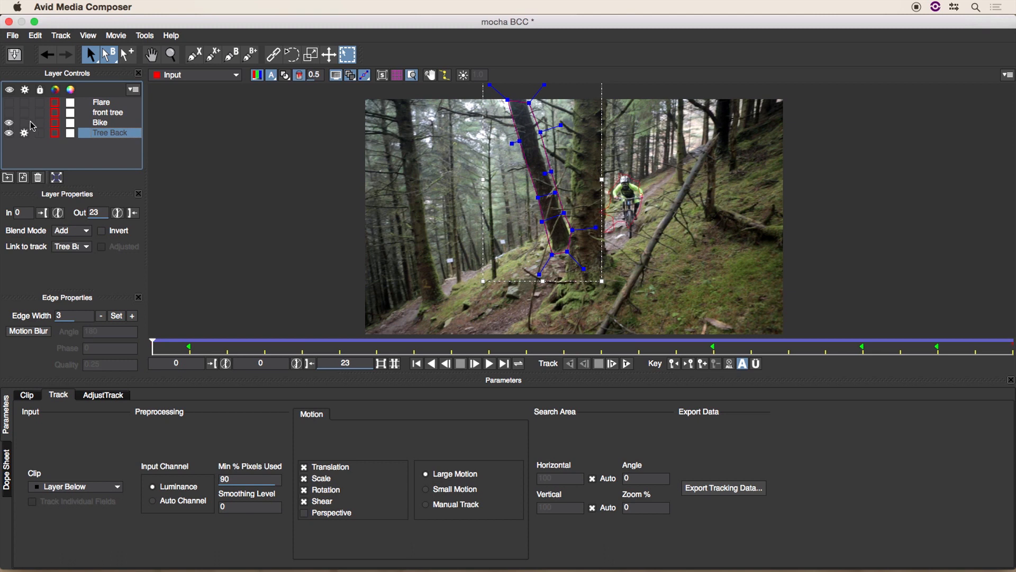
{"action": "left_click", "coordinate": [10, 133]}
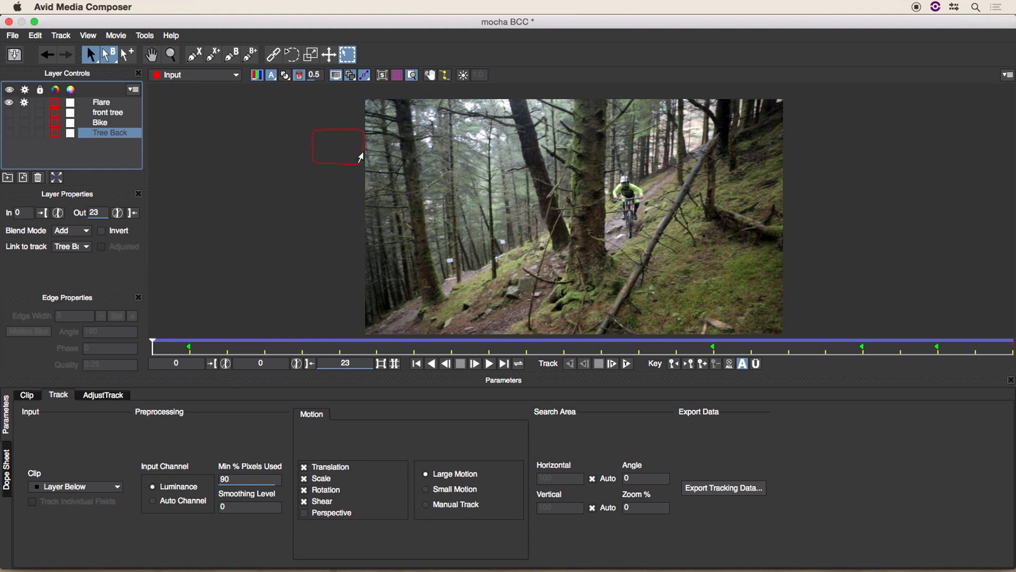
{"action": "mouse_move", "coordinate": [778, 346]}
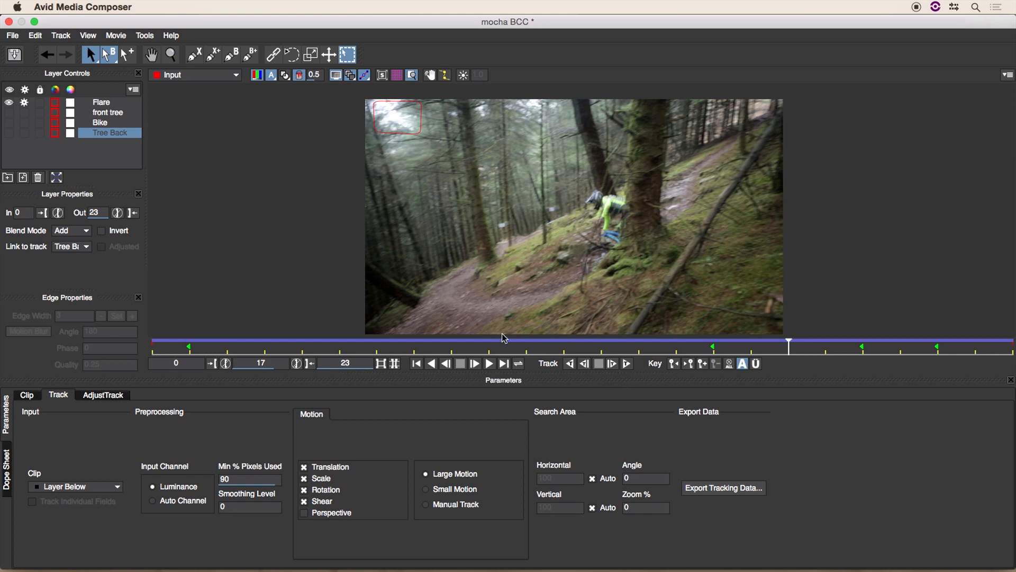
{"action": "left_click", "coordinate": [10, 106]}
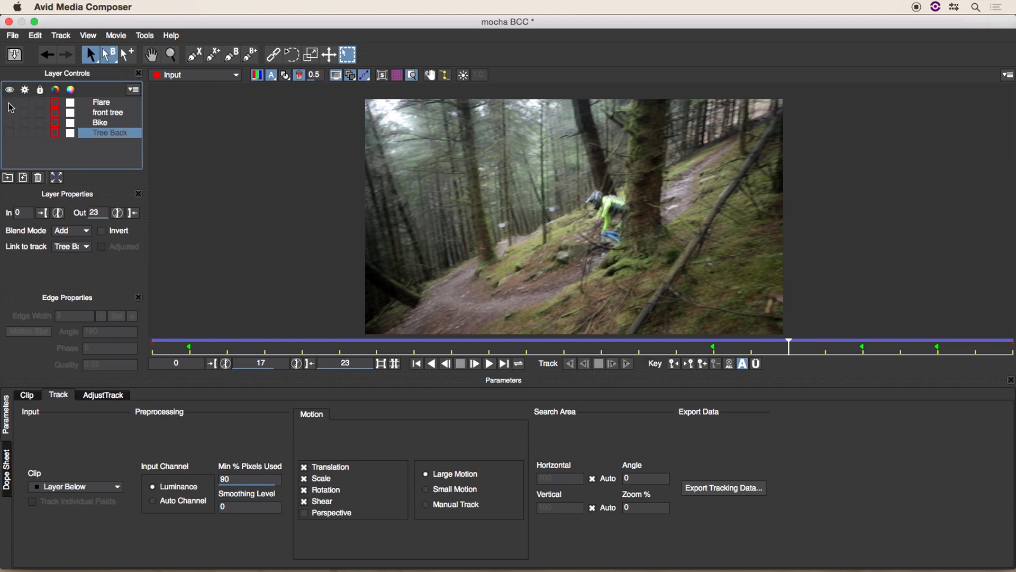
{"action": "mouse_move", "coordinate": [184, 147]}
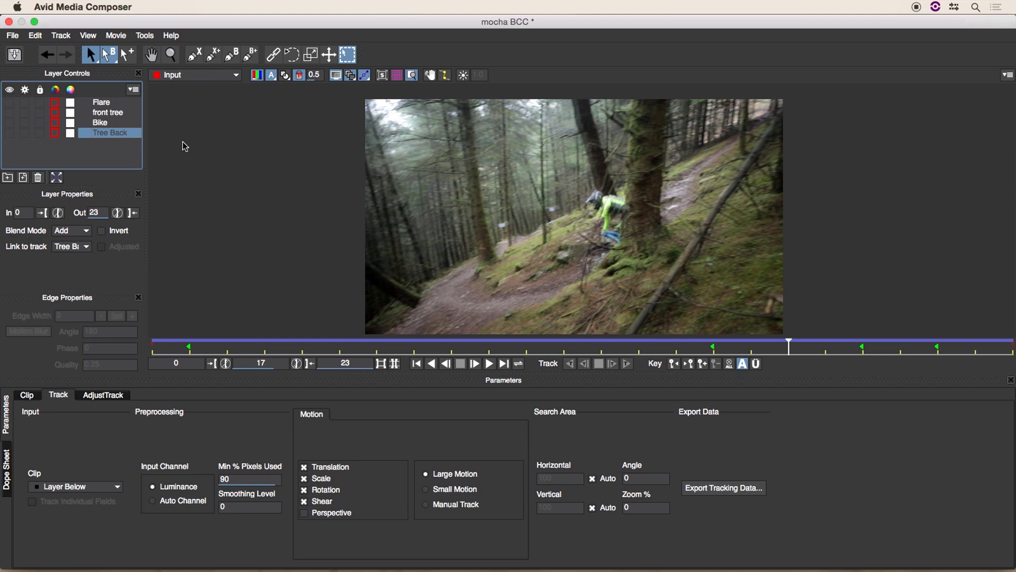
Duplicate the front tree layer and finish an X-spline outline around the front tree trunk as Layer 10
{"action": "left_click", "coordinate": [108, 112]}
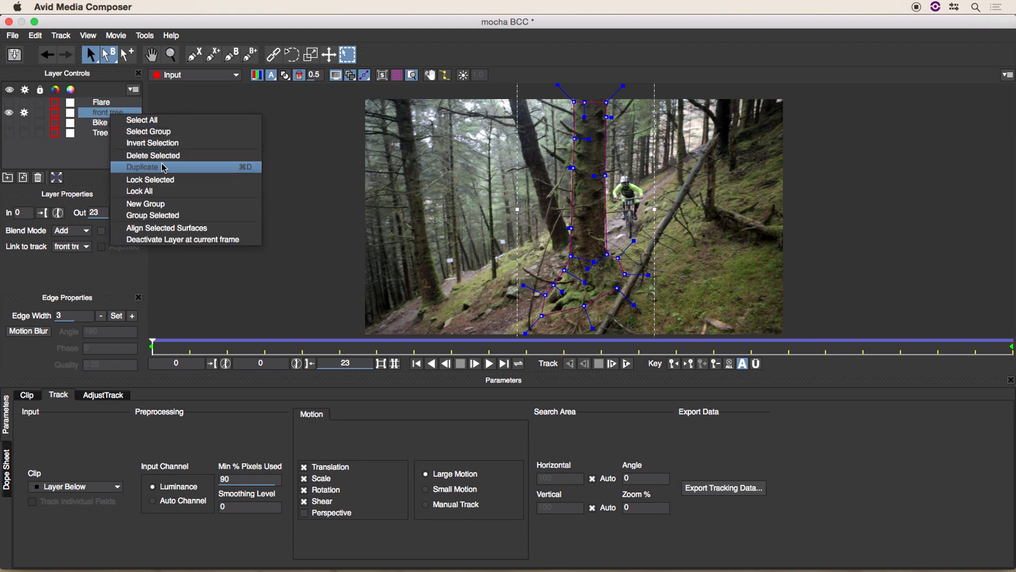
{"action": "left_click", "coordinate": [152, 156]}
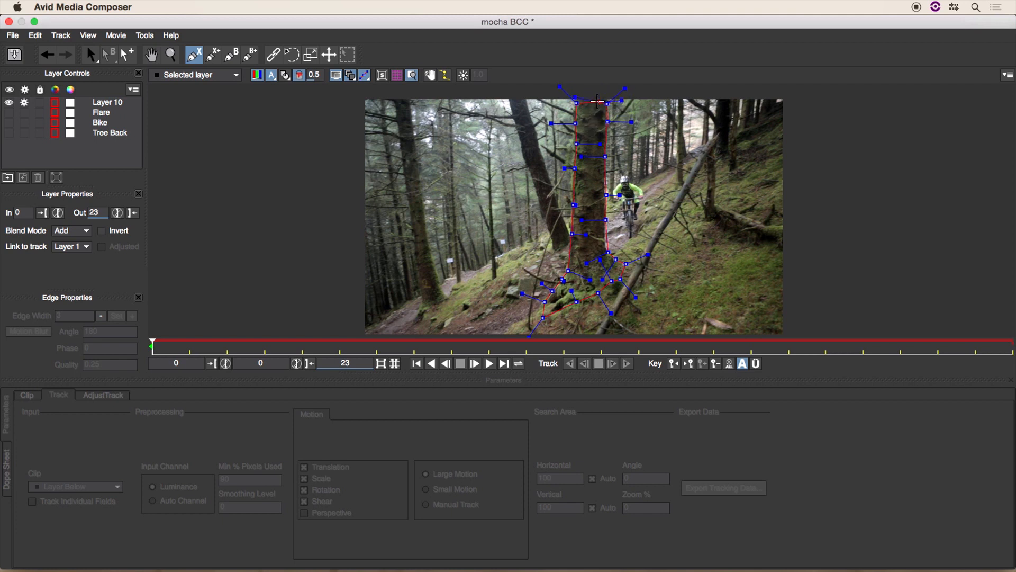
{"action": "left_click", "coordinate": [107, 102]}
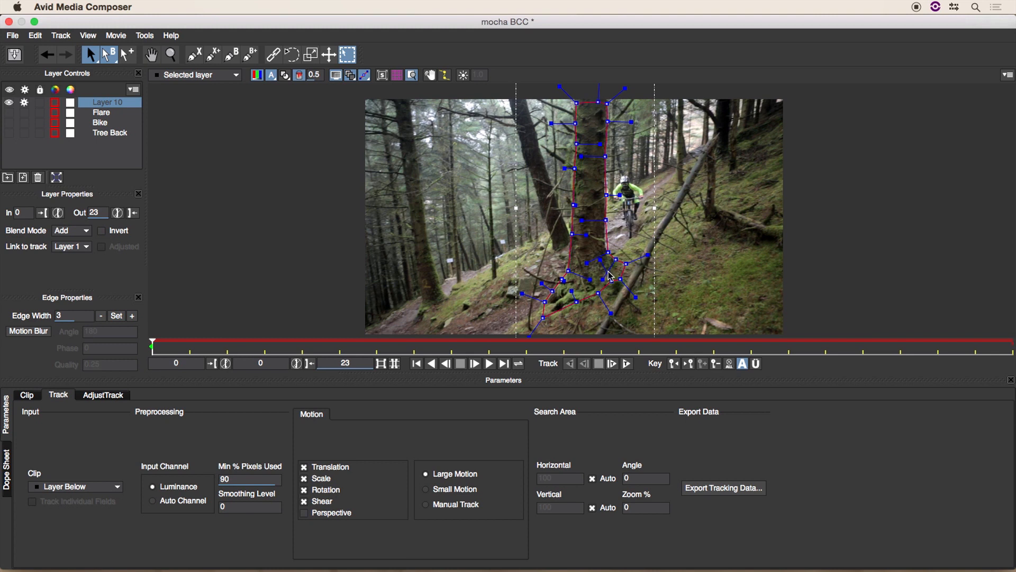
{"action": "mouse_move", "coordinate": [597, 233]}
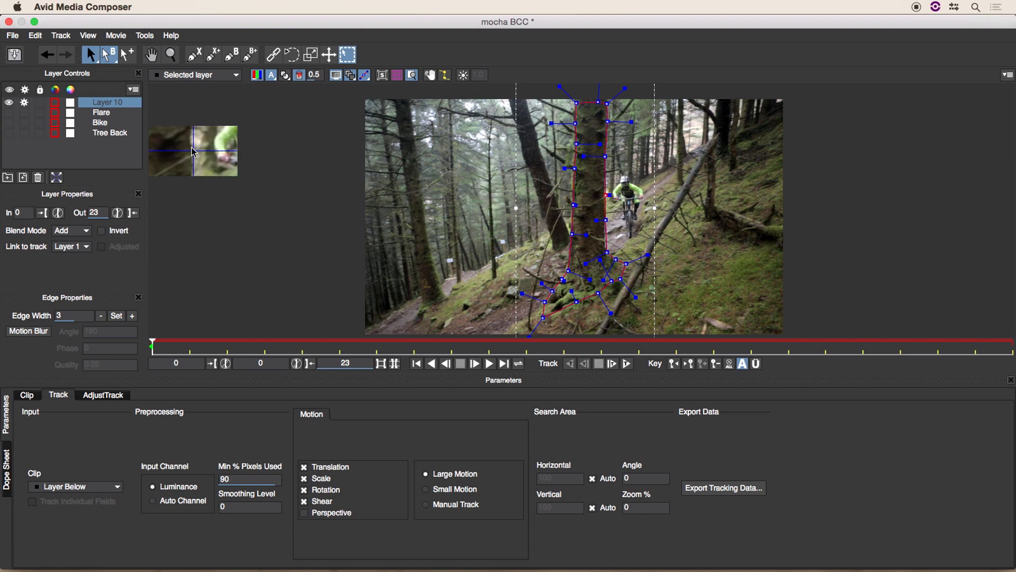
{"action": "mouse_move", "coordinate": [307, 102]}
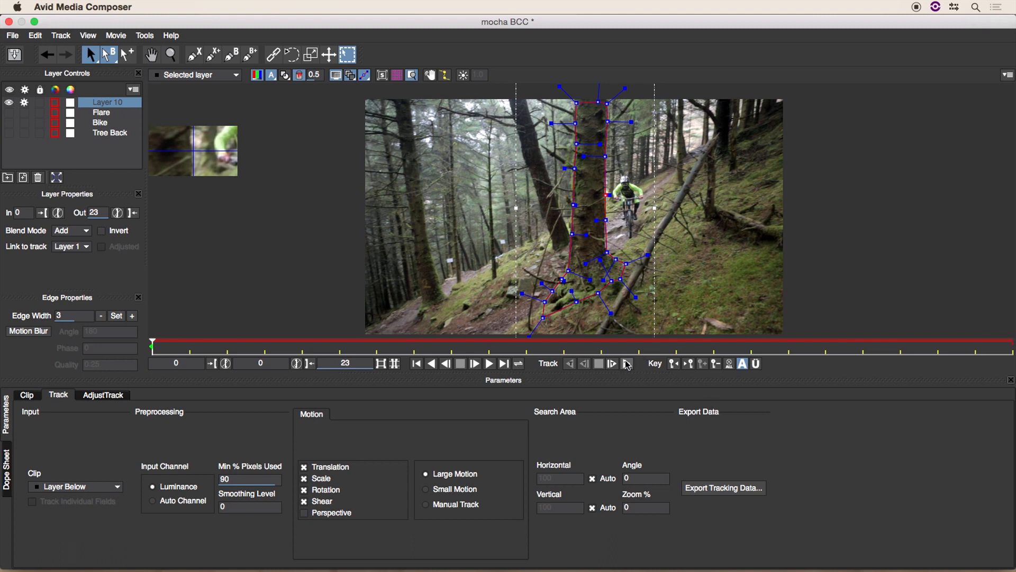
Track the tree outline forwards, realigning it to the trunk at frame 19 and continuing to the last frame
{"action": "left_click", "coordinate": [611, 363]}
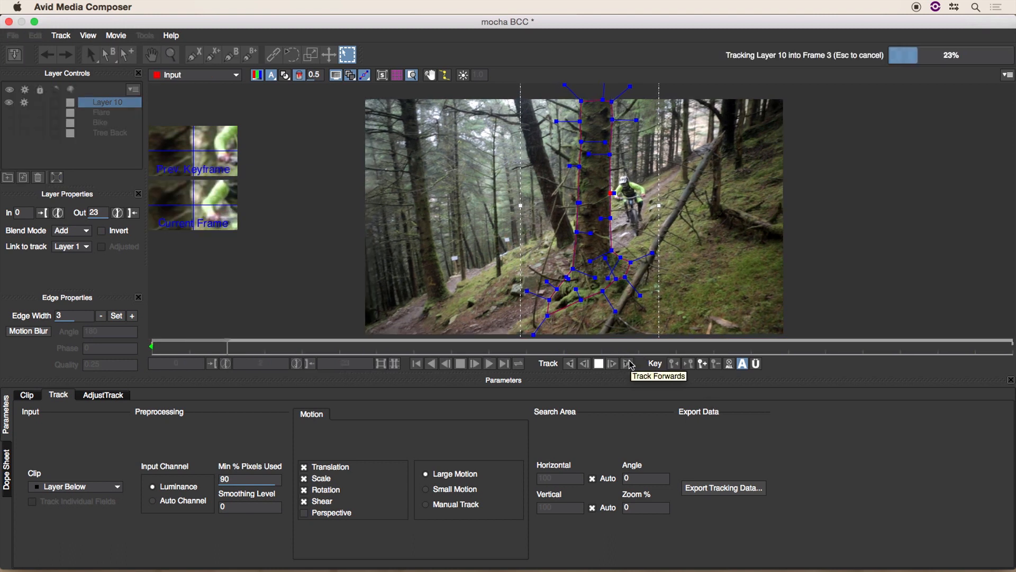
{"action": "left_click", "coordinate": [611, 363]}
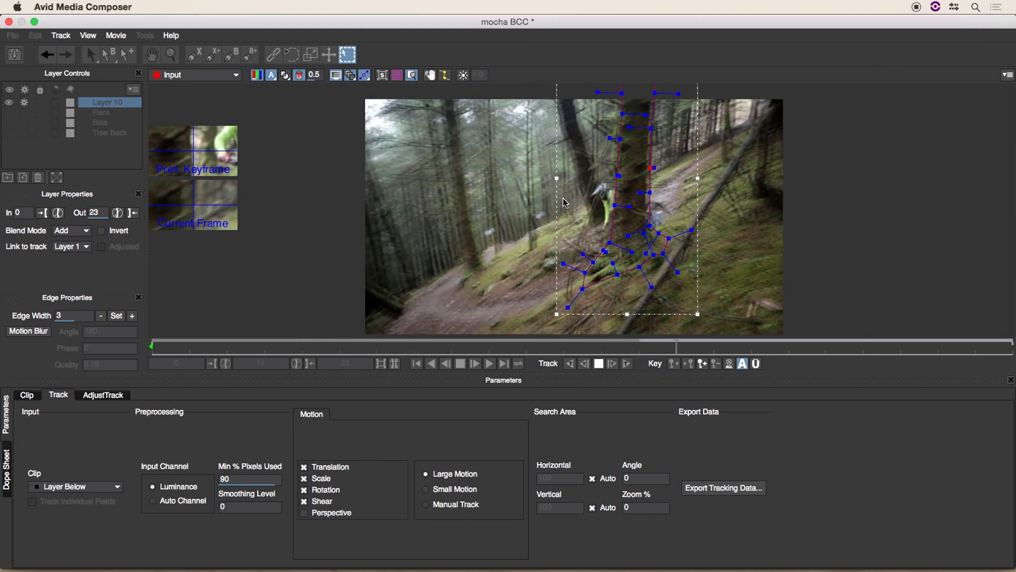
{"action": "left_click", "coordinate": [611, 363]}
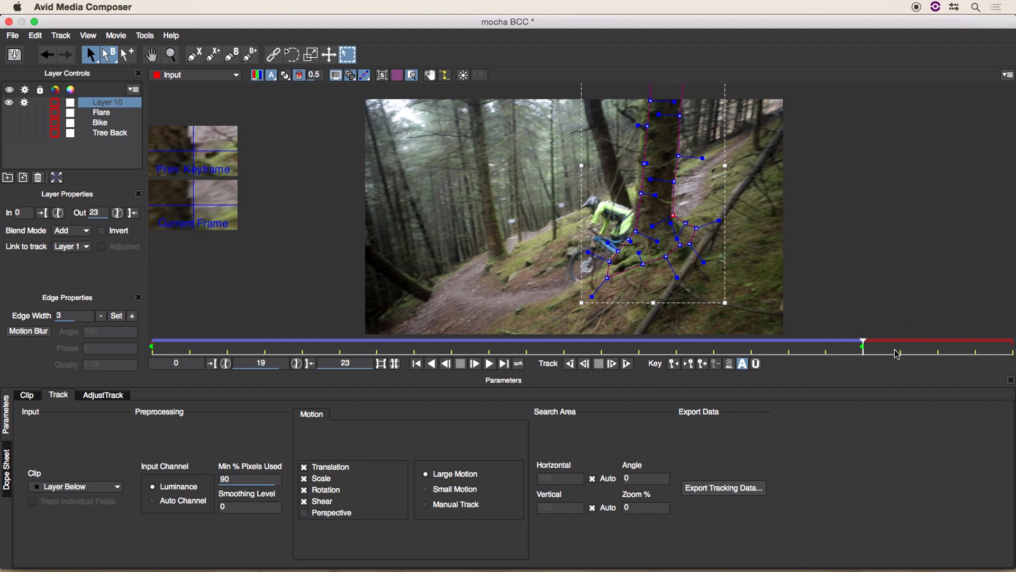
{"action": "mouse_move", "coordinate": [796, 329]}
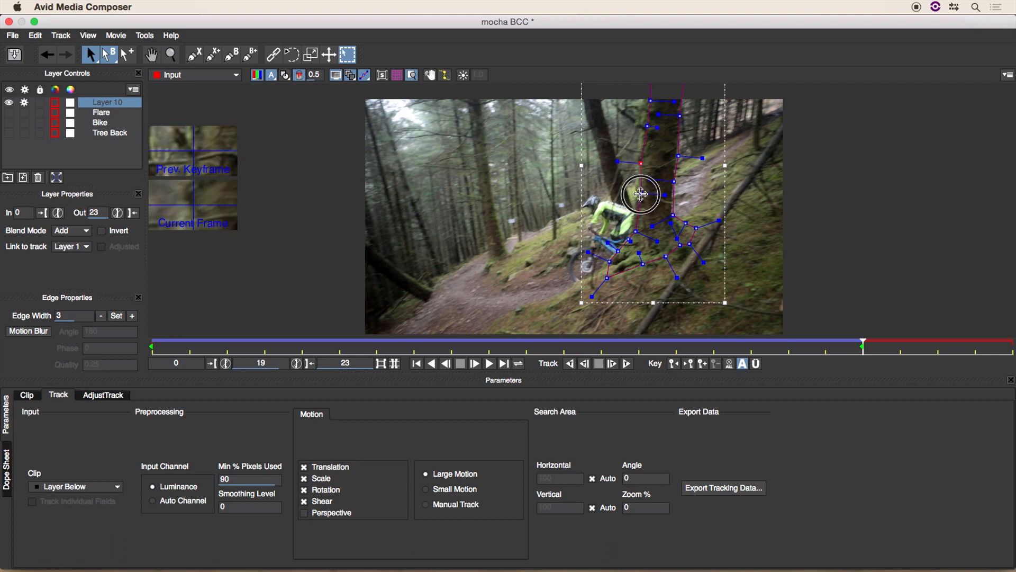
{"action": "left_click", "coordinate": [611, 363]}
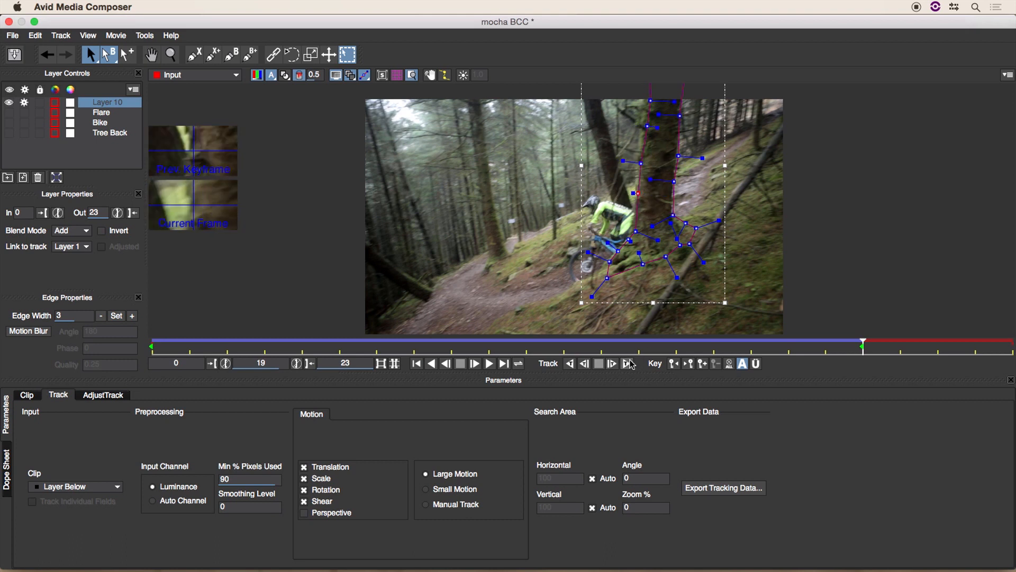
{"action": "left_click", "coordinate": [611, 363]}
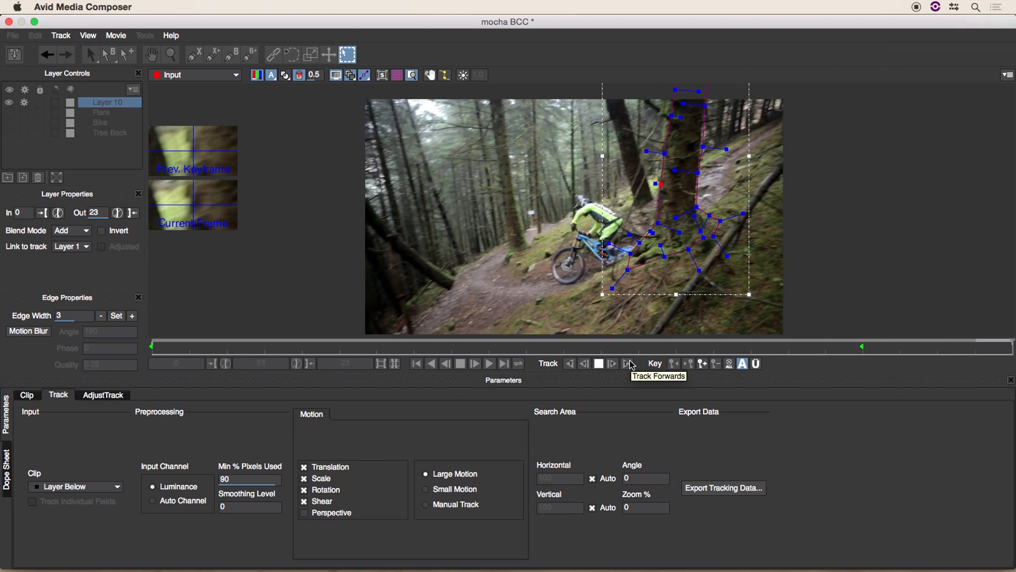
{"action": "left_click", "coordinate": [626, 363]}
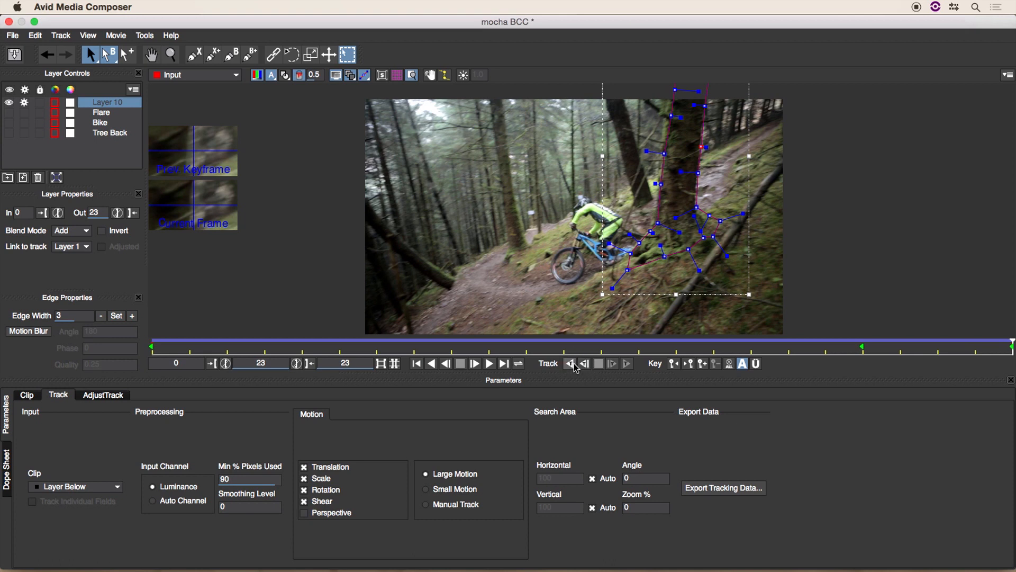
Track the tree outline backwards from the last frame to frame 0
{"action": "left_click", "coordinate": [571, 364]}
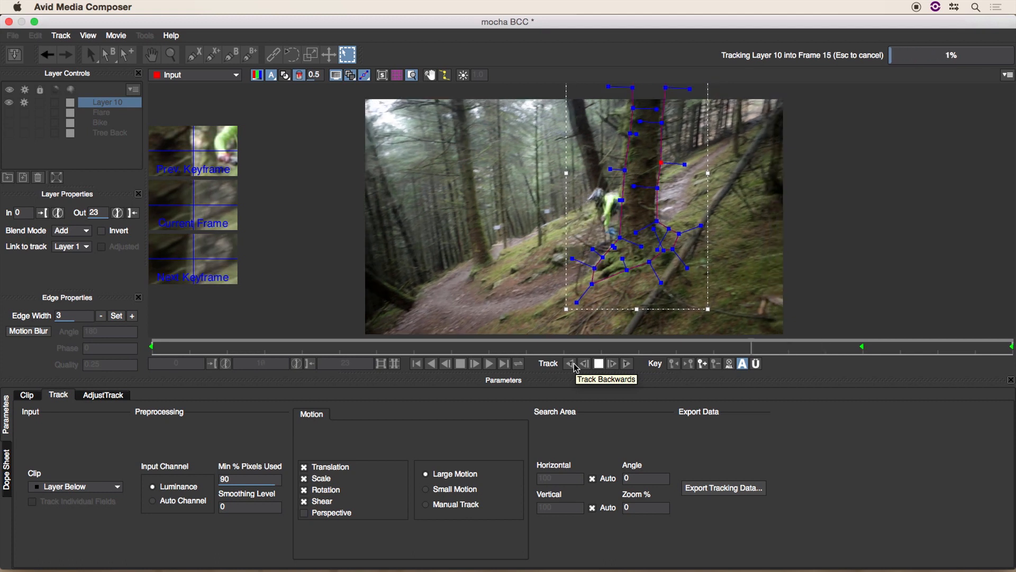
{"action": "left_click", "coordinate": [573, 363]}
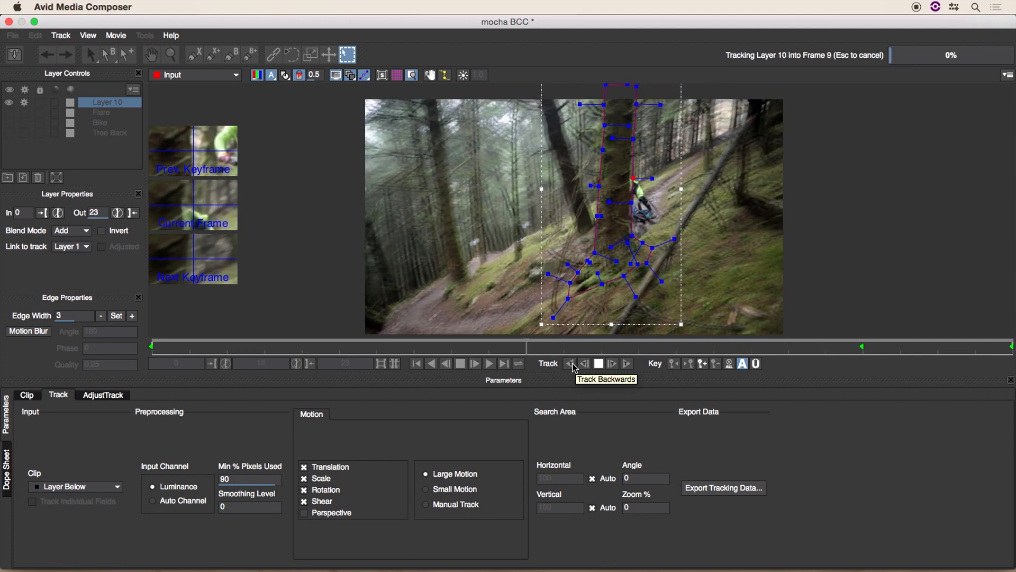
{"action": "left_click", "coordinate": [570, 363]}
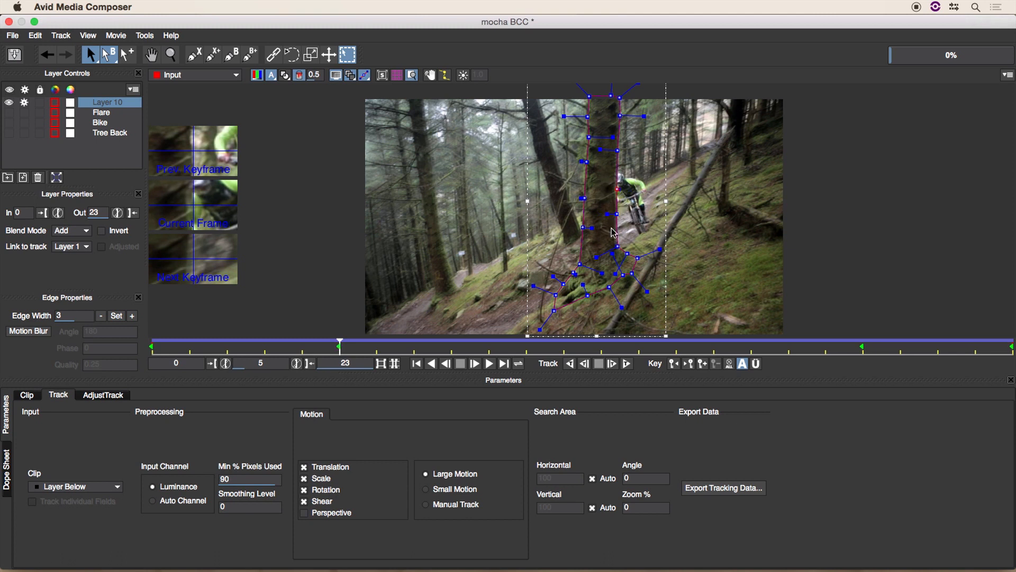
{"action": "mouse_move", "coordinate": [570, 363]}
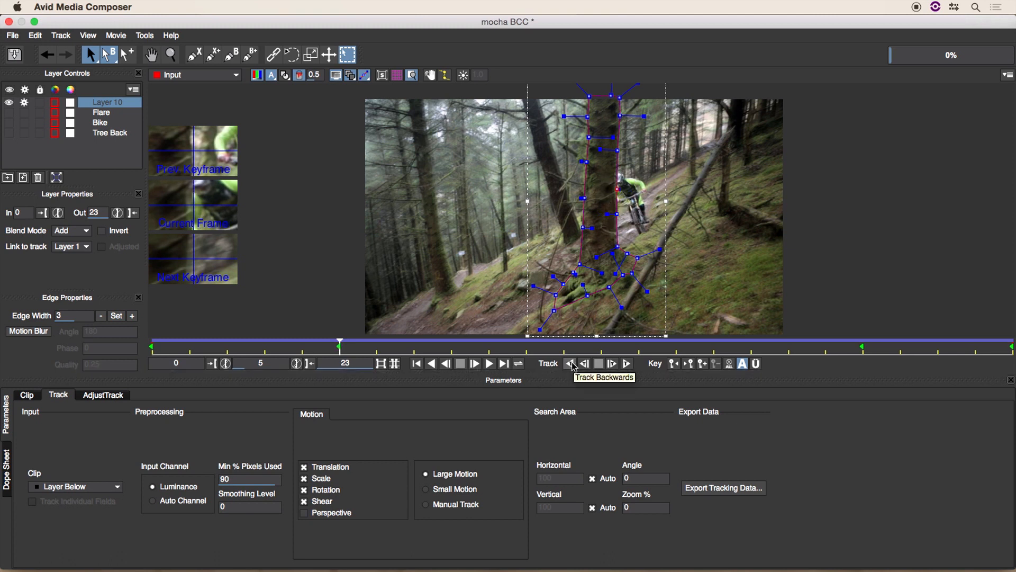
{"action": "left_click", "coordinate": [572, 364]}
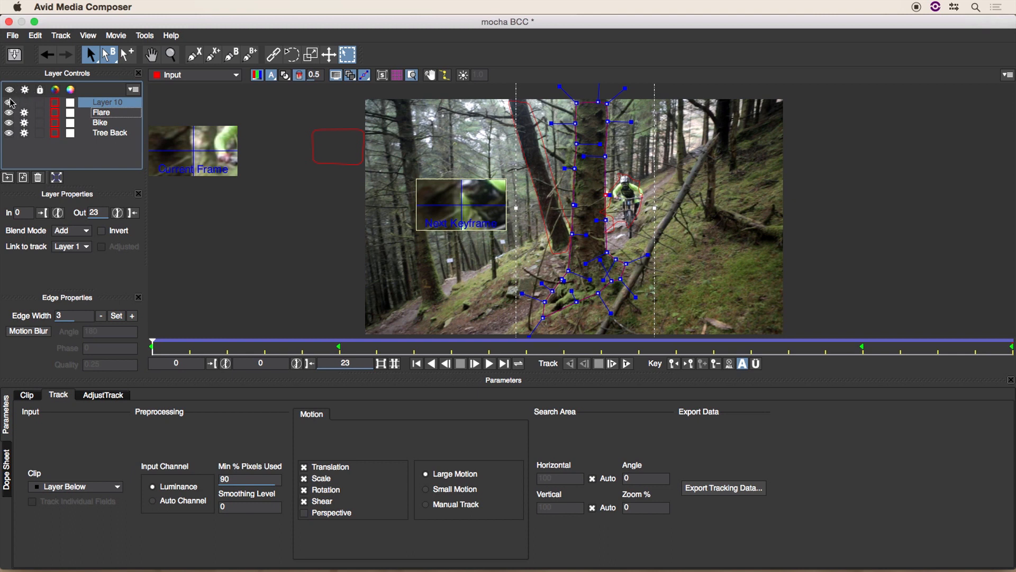
Hide the Flare layer, then close the mocha session and return to Avid Media Composer
{"action": "left_click", "coordinate": [10, 102]}
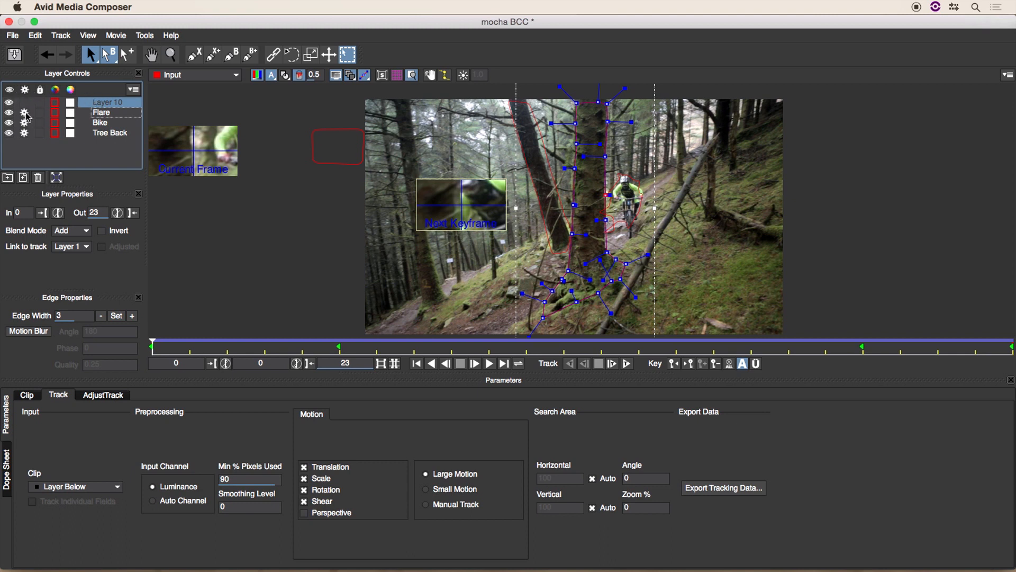
{"action": "left_click", "coordinate": [107, 102]}
{"action": "type", "text": "Front tree"}
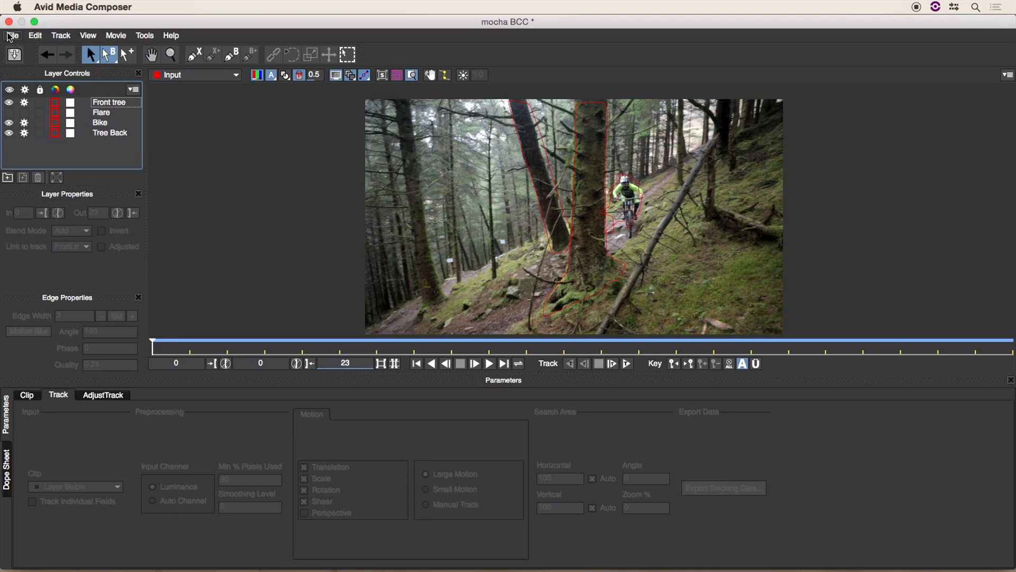
{"action": "left_click", "coordinate": [12, 35]}
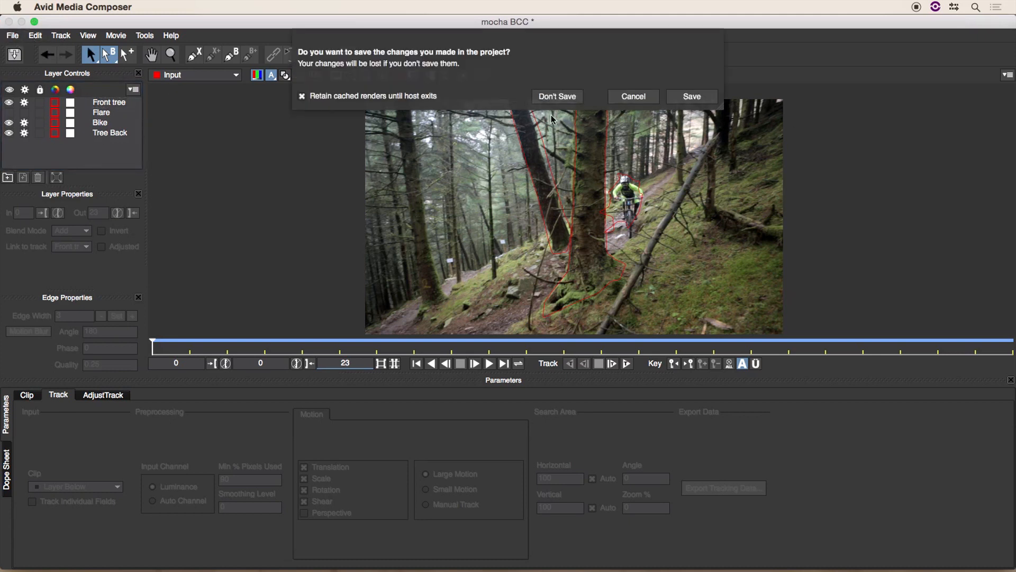
{"action": "mouse_move", "coordinate": [461, 188]}
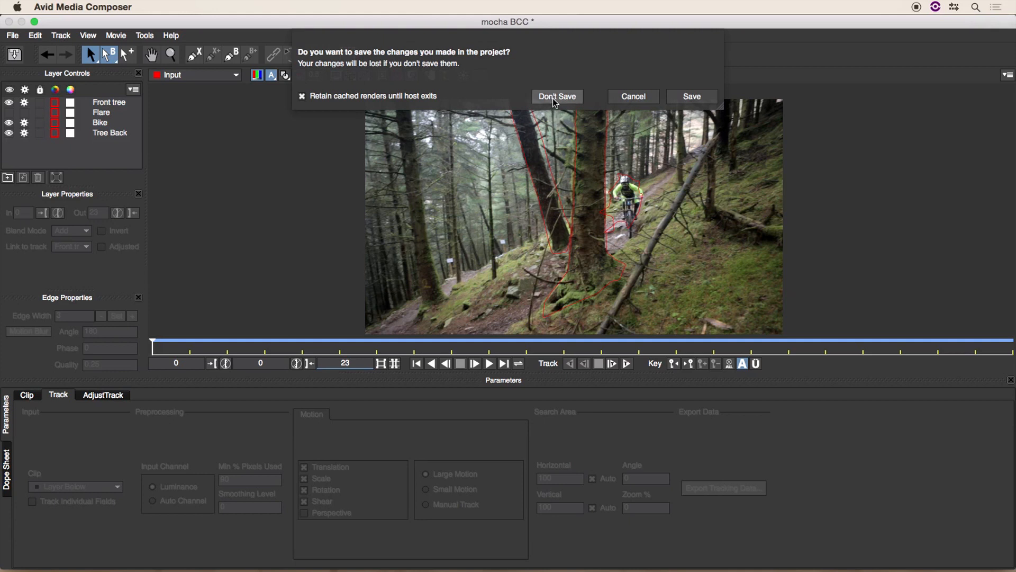
{"action": "mouse_move", "coordinate": [565, 100]}
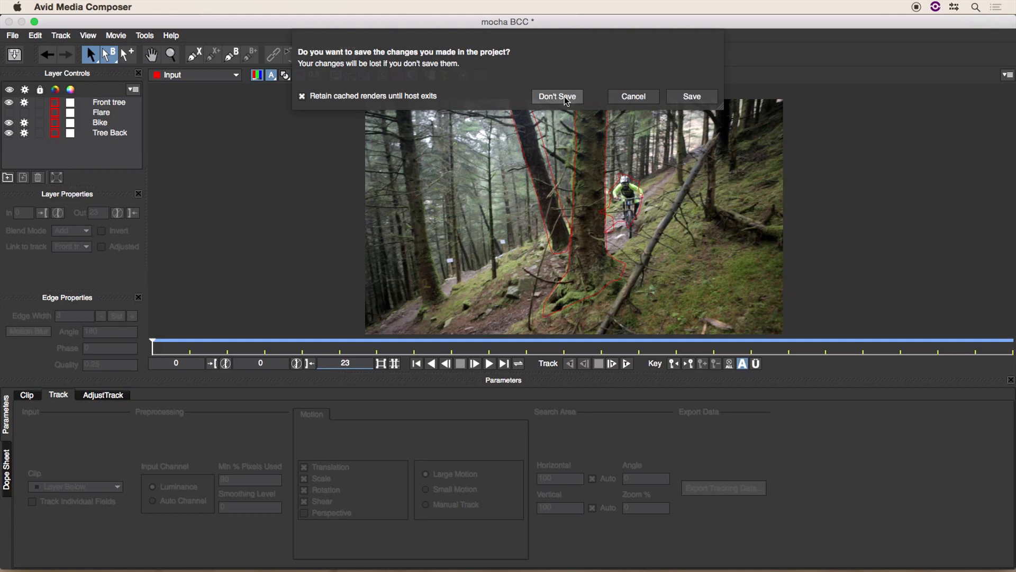
{"action": "mouse_move", "coordinate": [535, 104]}
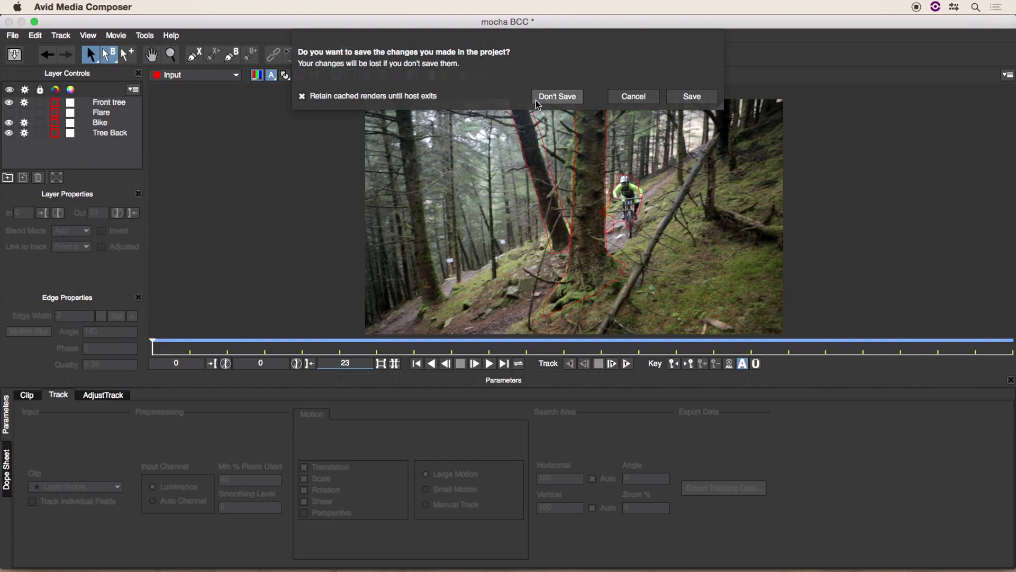
{"action": "left_click", "coordinate": [557, 96]}
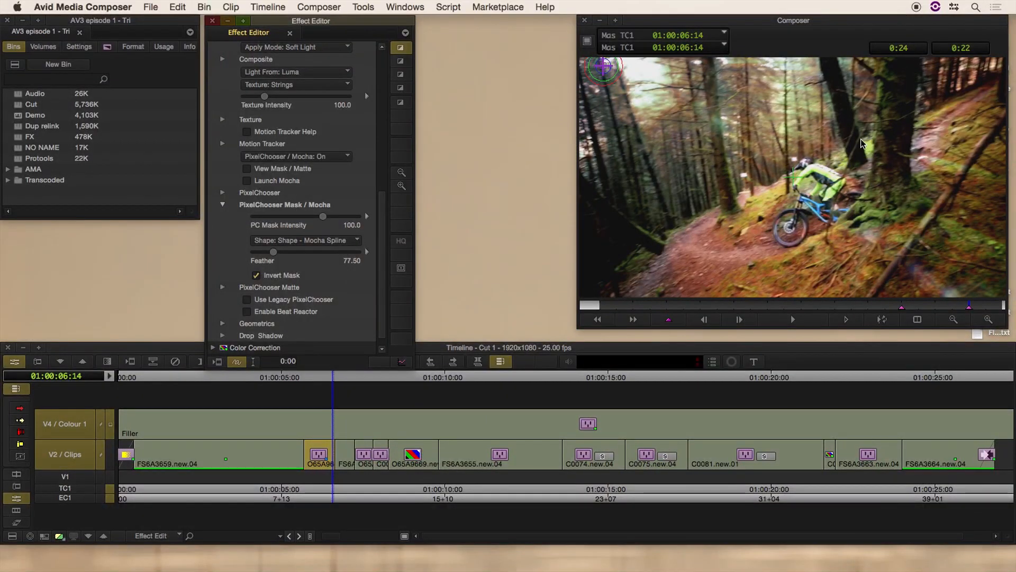
{"action": "mouse_move", "coordinate": [880, 70]}
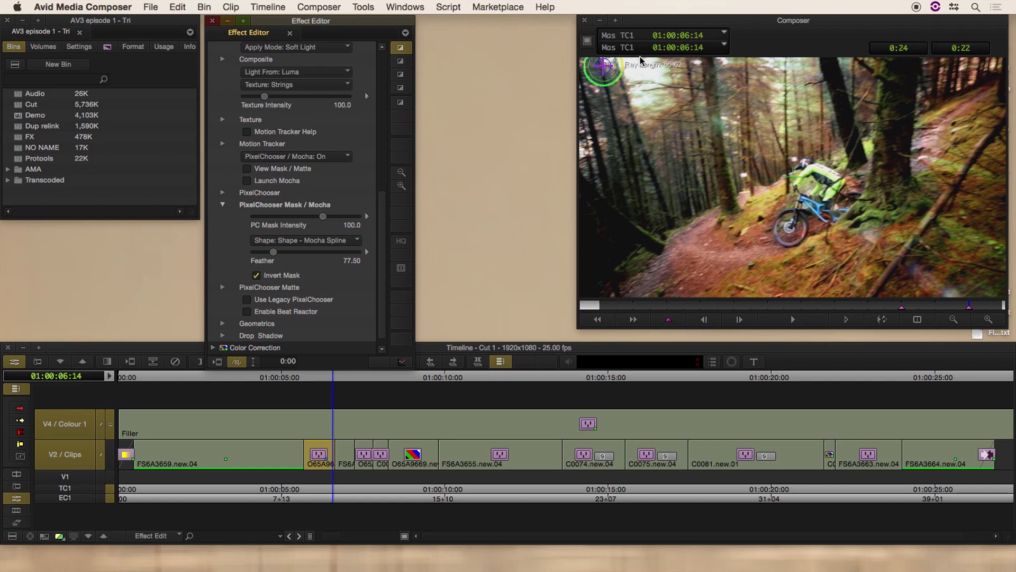
{"action": "mouse_move", "coordinate": [634, 55]}
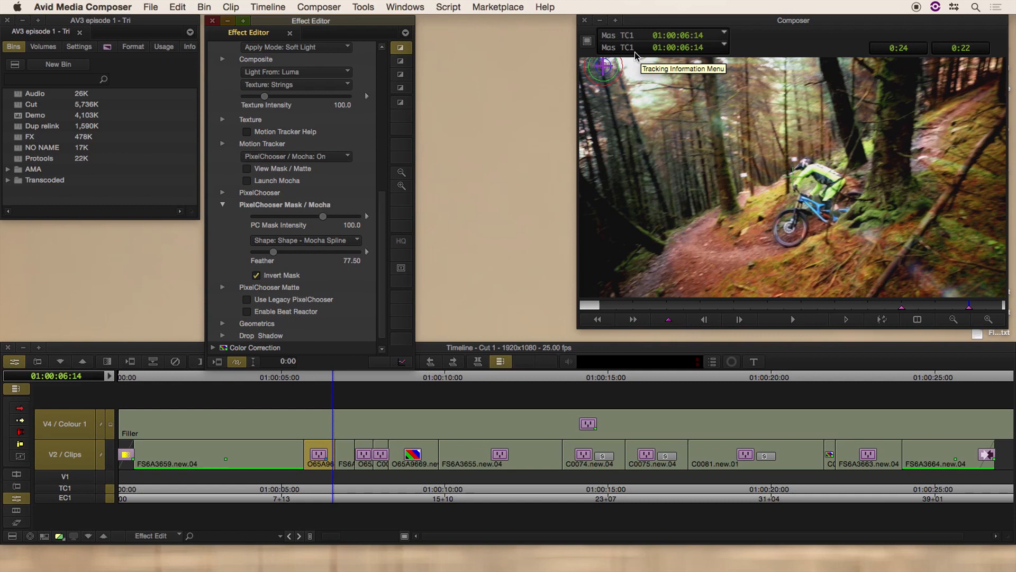
{"action": "mouse_move", "coordinate": [560, 68]}
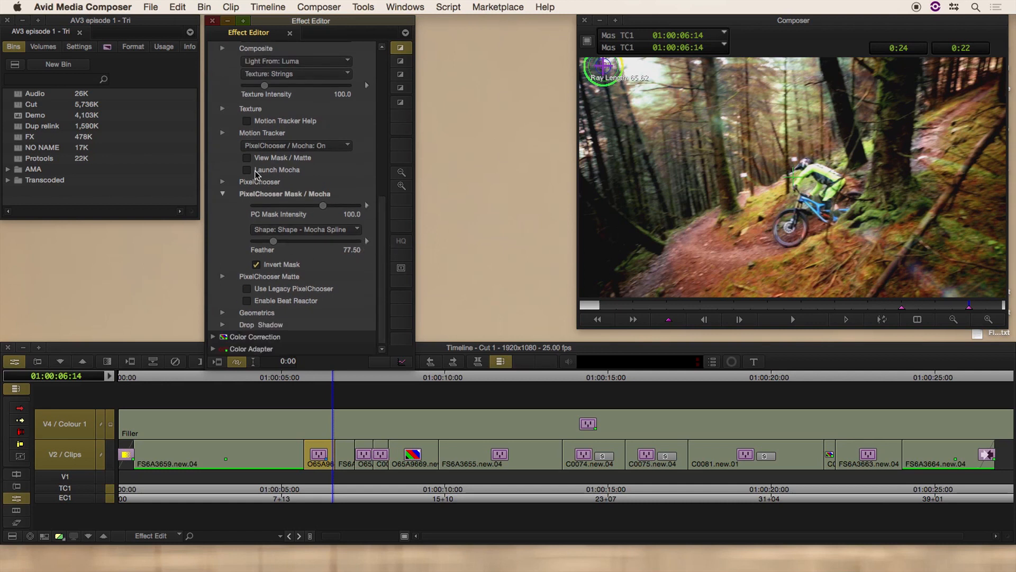
Preview the inverted Mocha spline mask matte in the viewer, then return to the finished masked rays image
{"action": "left_click", "coordinate": [247, 157]}
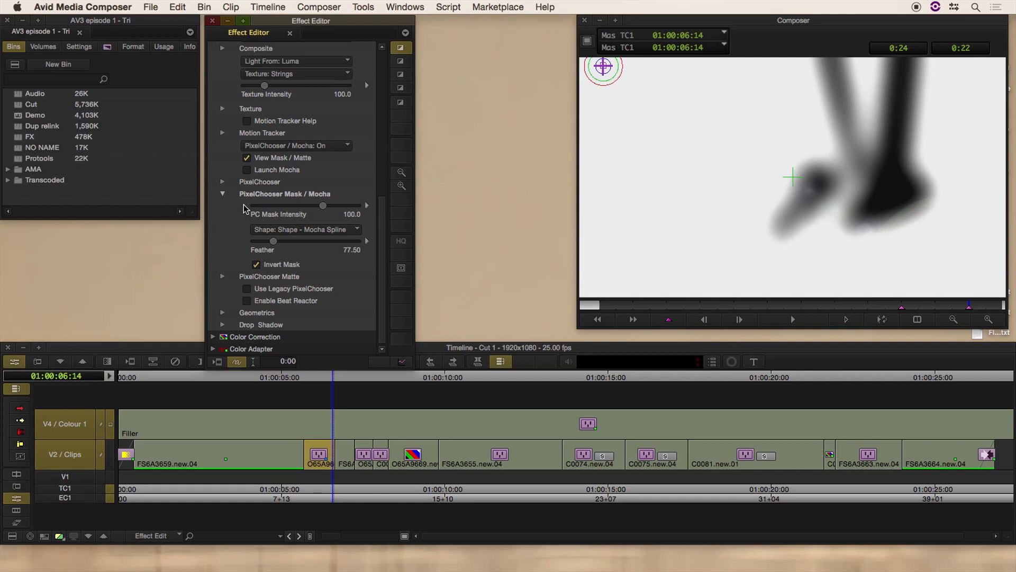
{"action": "mouse_move", "coordinate": [273, 244]}
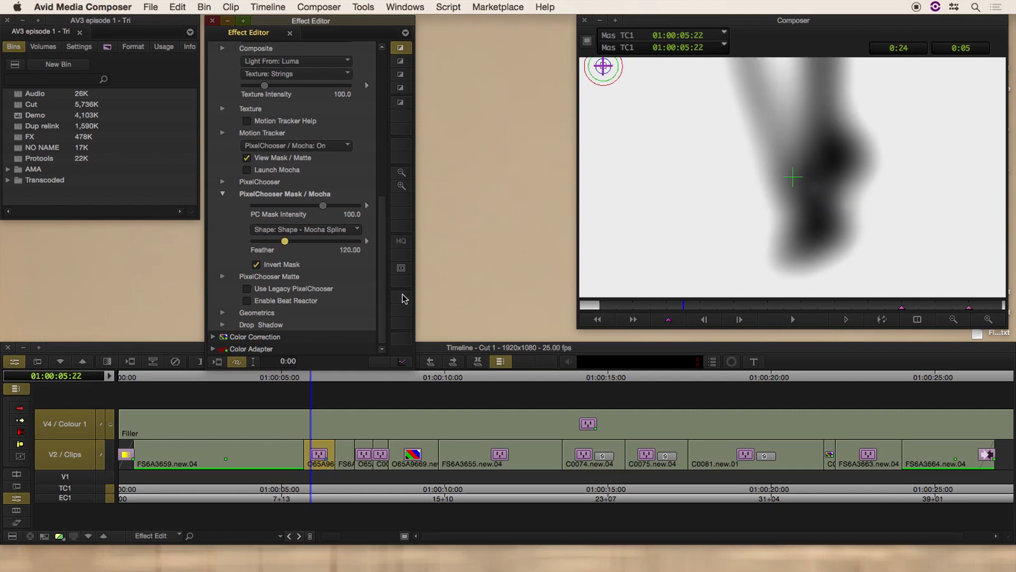
{"action": "left_click", "coordinate": [246, 158]}
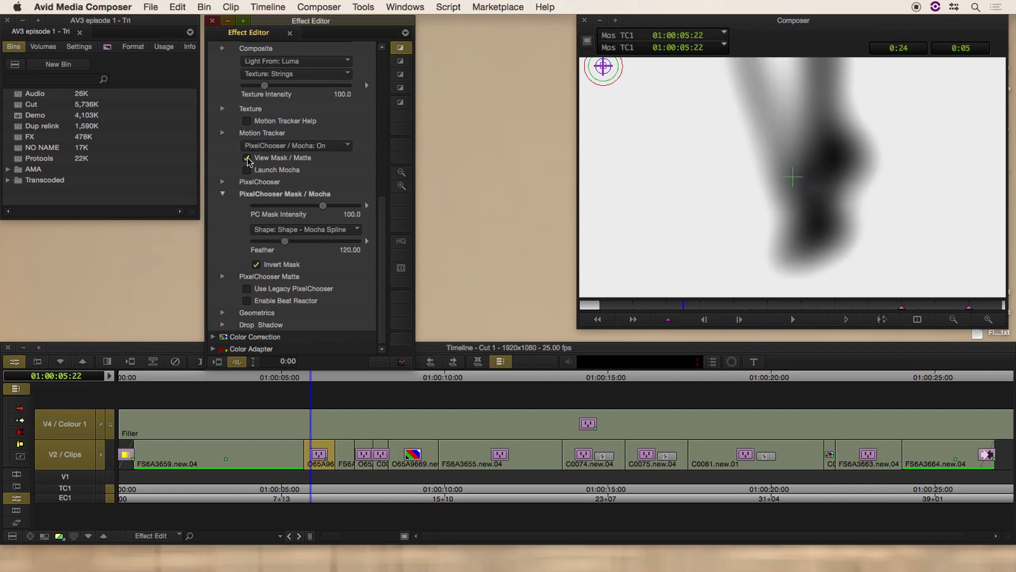
{"action": "left_click", "coordinate": [247, 157]}
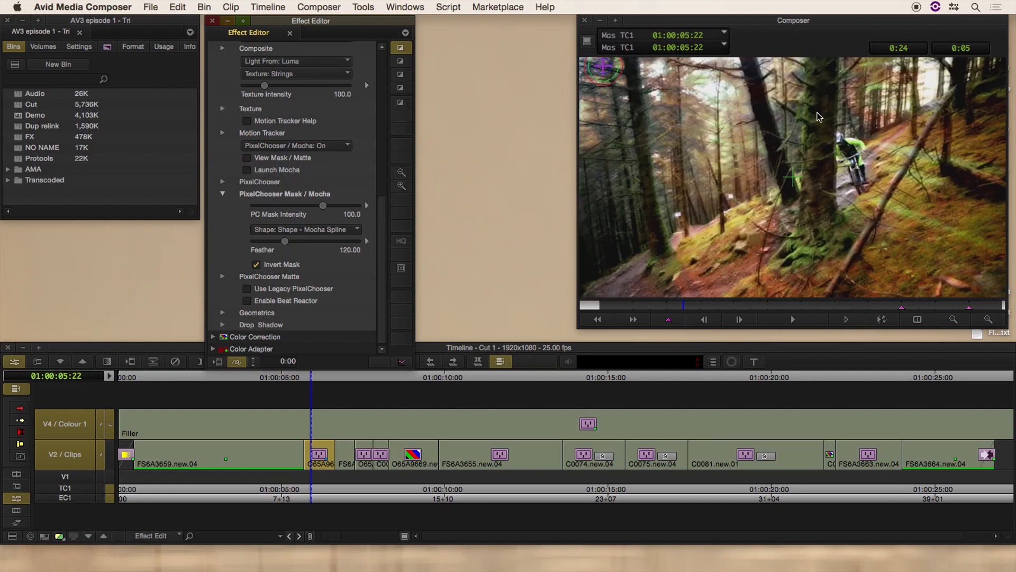
{"action": "mouse_move", "coordinate": [849, 121]}
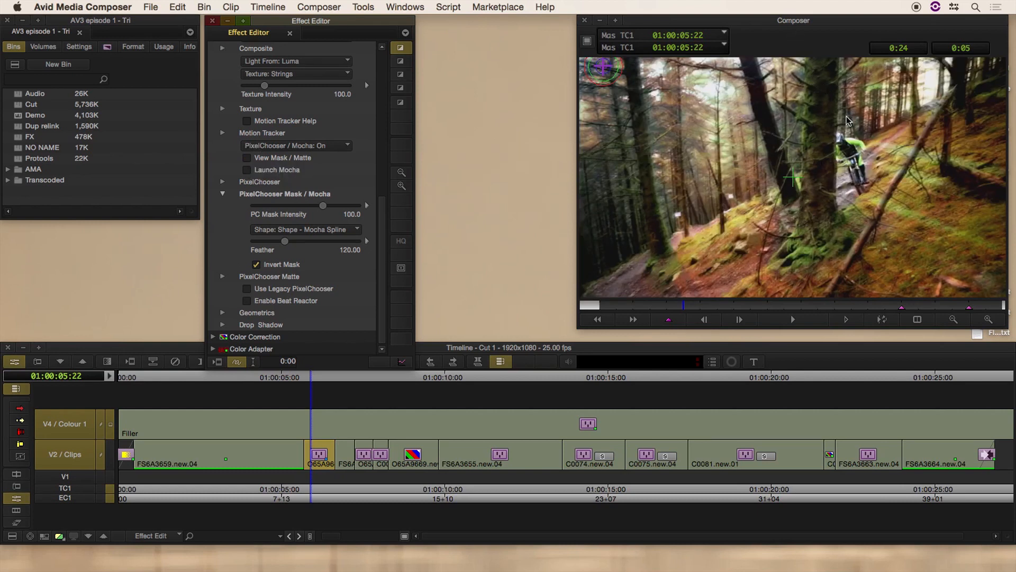
{"action": "mouse_move", "coordinate": [778, 215]}
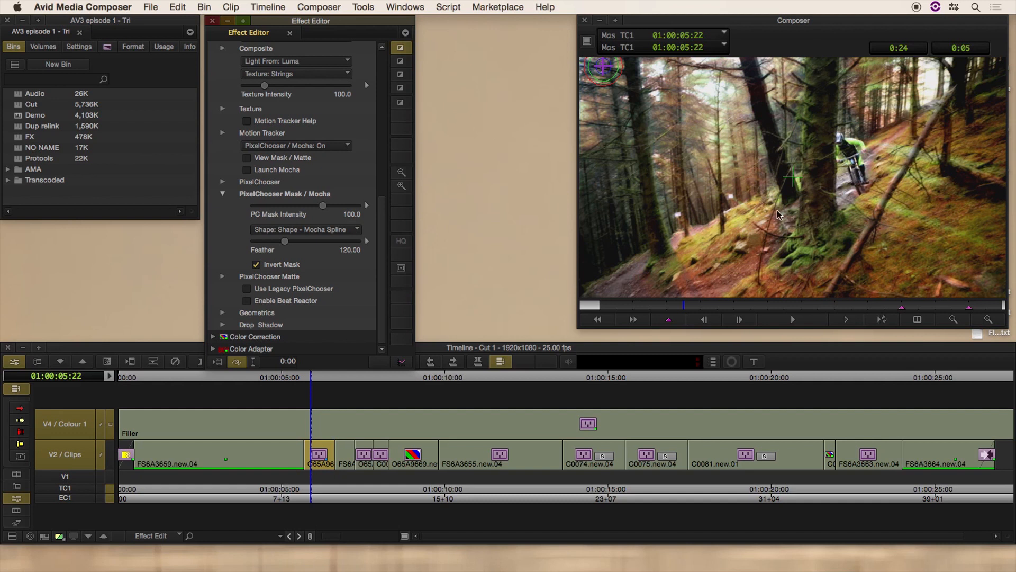
{"action": "mouse_move", "coordinate": [614, 240]}
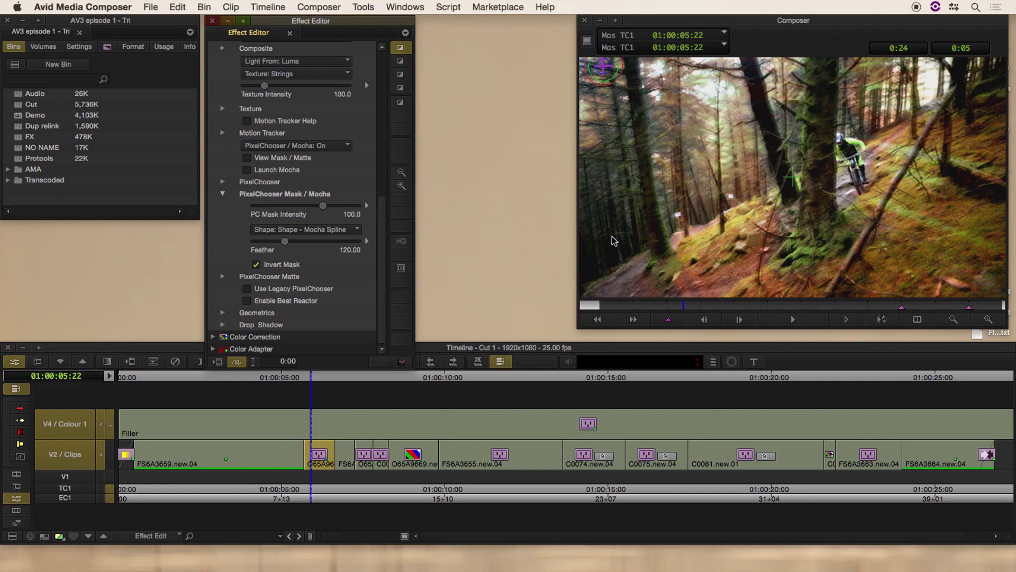
{"action": "scroll", "scroll_direction": "up", "scroll_amount": 3}
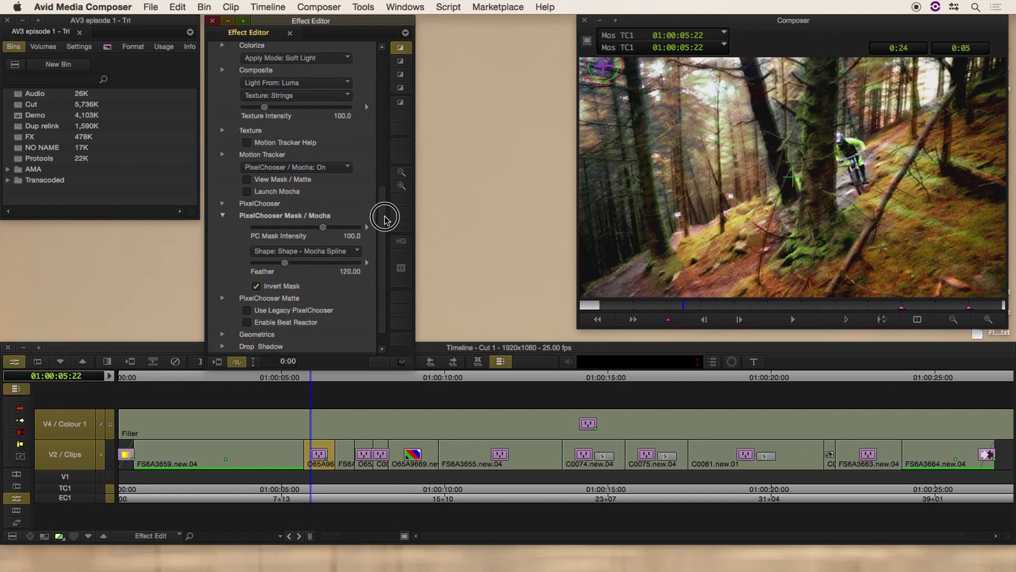
{"action": "scroll", "scroll_direction": "up", "scroll_amount": 3}
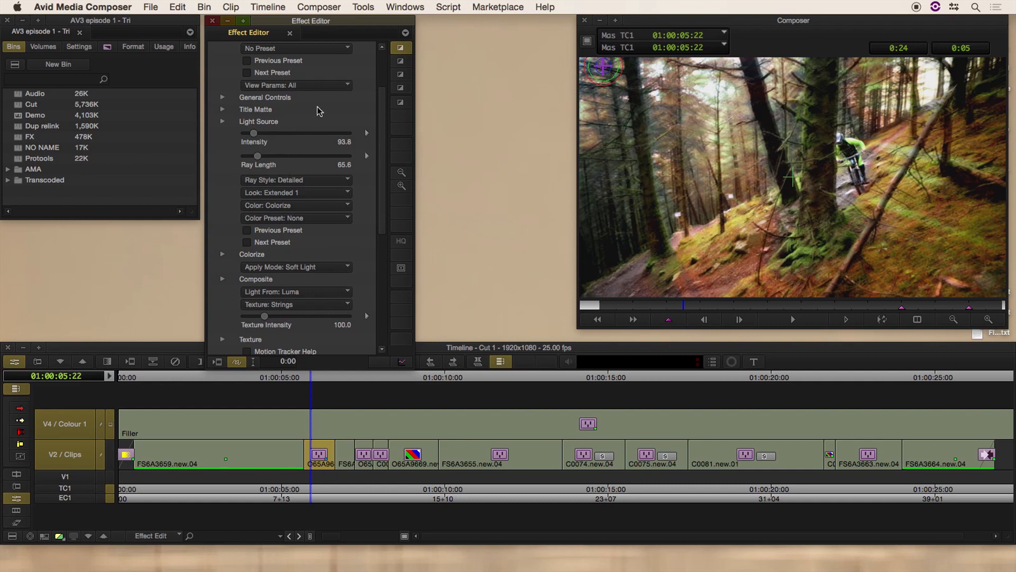
{"action": "mouse_move", "coordinate": [264, 182]}
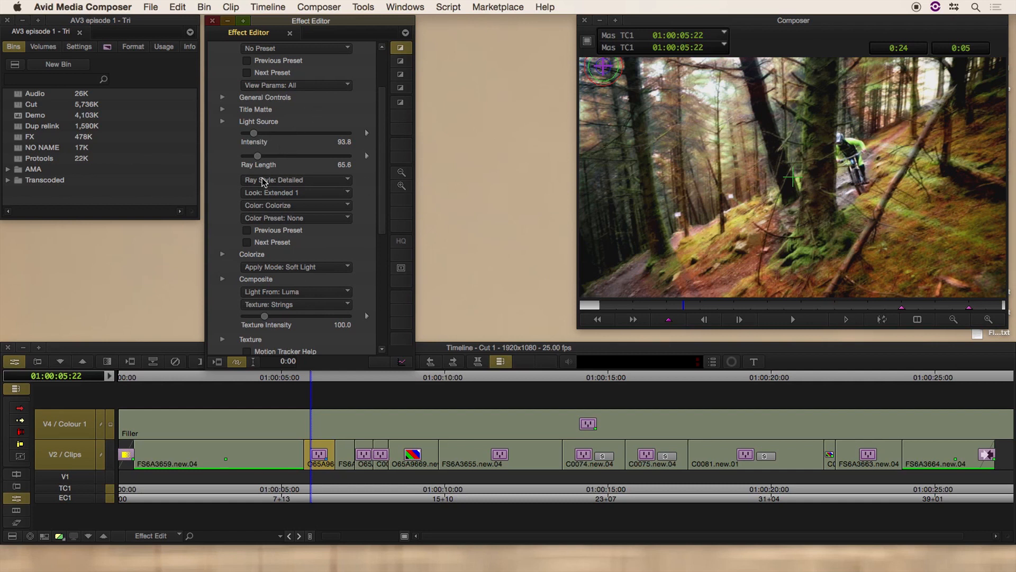
{"action": "left_click", "coordinate": [295, 180]}
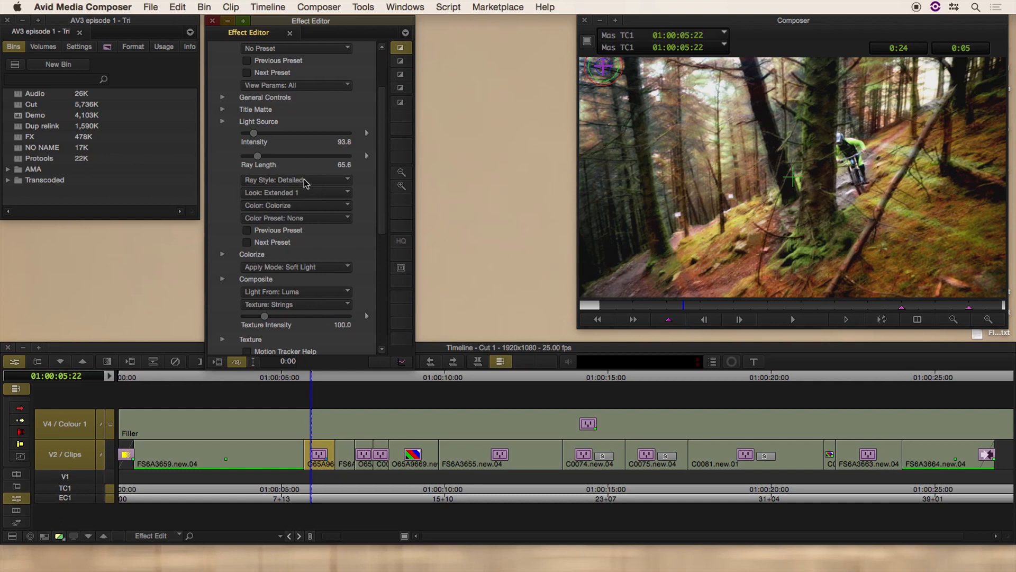
{"action": "mouse_move", "coordinate": [582, 228]}
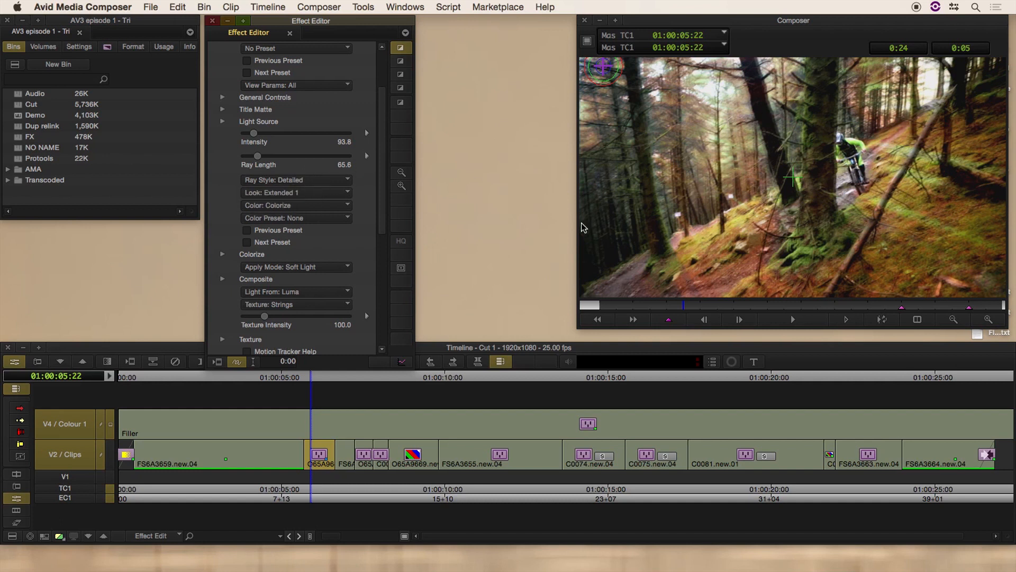
{"action": "left_click", "coordinate": [295, 192]}
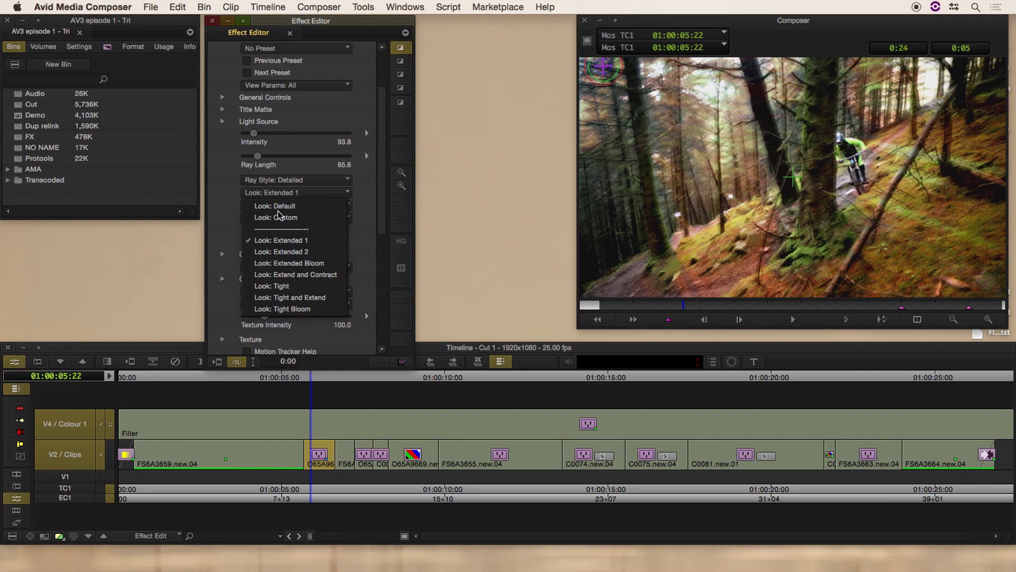
{"action": "mouse_move", "coordinate": [272, 286]}
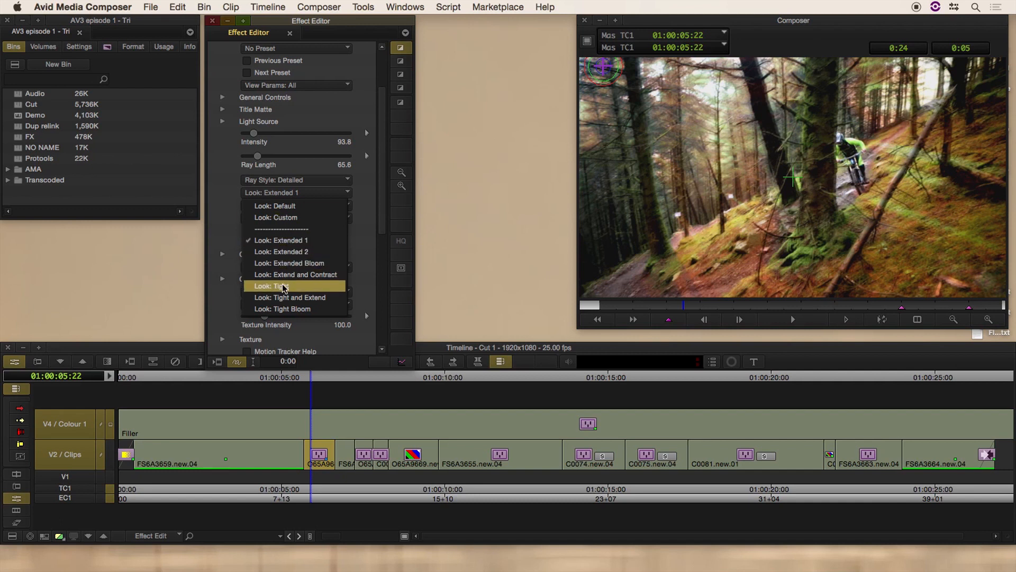
{"action": "left_click", "coordinate": [272, 286]}
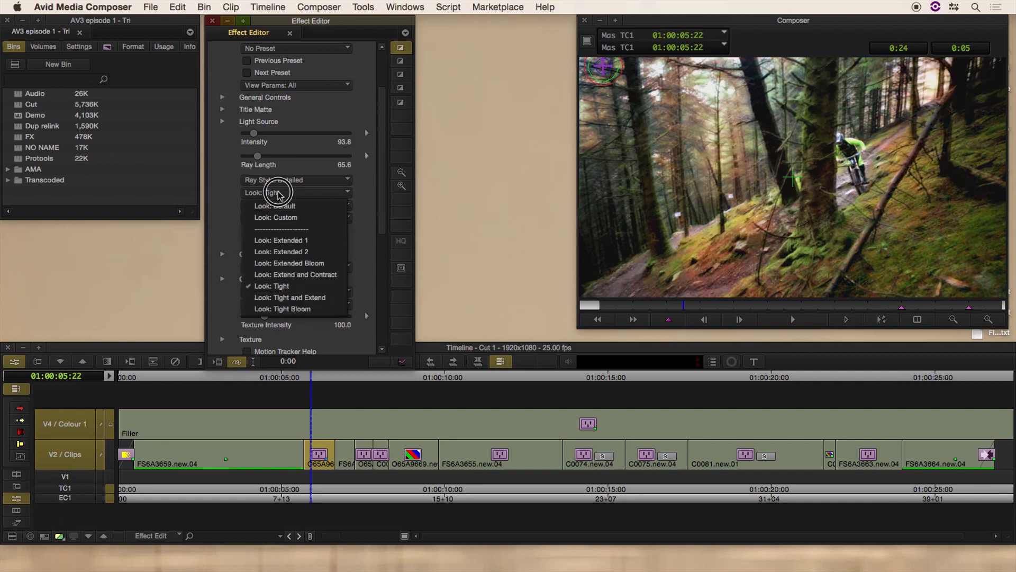
{"action": "left_click", "coordinate": [281, 240]}
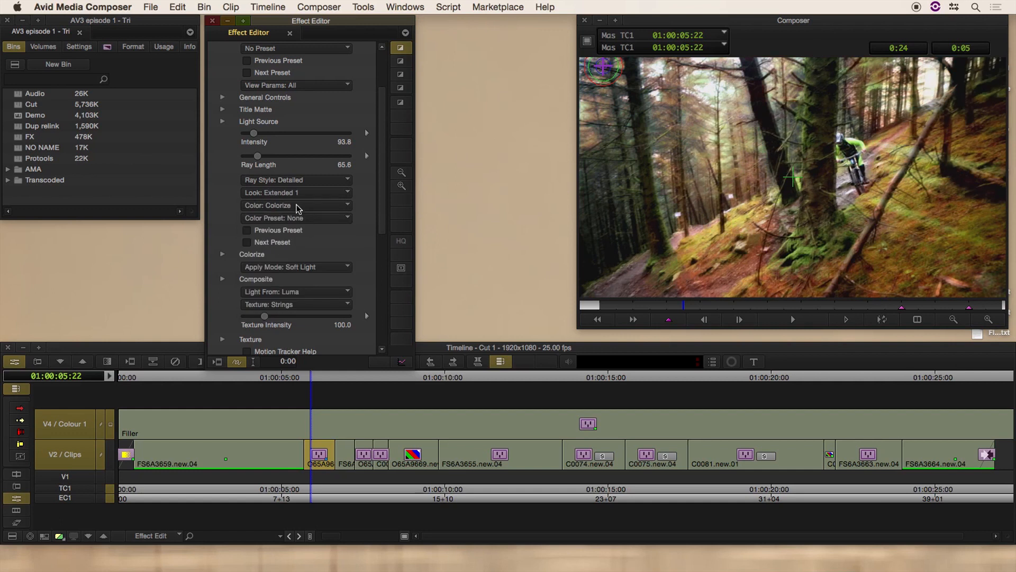
{"action": "mouse_move", "coordinate": [720, 71]}
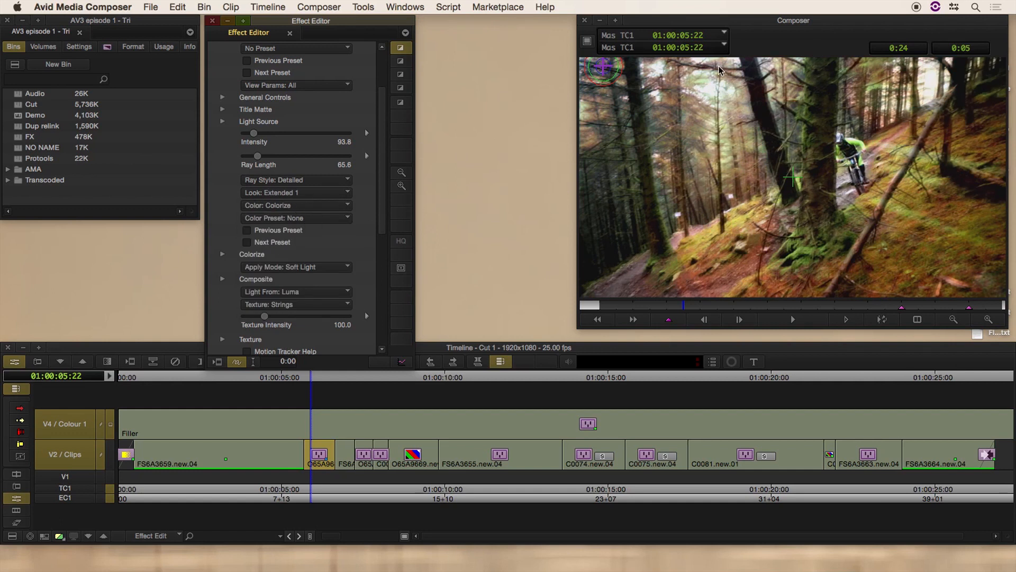
{"action": "mouse_move", "coordinate": [631, 141]}
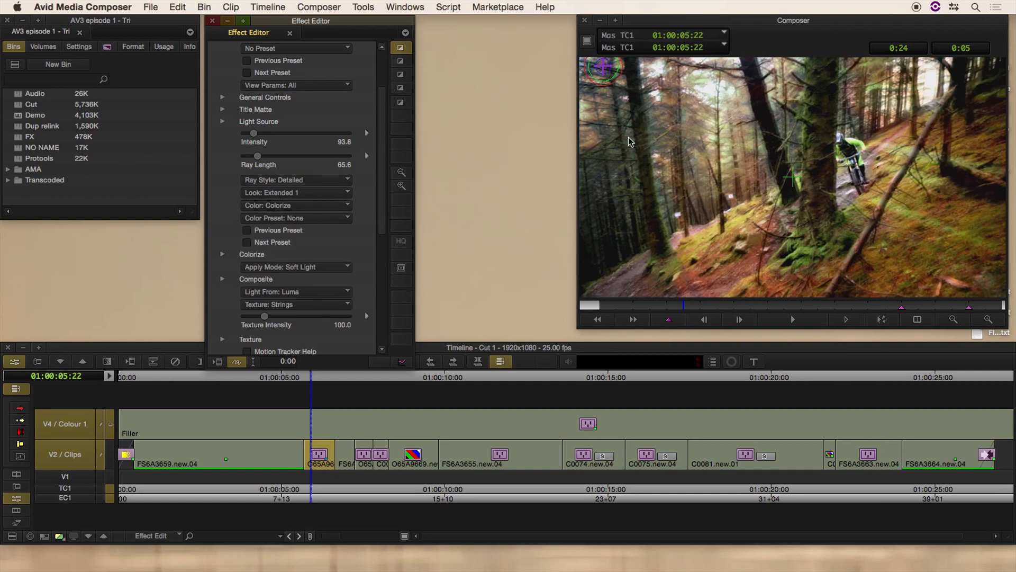
{"action": "mouse_move", "coordinate": [293, 267]}
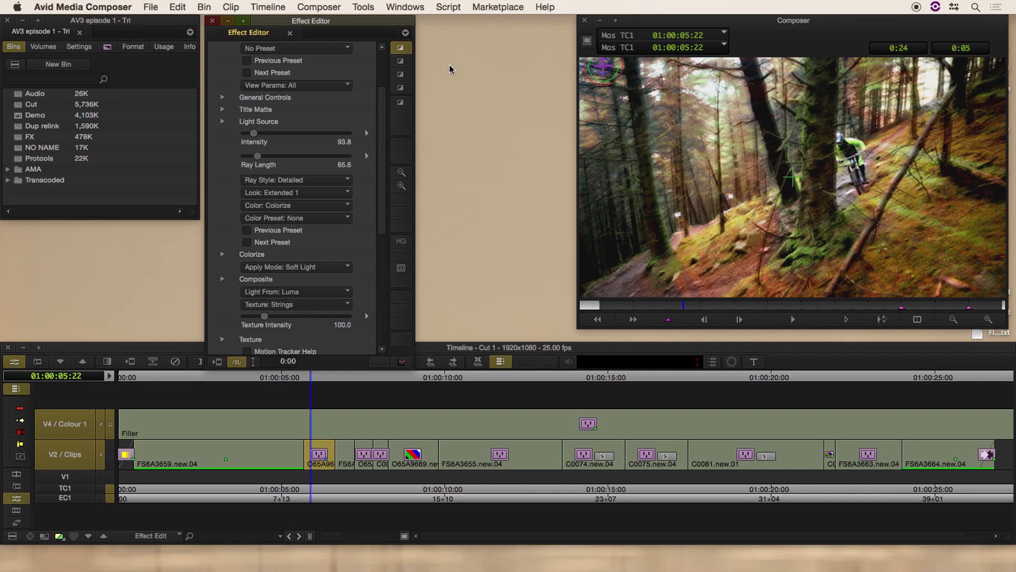
{"action": "mouse_move", "coordinate": [746, 187]}
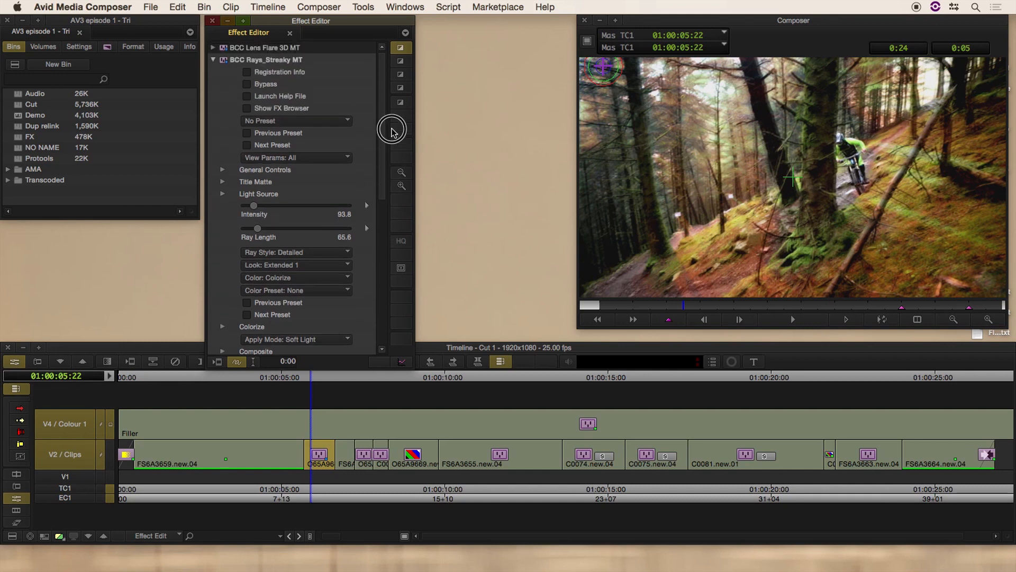
Review the Lens Flare 3D motion tracker's external-data option, then collapse its settings
{"action": "left_click", "coordinate": [213, 59]}
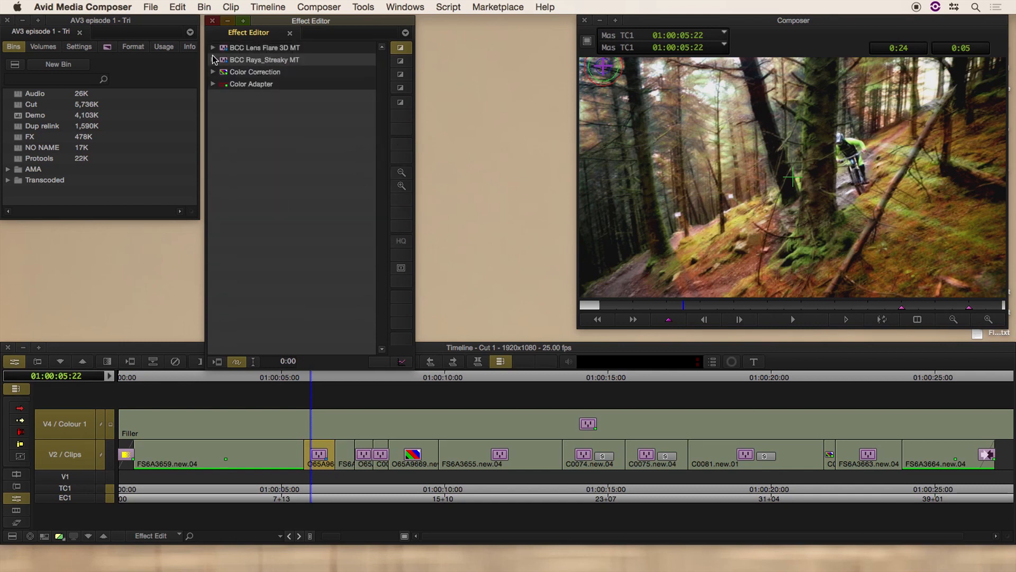
{"action": "left_click", "coordinate": [213, 48]}
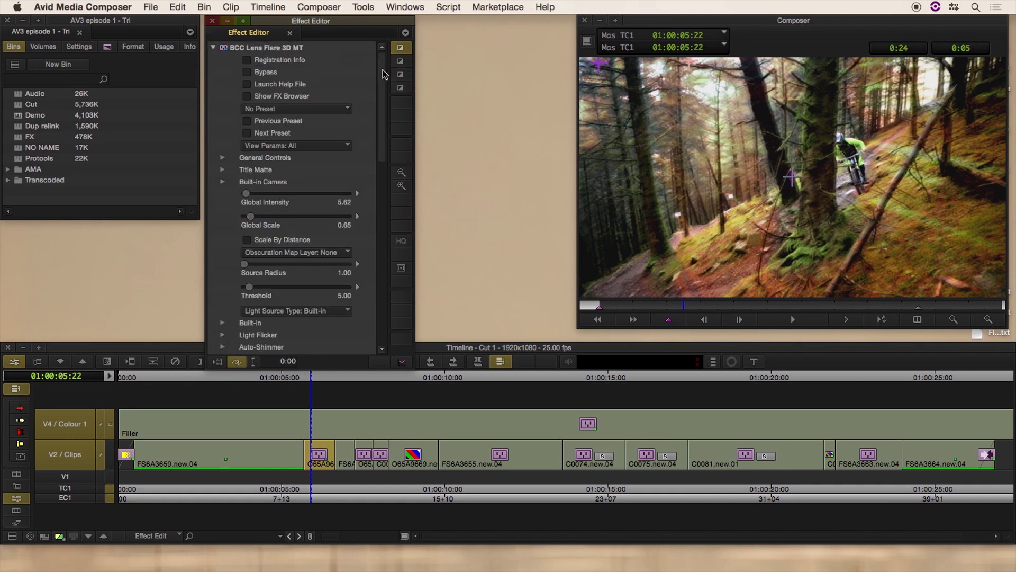
{"action": "scroll", "scroll_direction": "down", "scroll_amount": 3}
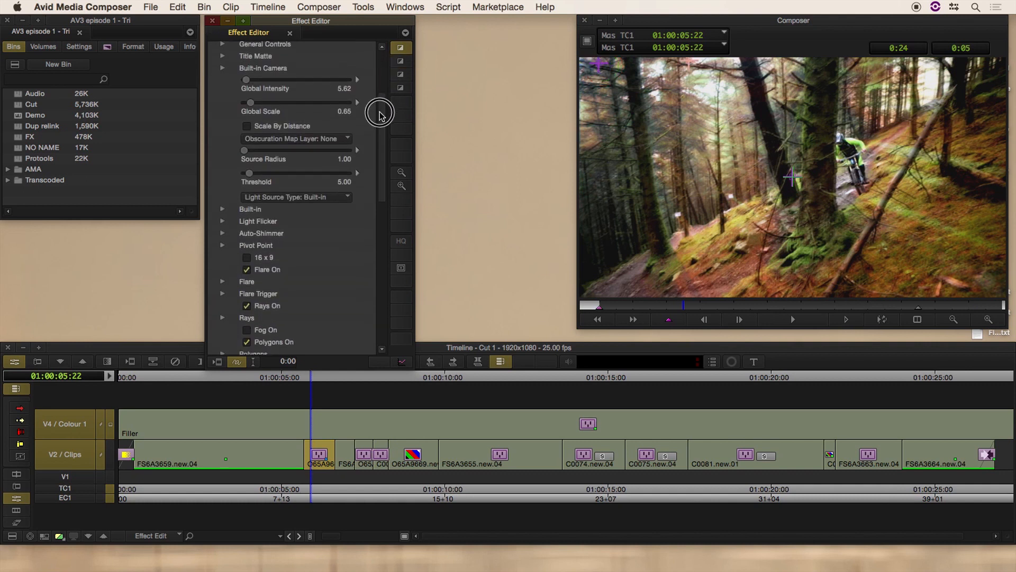
{"action": "scroll", "scroll_direction": "down", "scroll_amount": 3}
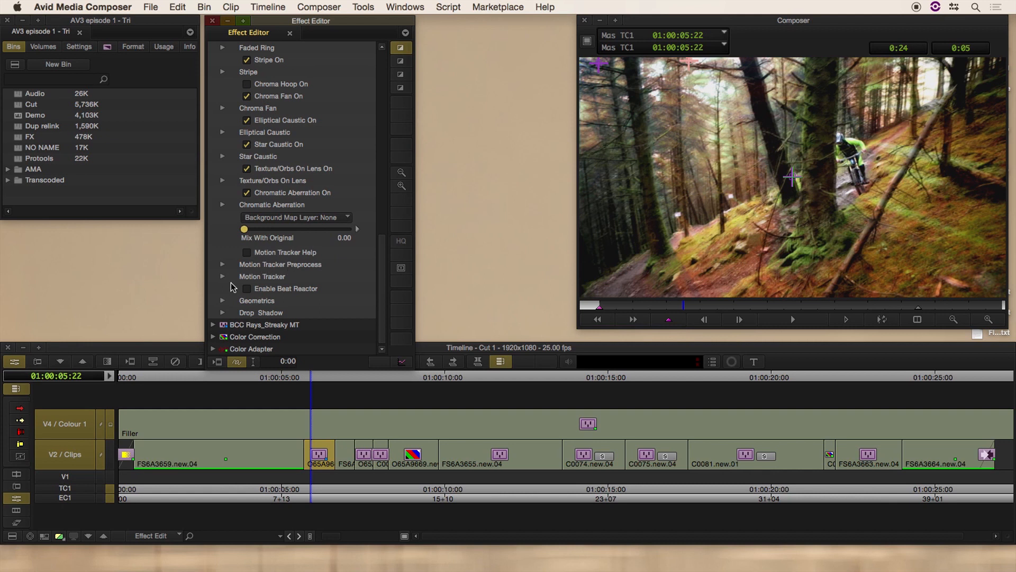
{"action": "left_click", "coordinate": [223, 277]}
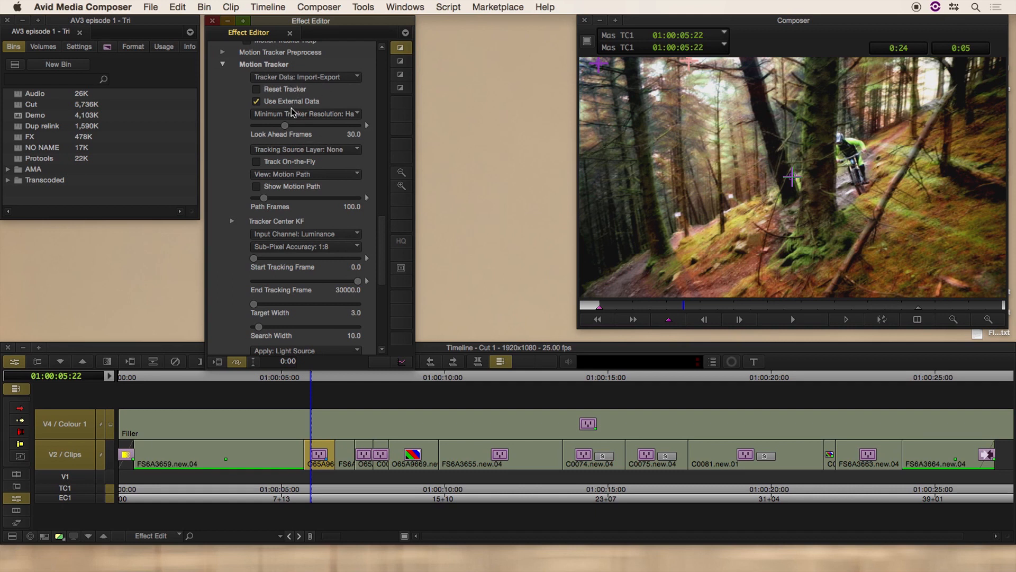
{"action": "mouse_move", "coordinate": [381, 233]}
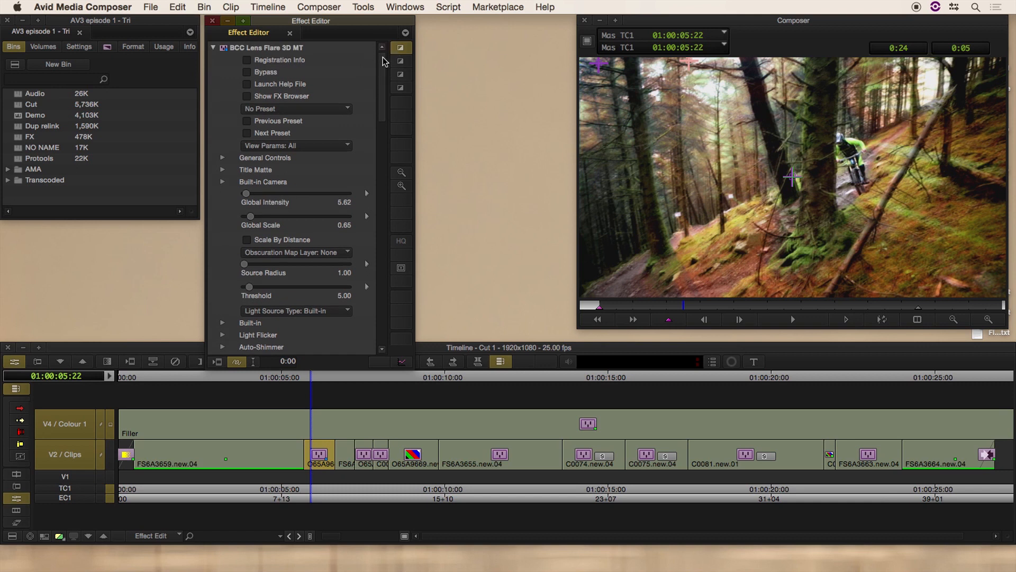
{"action": "left_click", "coordinate": [212, 48]}
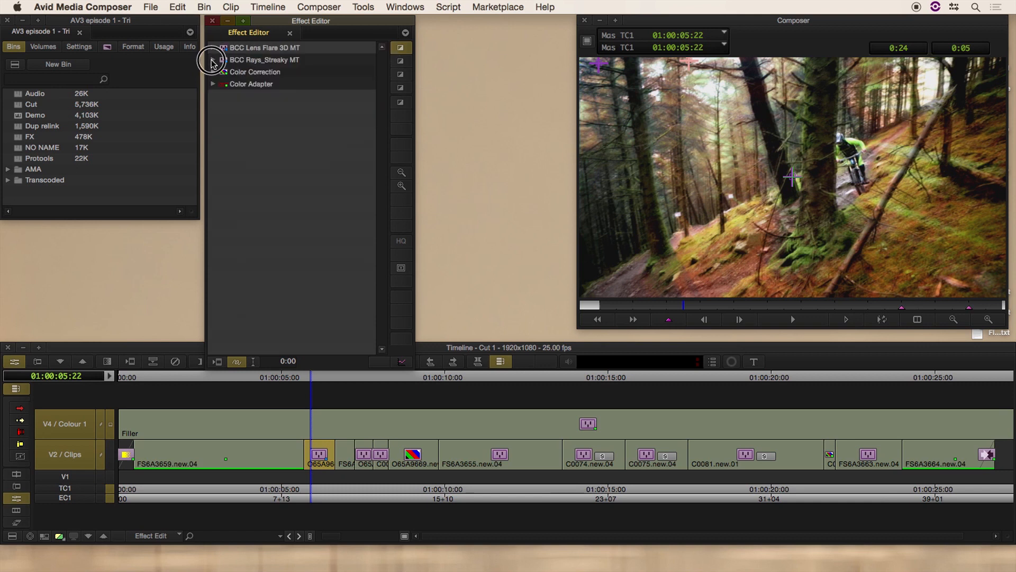
Launch Mocha from the Rays Streaky effect, continuing at proxy resolution
{"action": "left_click", "coordinate": [214, 59]}
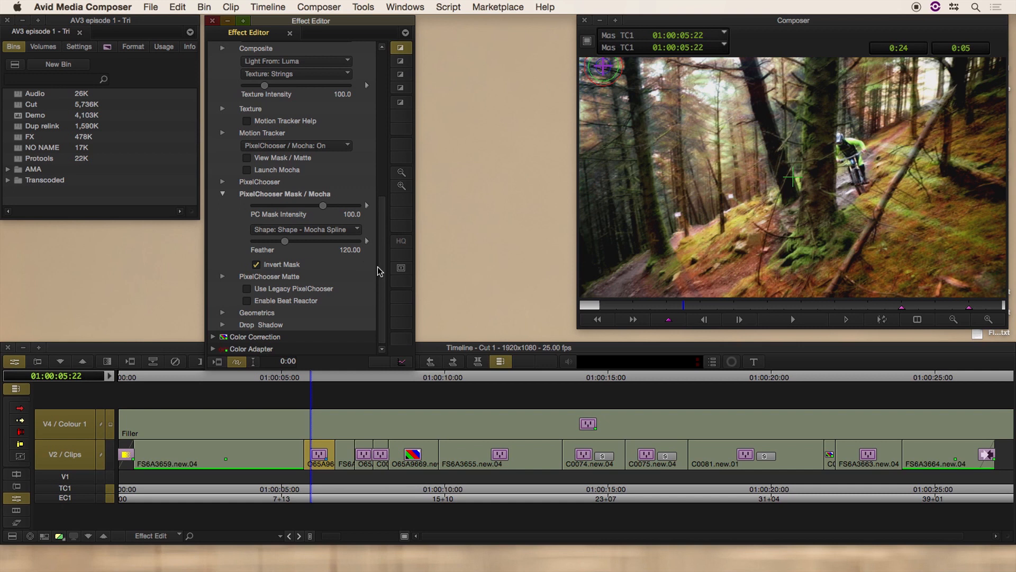
{"action": "mouse_move", "coordinate": [292, 161]}
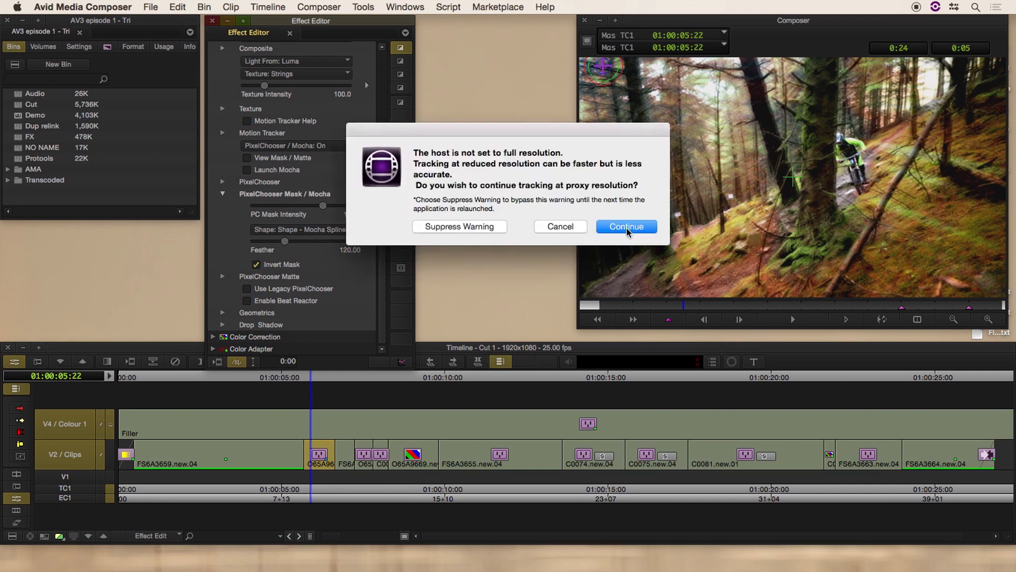
{"action": "left_click", "coordinate": [626, 227]}
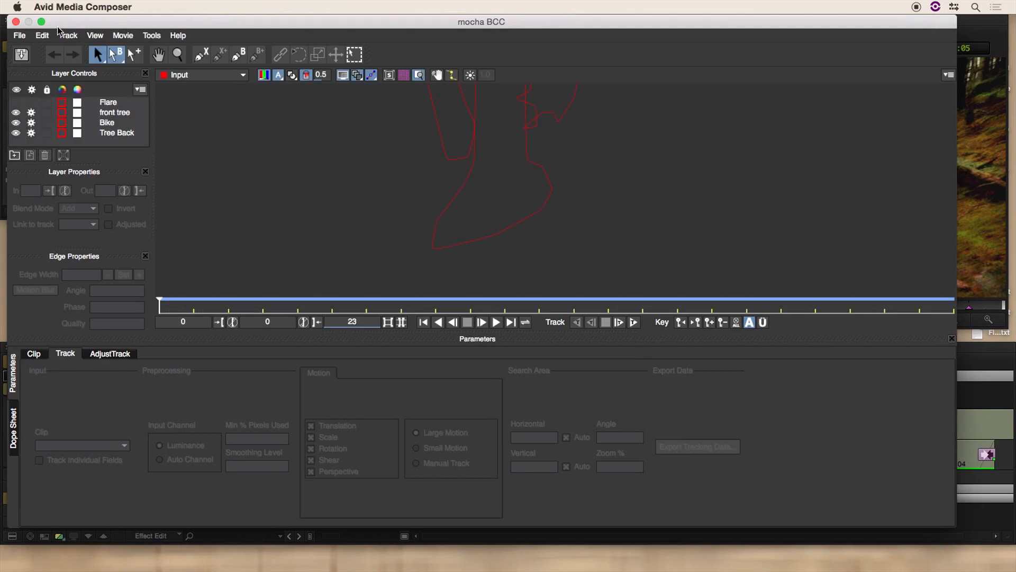
Select the Flare layer and export its track in Boris FX BCC Center Point format
{"action": "left_click", "coordinate": [16, 112]}
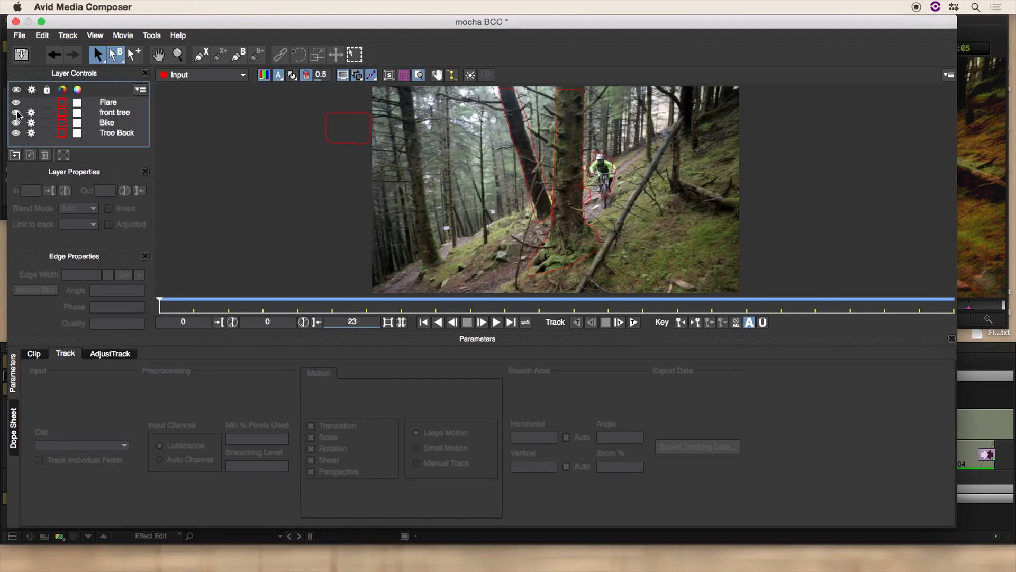
{"action": "left_click", "coordinate": [16, 101]}
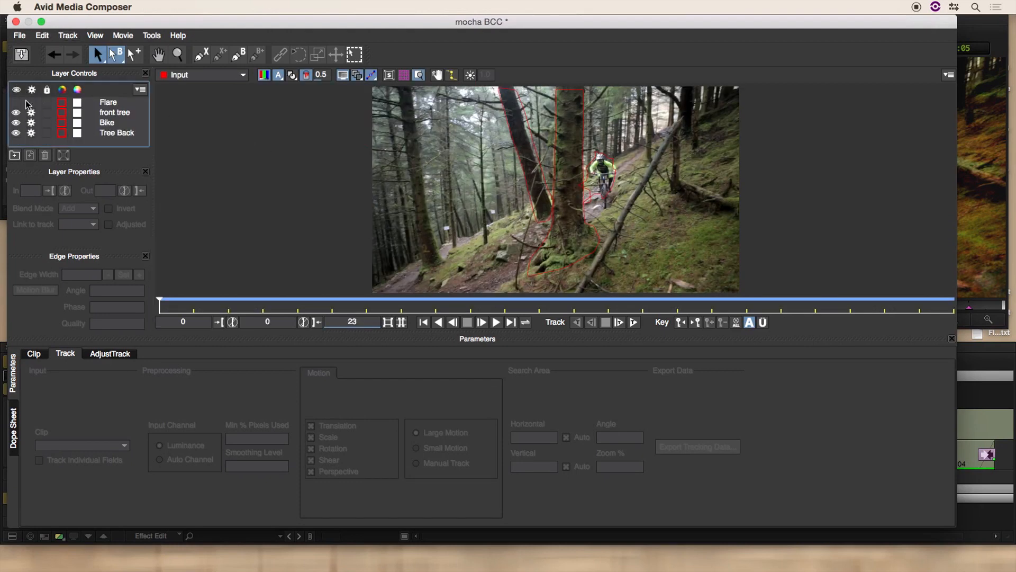
{"action": "left_click", "coordinate": [108, 101]}
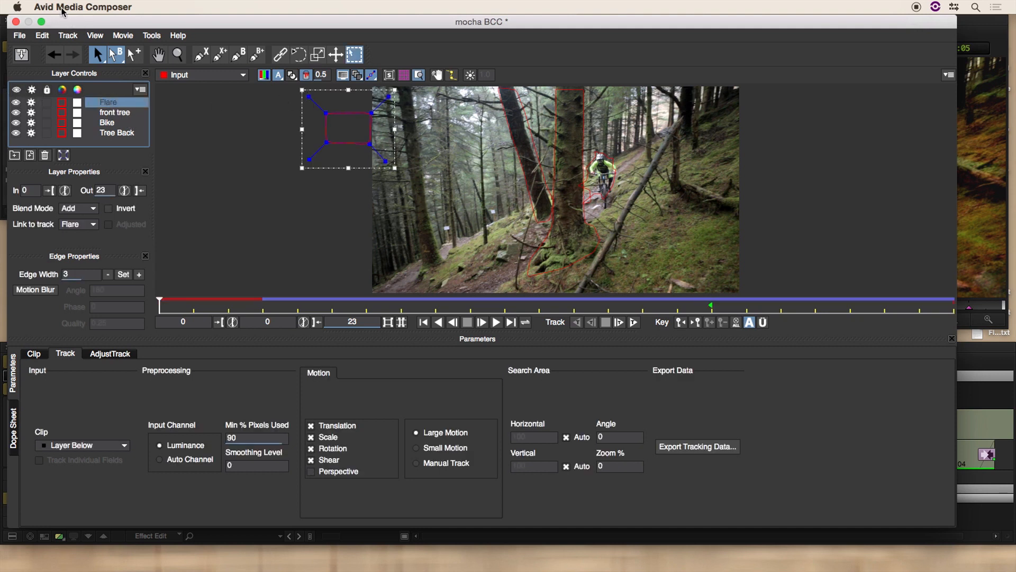
{"action": "left_click", "coordinate": [19, 35]}
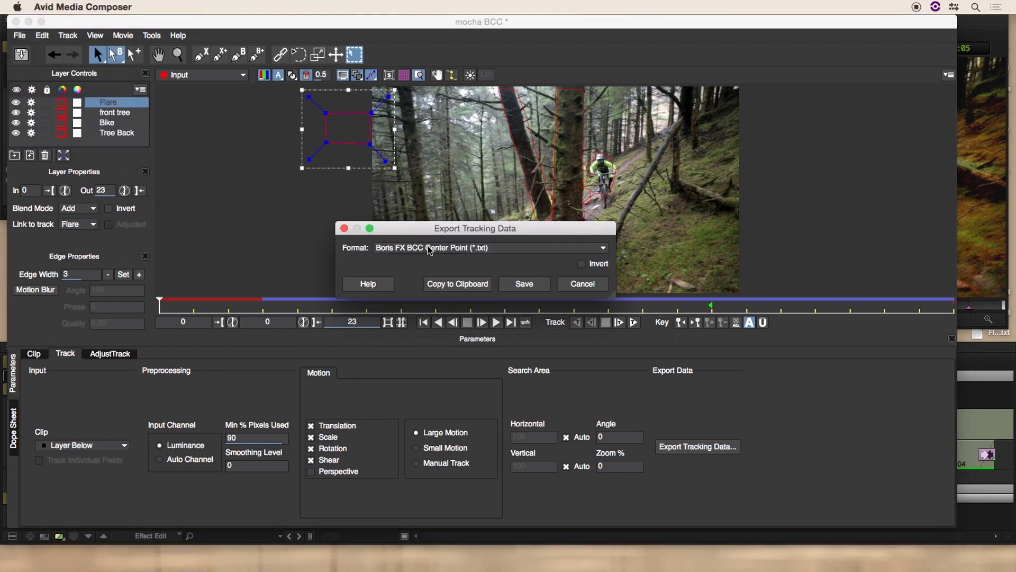
{"action": "mouse_move", "coordinate": [486, 269]}
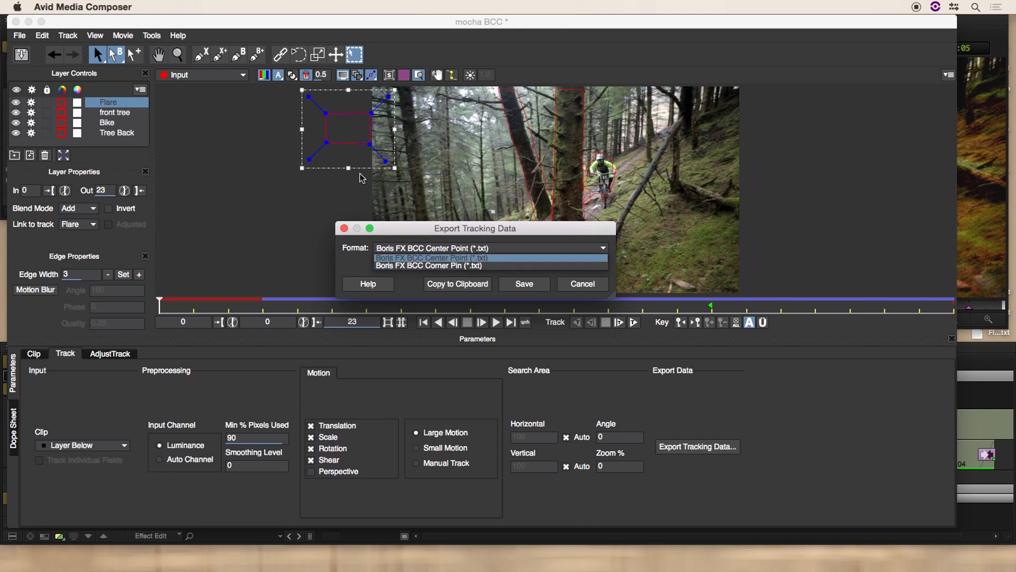
{"action": "left_click", "coordinate": [431, 259]}
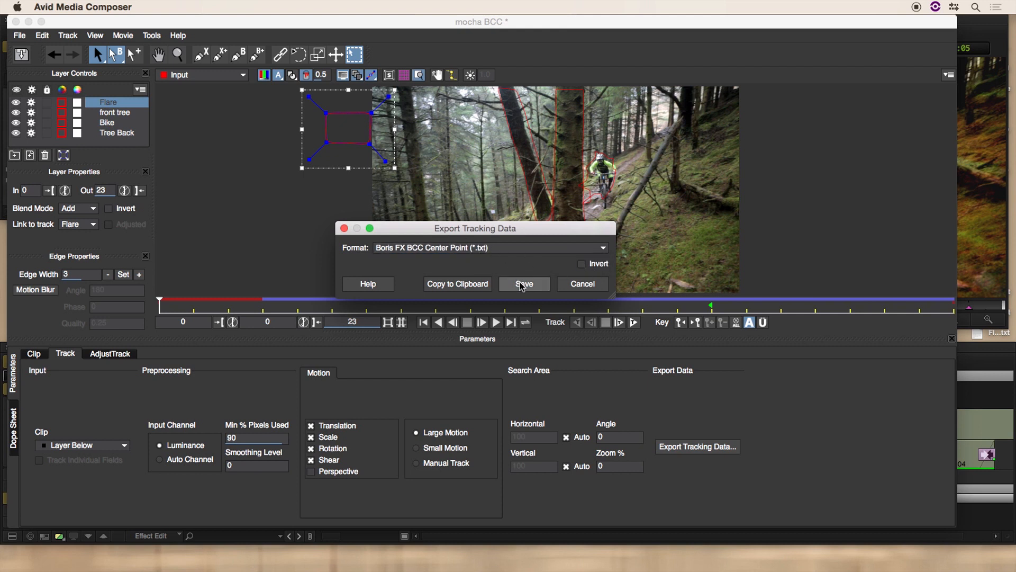
Save the export as 'Flare 3' on the Desktop and close mocha at the save prompt
{"action": "left_click", "coordinate": [523, 284]}
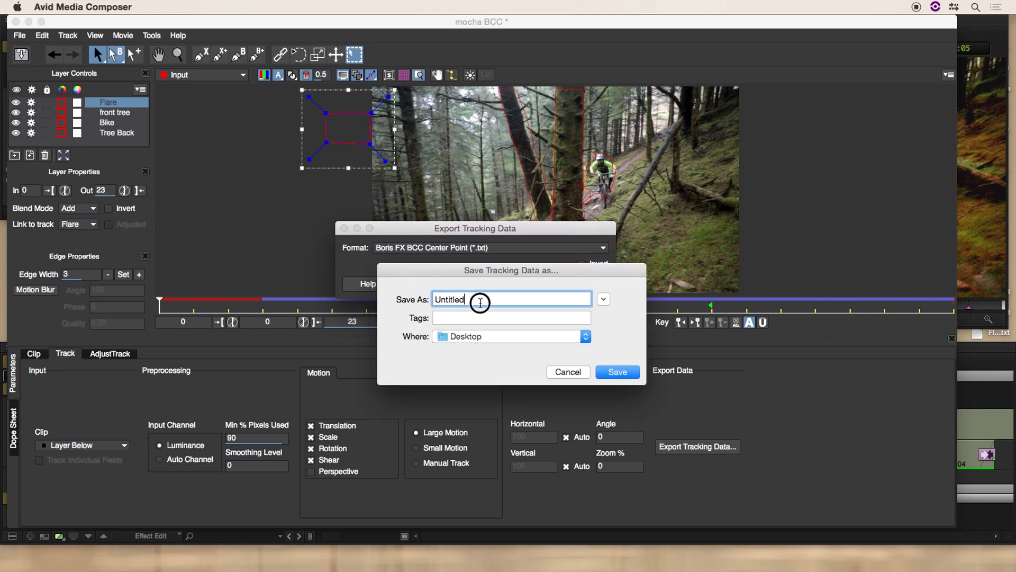
{"action": "type", "text": "F"}
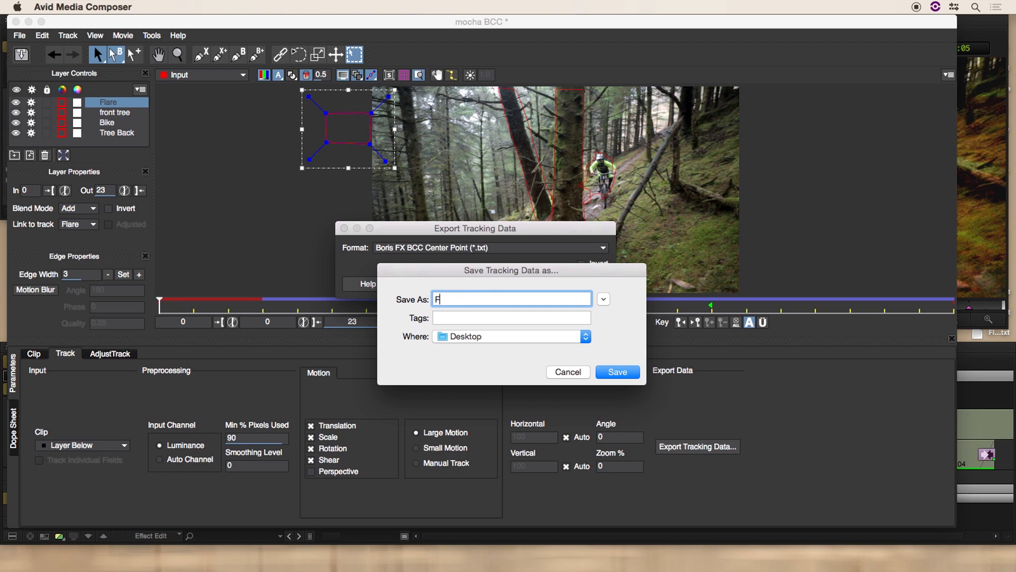
{"action": "type", "text": "lare 3"}
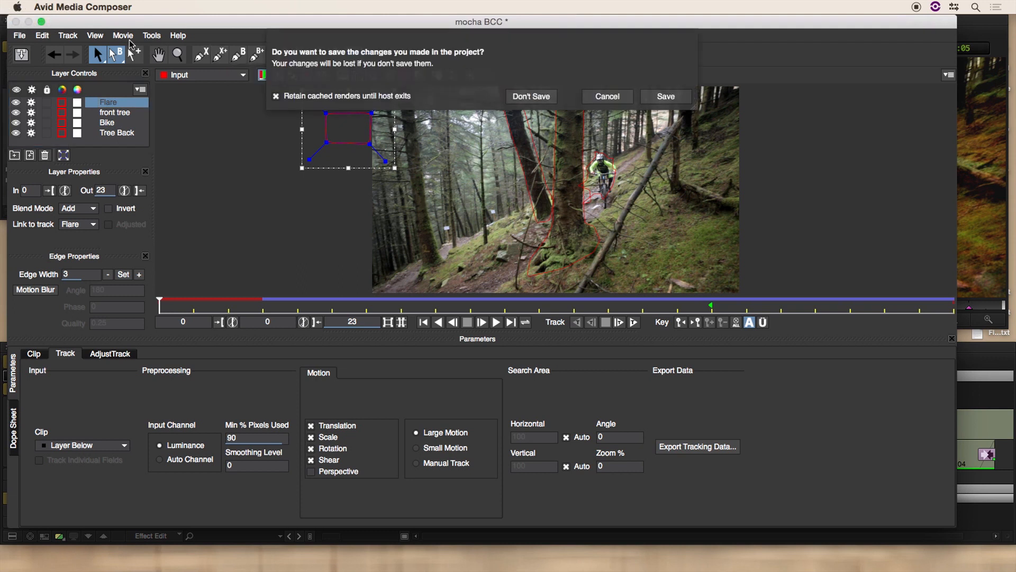
{"action": "left_click", "coordinate": [530, 96]}
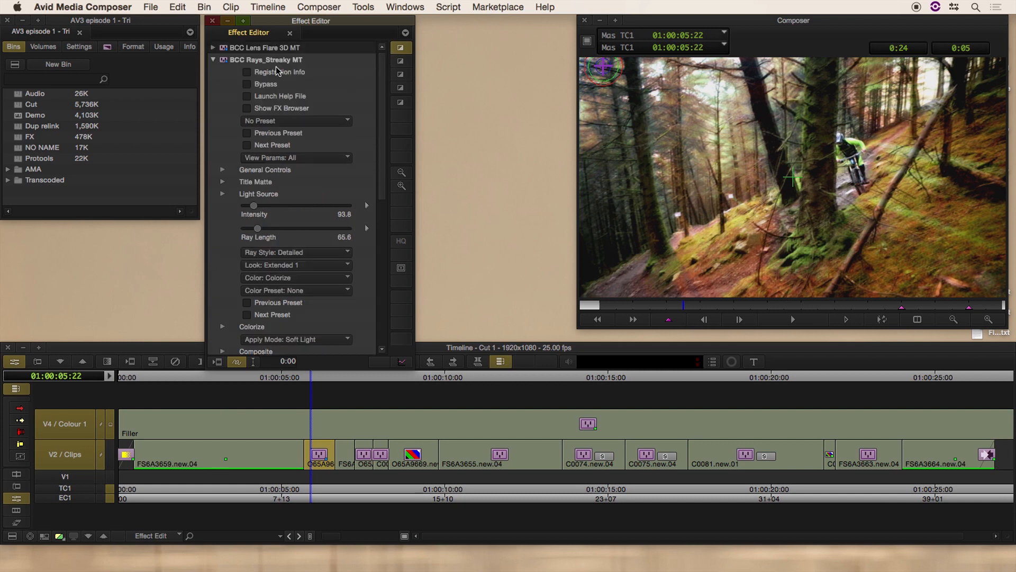
Expand Lens Flare 3D and bring up its Motion Tracker's Tracker Data menu
{"action": "left_click", "coordinate": [213, 59]}
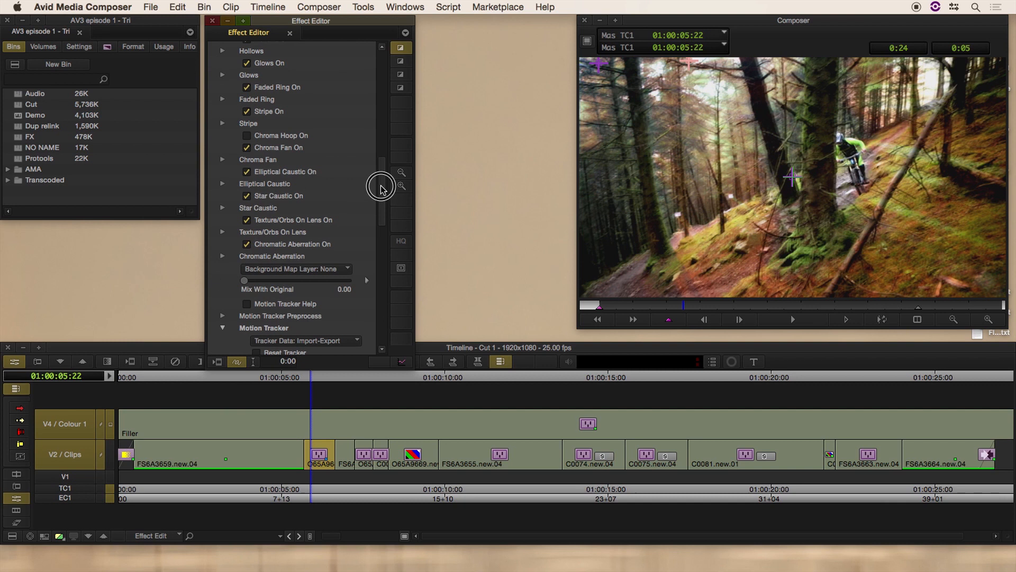
{"action": "scroll", "scroll_direction": "down", "scroll_amount": 3}
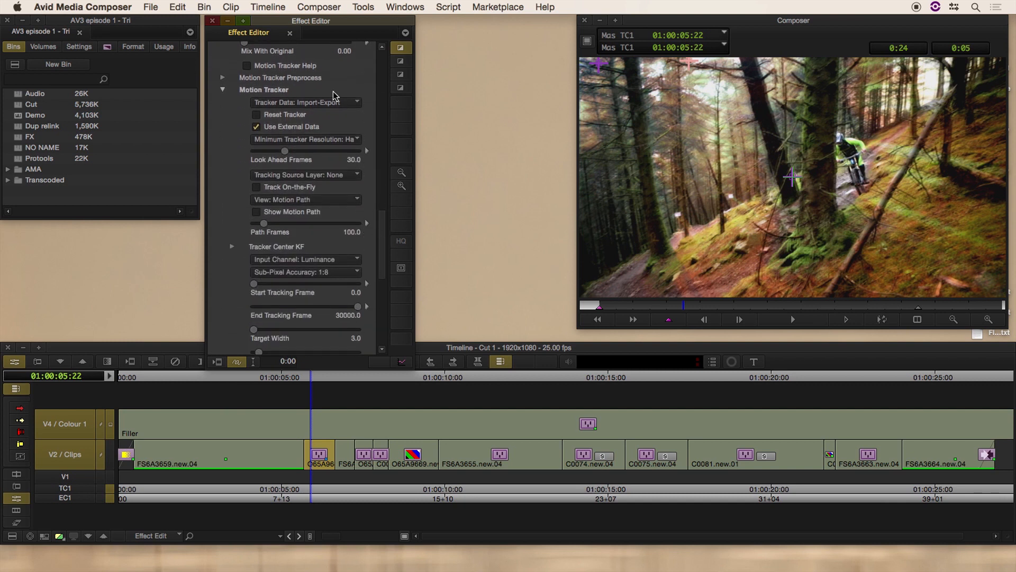
{"action": "left_click", "coordinate": [305, 102]}
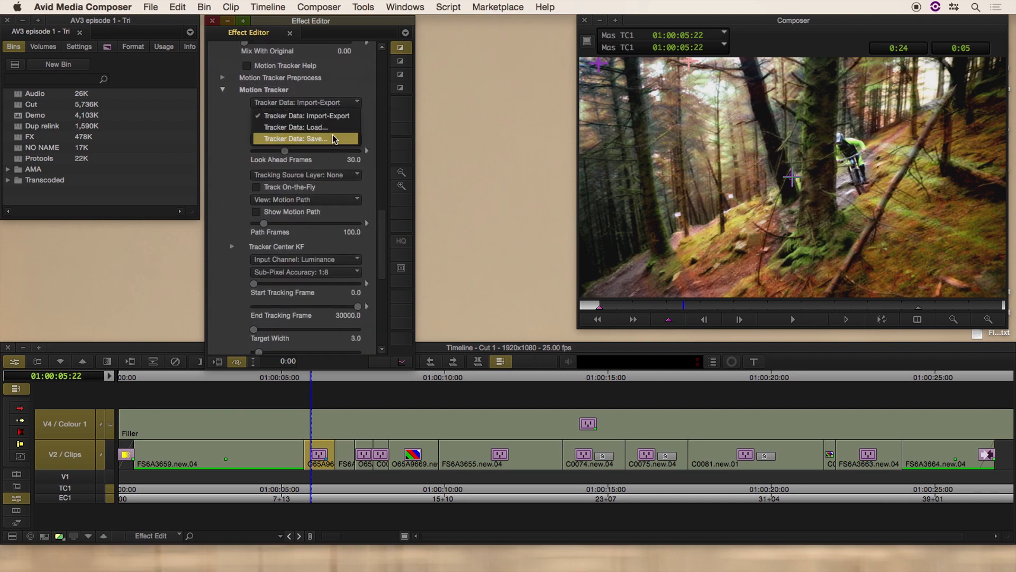
Load the Flare 3.txt tracking file from the Desktop into the motion tracker
{"action": "left_click", "coordinate": [305, 138]}
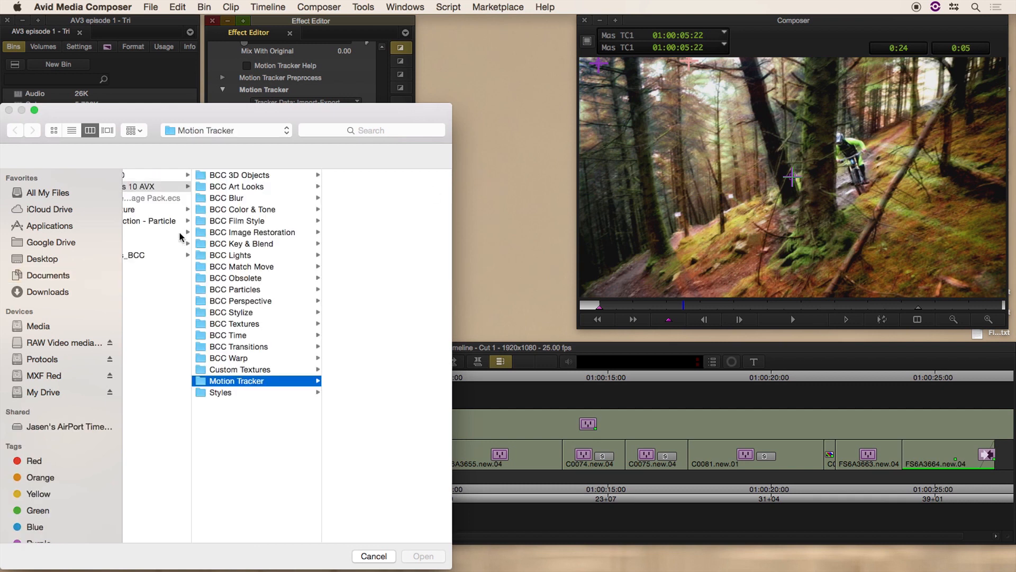
{"action": "left_click", "coordinate": [41, 258]}
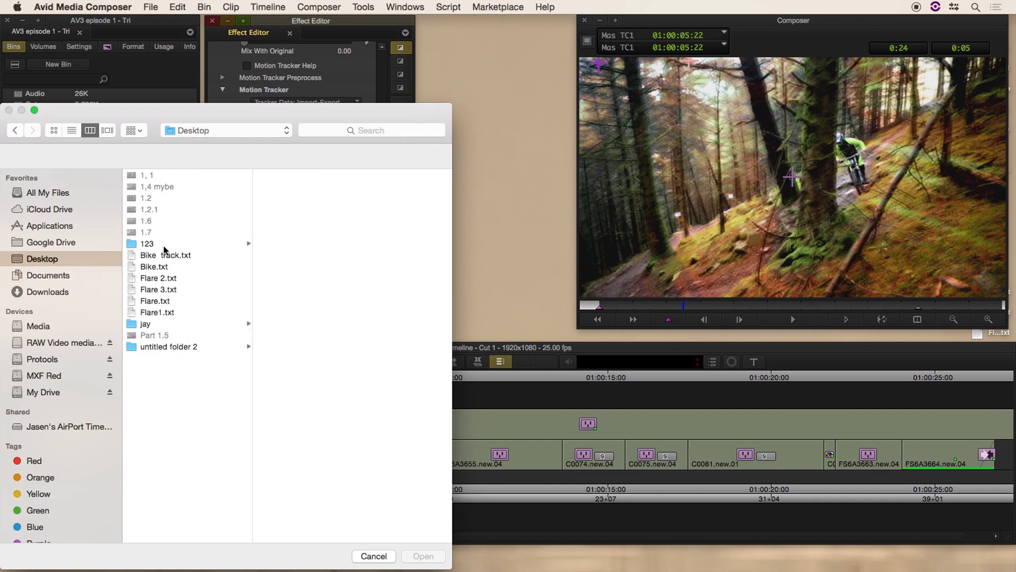
{"action": "left_click", "coordinate": [158, 289]}
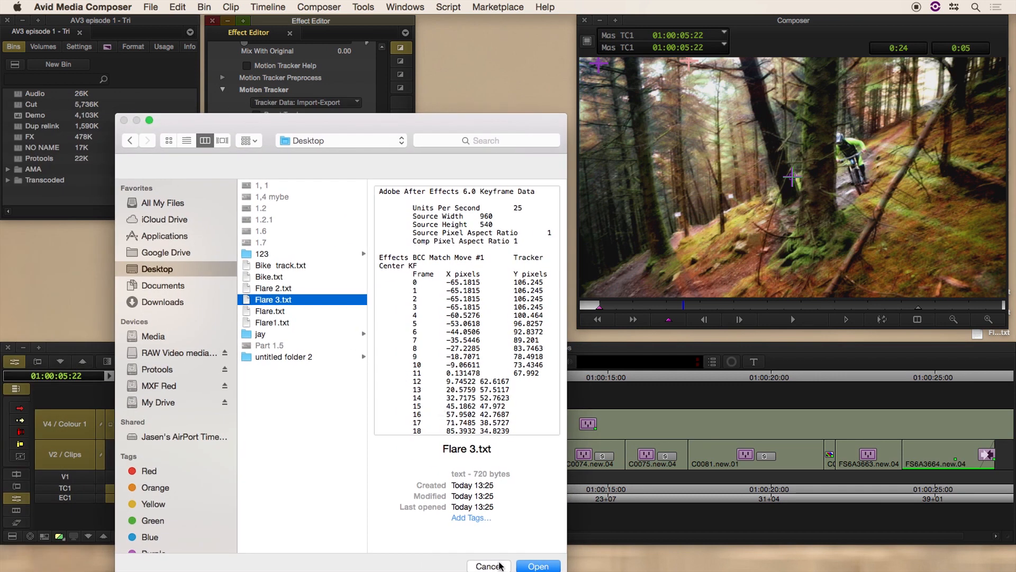
{"action": "left_click", "coordinate": [536, 565]}
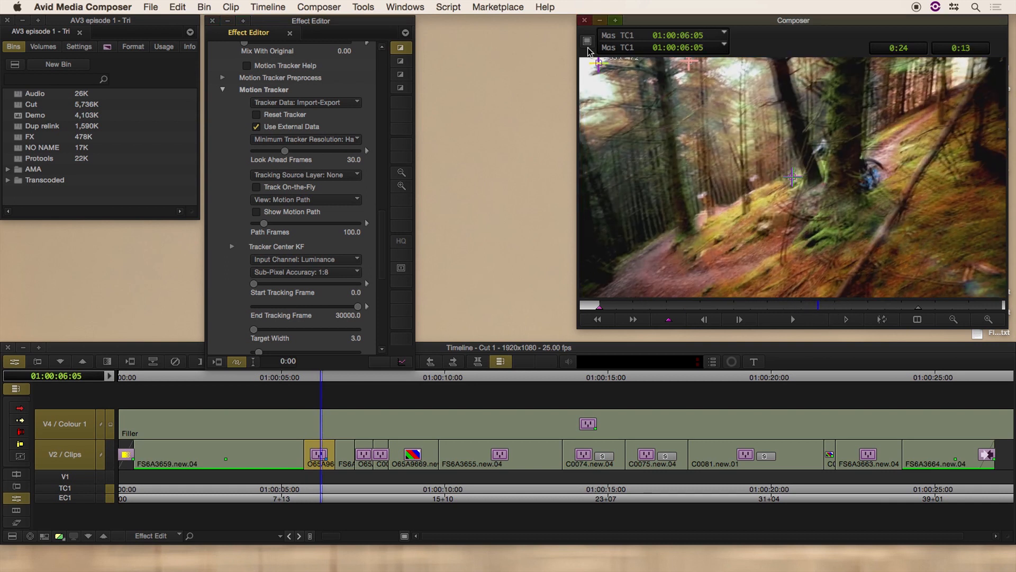
{"action": "mouse_move", "coordinate": [383, 100]}
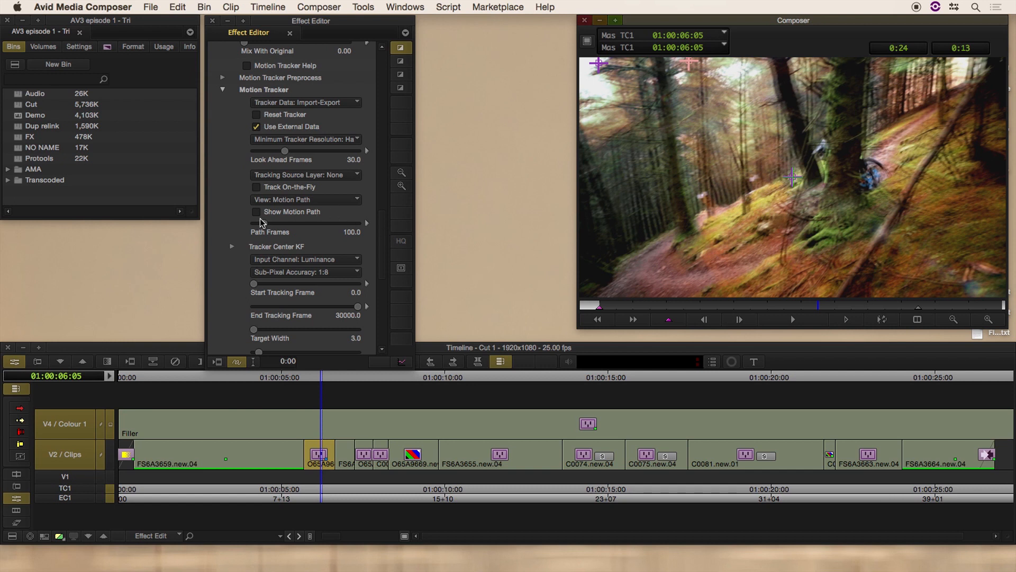
Enable Show Motion Path to see the flare's tracked path in the viewer
{"action": "left_click", "coordinate": [256, 212]}
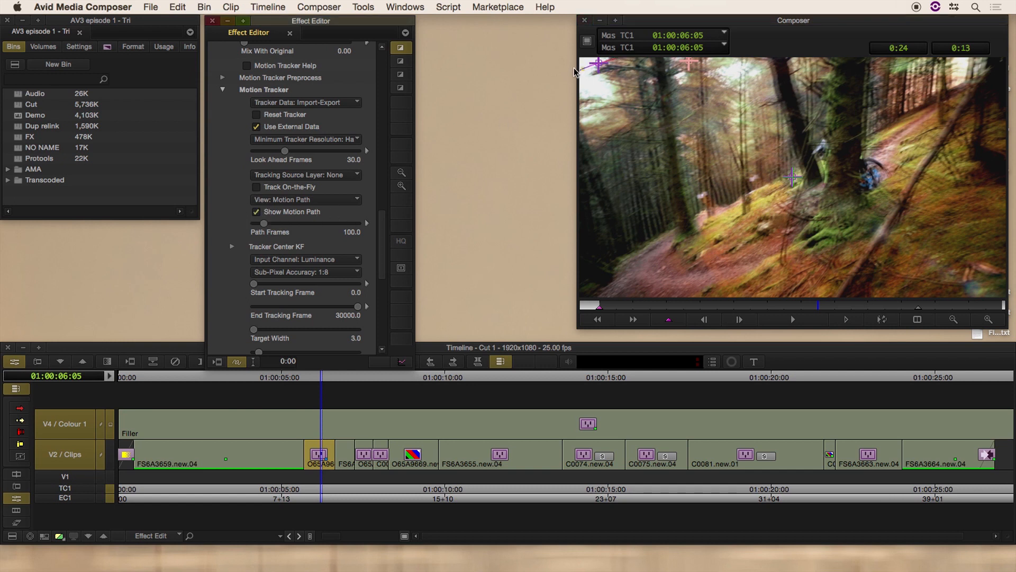
{"action": "mouse_move", "coordinate": [627, 86]}
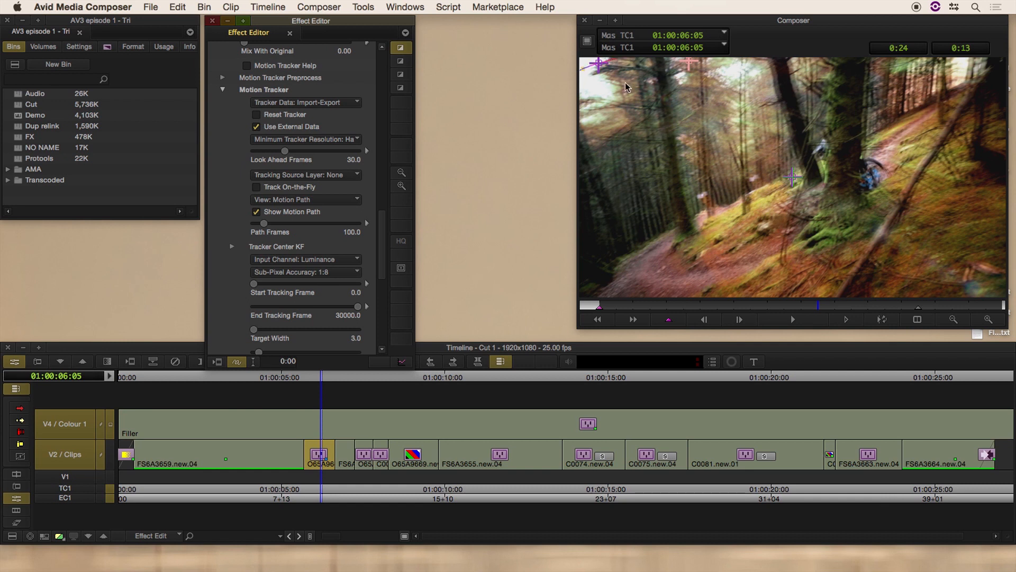
{"action": "mouse_move", "coordinate": [621, 63]}
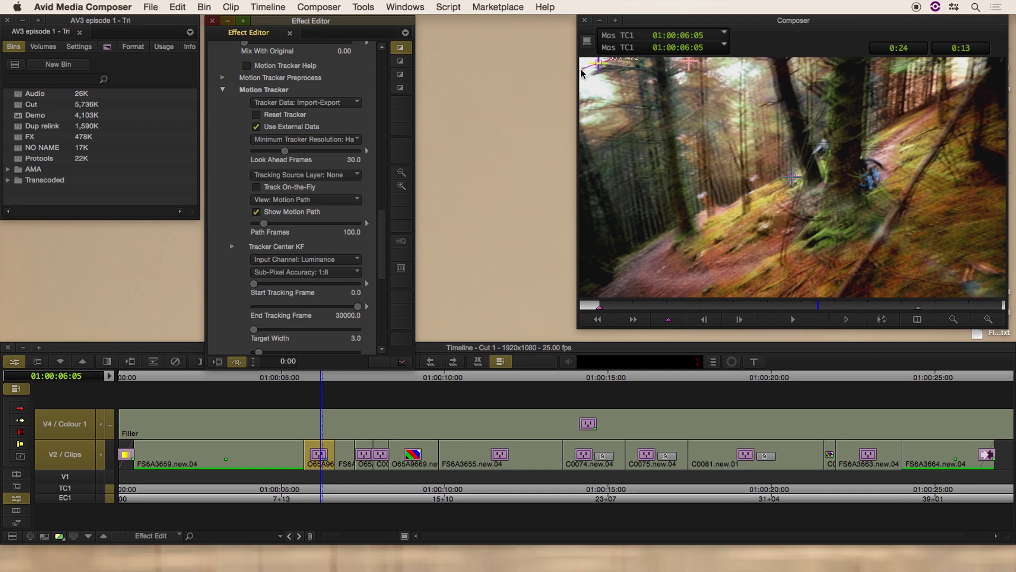
{"action": "mouse_move", "coordinate": [388, 248]}
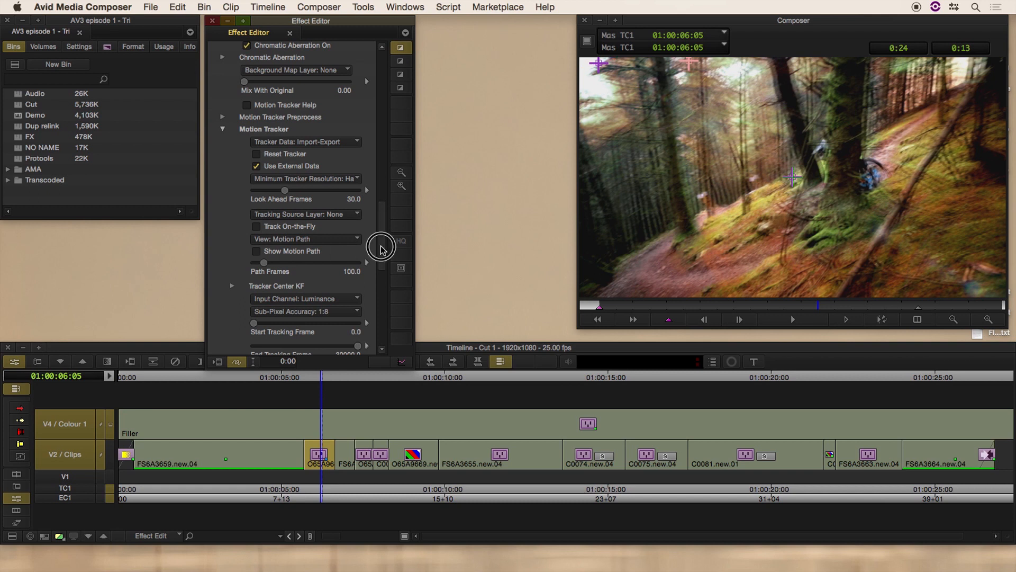
{"action": "scroll", "scroll_direction": "up", "scroll_amount": 3}
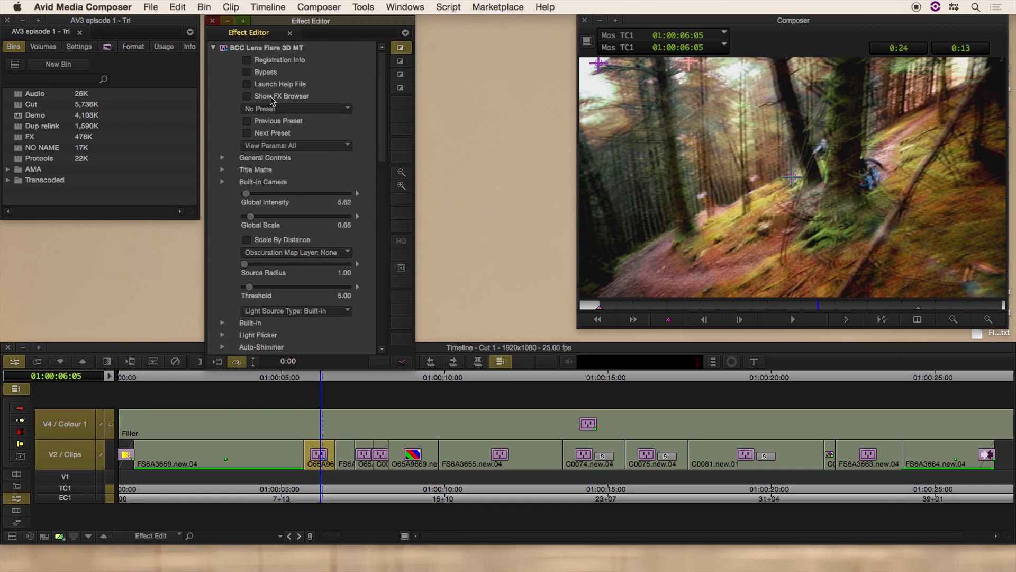
{"action": "left_click", "coordinate": [296, 108]}
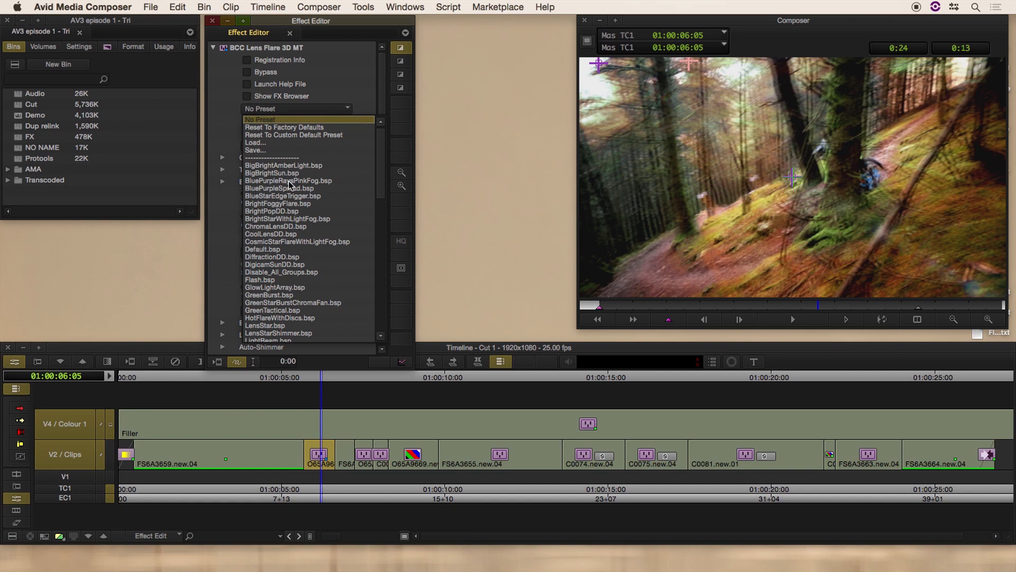
{"action": "left_click", "coordinate": [282, 195]}
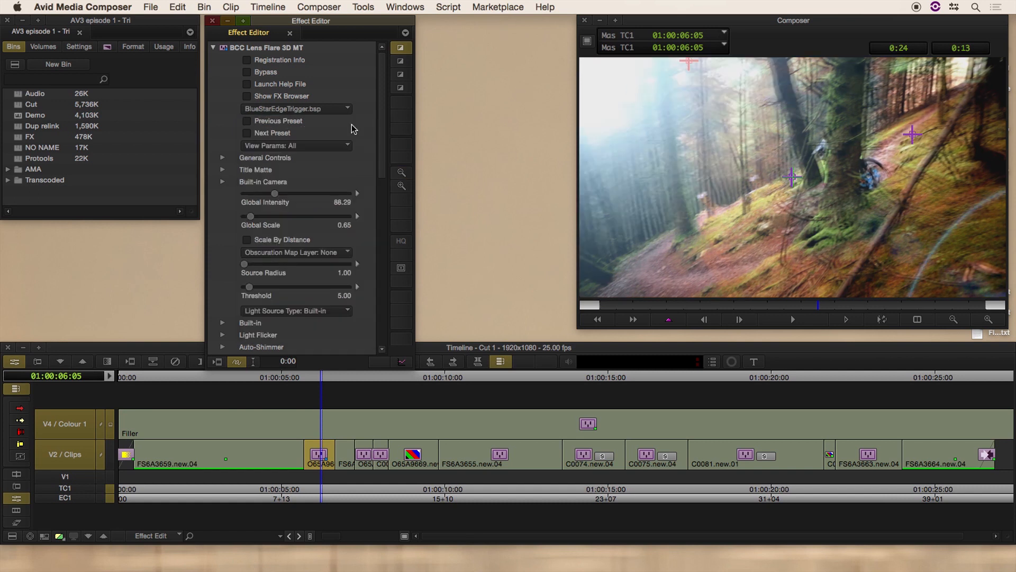
{"action": "mouse_move", "coordinate": [290, 111]}
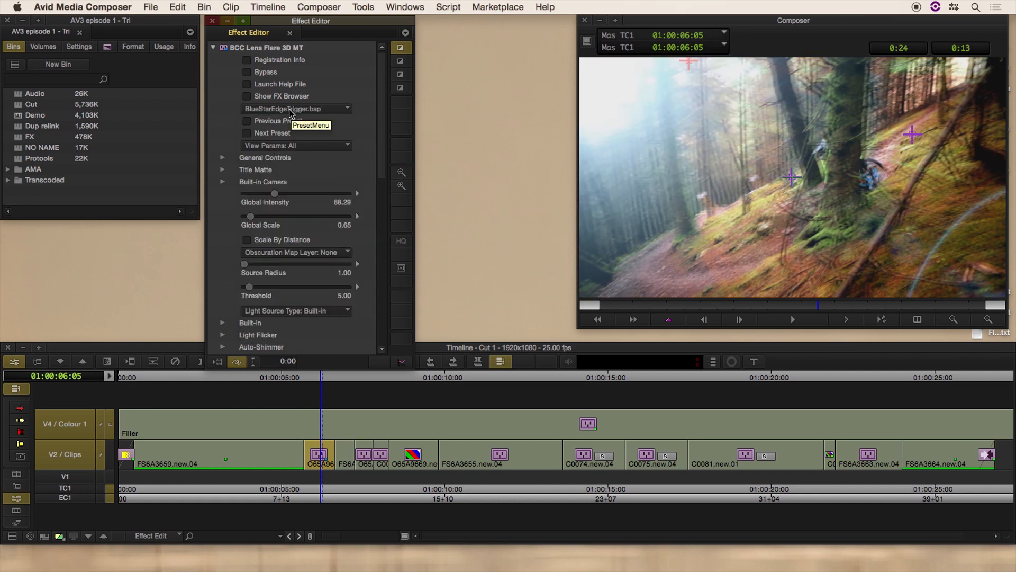
{"action": "left_click", "coordinate": [296, 108]}
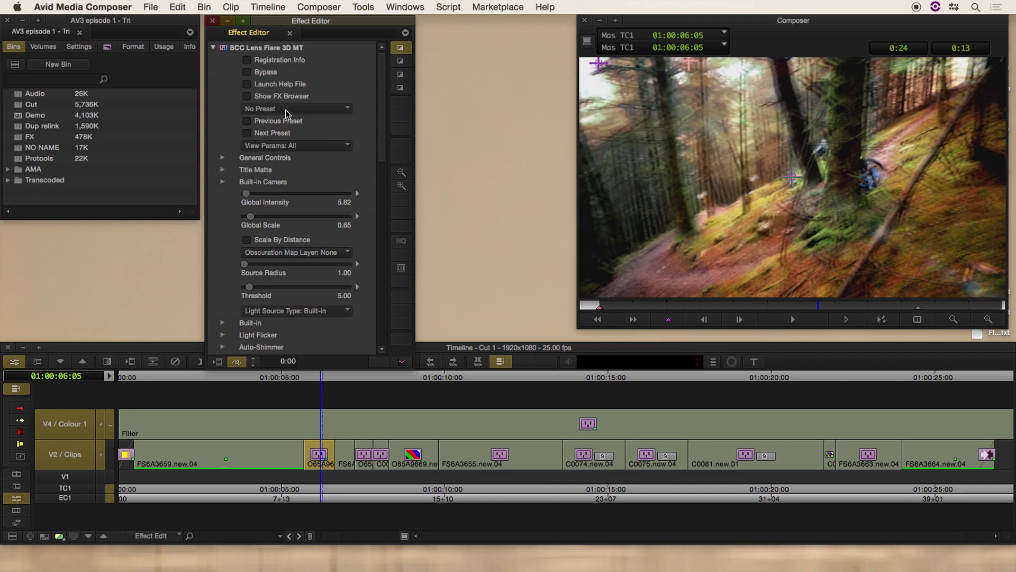
{"action": "left_click", "coordinate": [296, 108]}
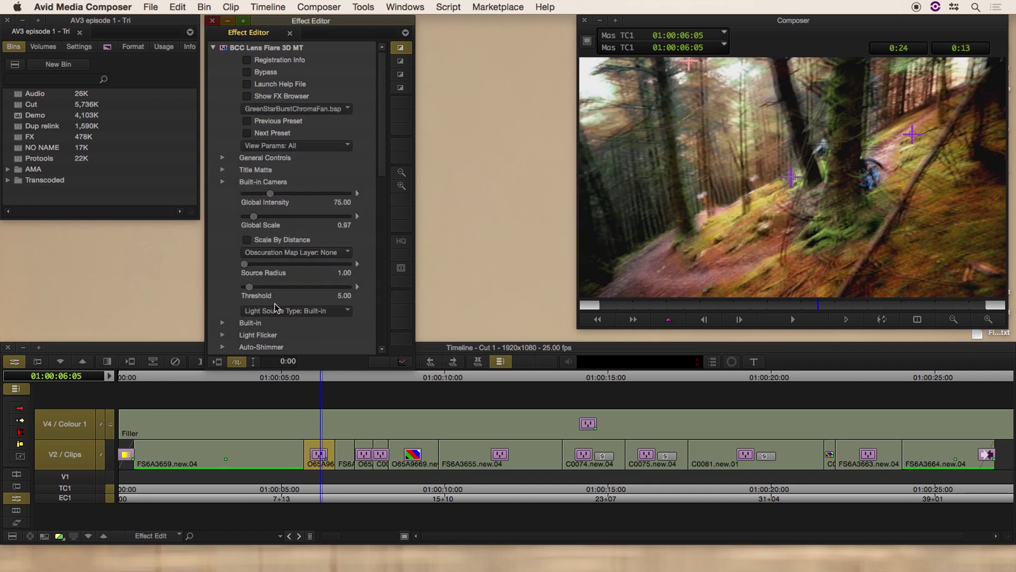
{"action": "left_click", "coordinate": [295, 108]}
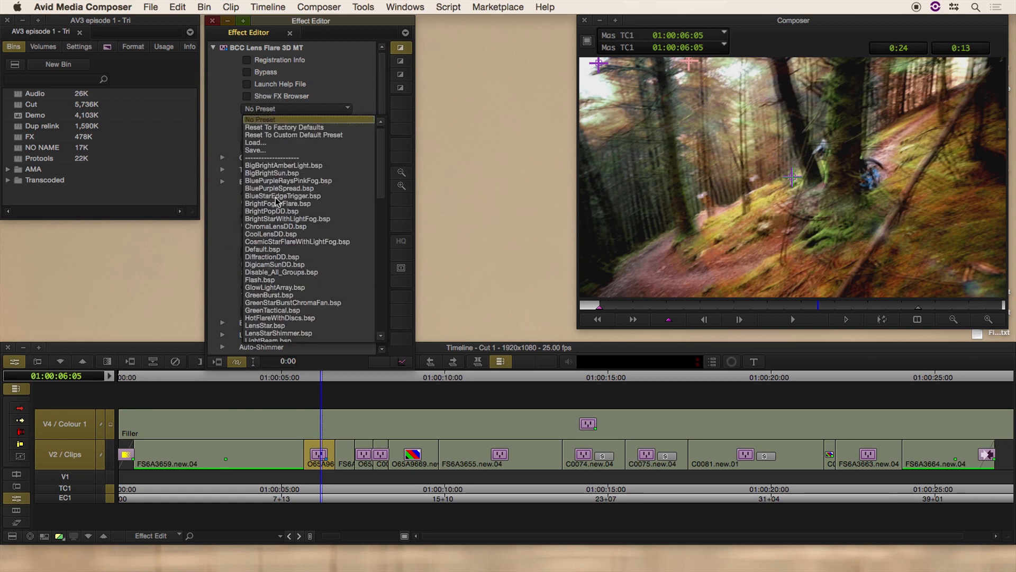
{"action": "left_click", "coordinate": [297, 241]}
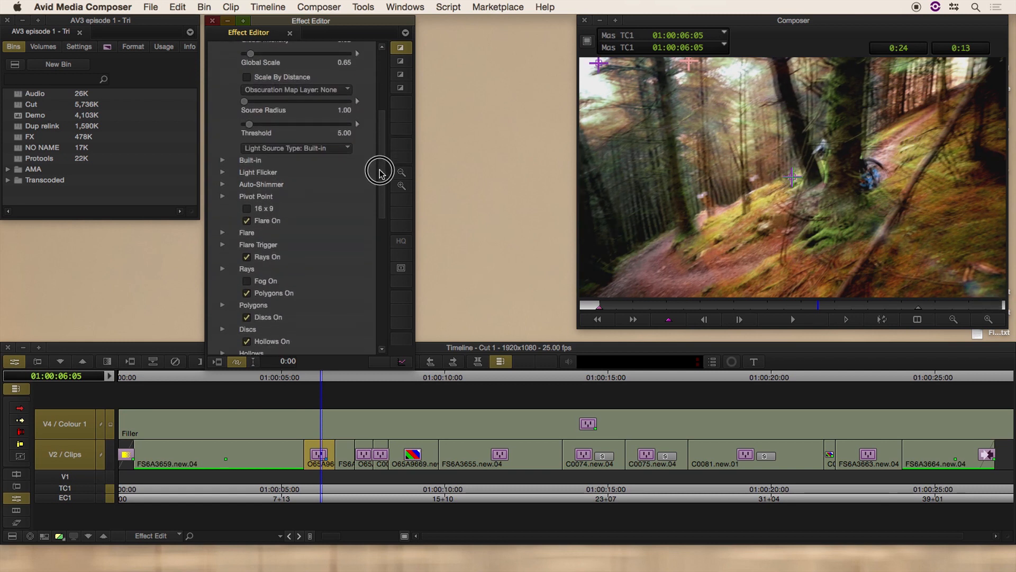
Scroll through the Lens Flare 3D element list and toggle an element checkbox
{"action": "scroll", "scroll_direction": "up", "scroll_amount": 3}
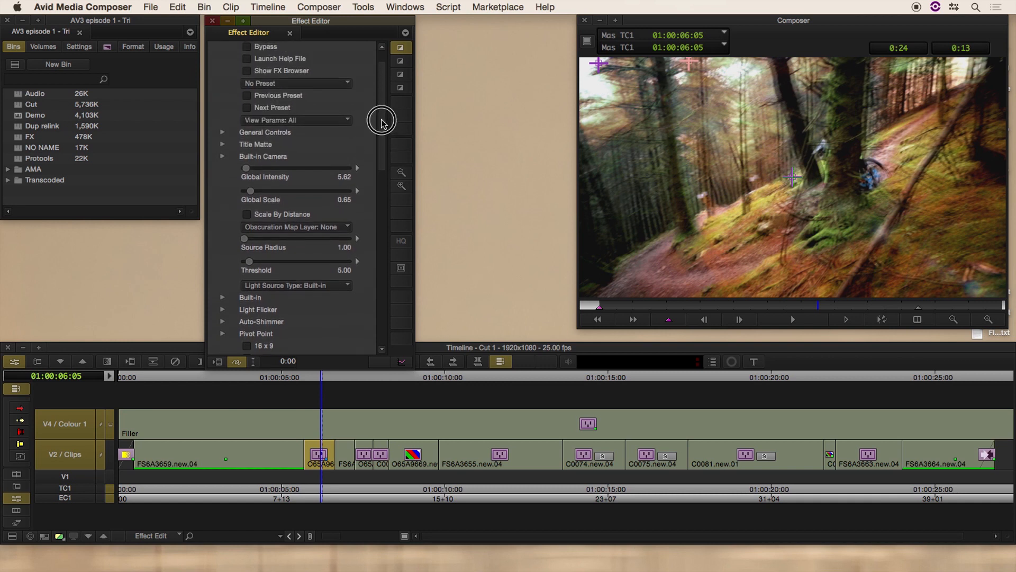
{"action": "scroll", "scroll_direction": "down", "scroll_amount": 3}
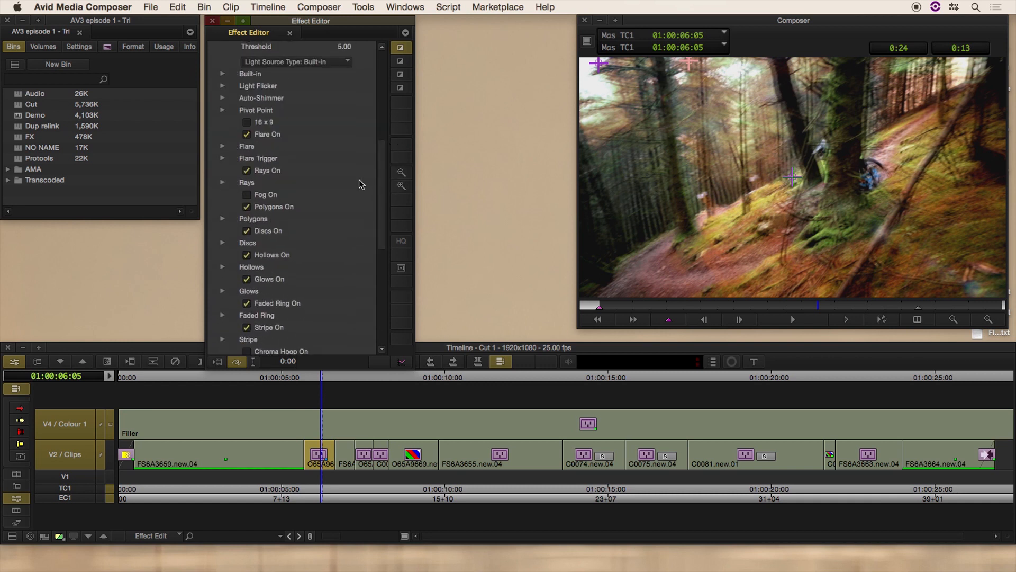
{"action": "scroll", "scroll_direction": "down", "scroll_amount": 3}
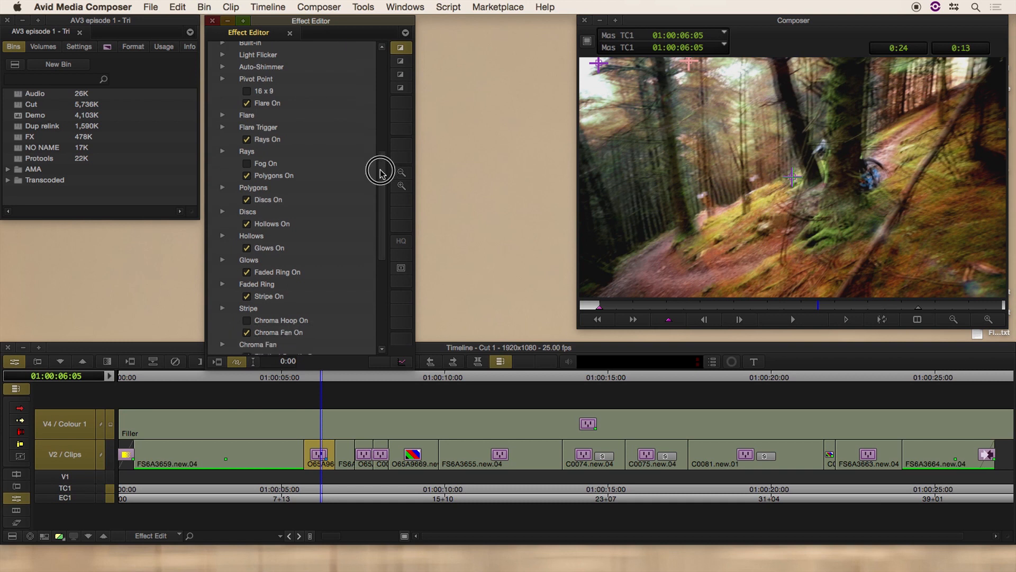
{"action": "scroll", "scroll_direction": "down", "scroll_amount": 3}
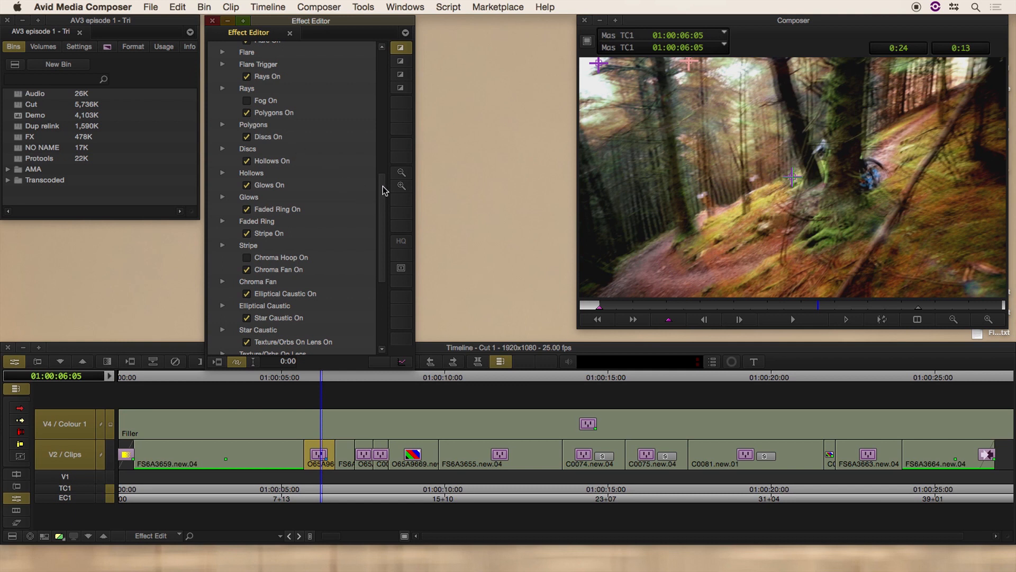
{"action": "mouse_move", "coordinate": [669, 109]}
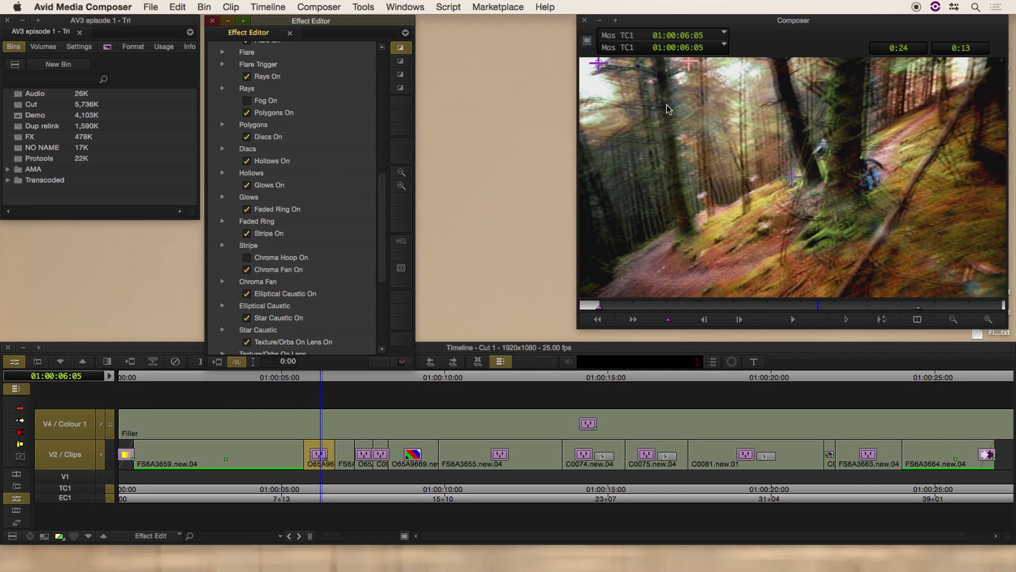
{"action": "left_click", "coordinate": [800, 307]}
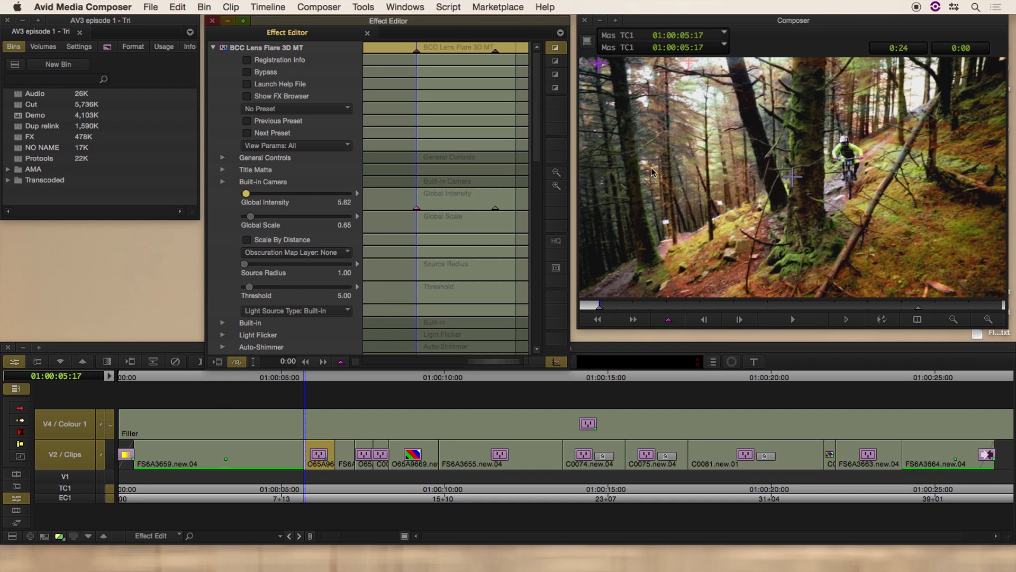
{"action": "mouse_move", "coordinate": [929, 314]}
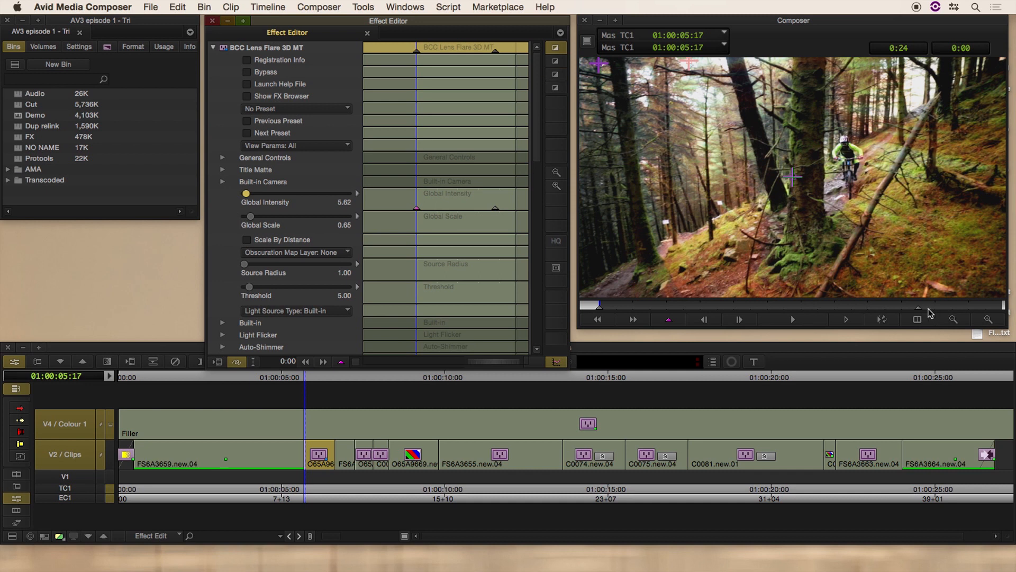
{"action": "mouse_move", "coordinate": [258, 174]}
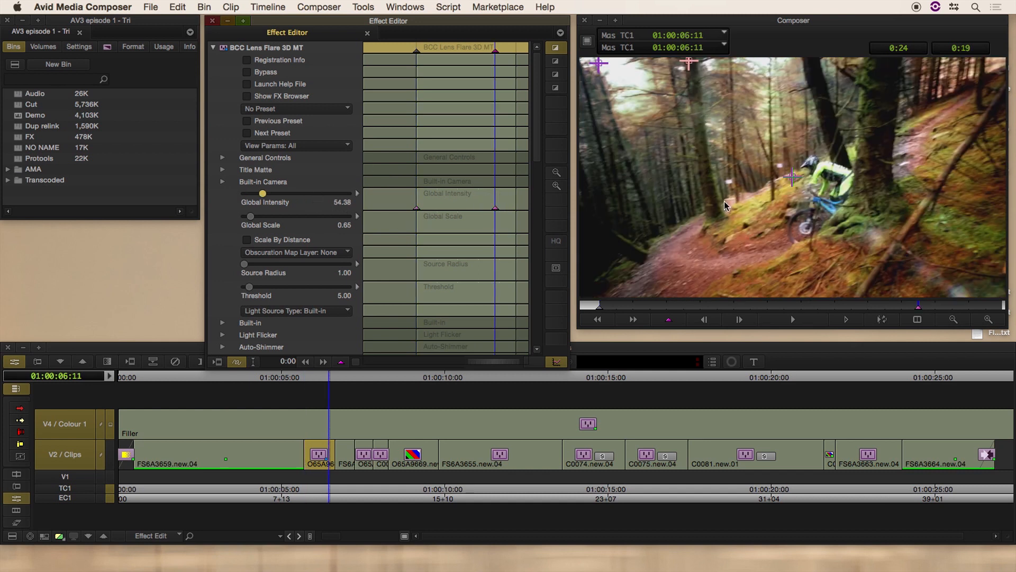
{"action": "mouse_move", "coordinate": [849, 186]}
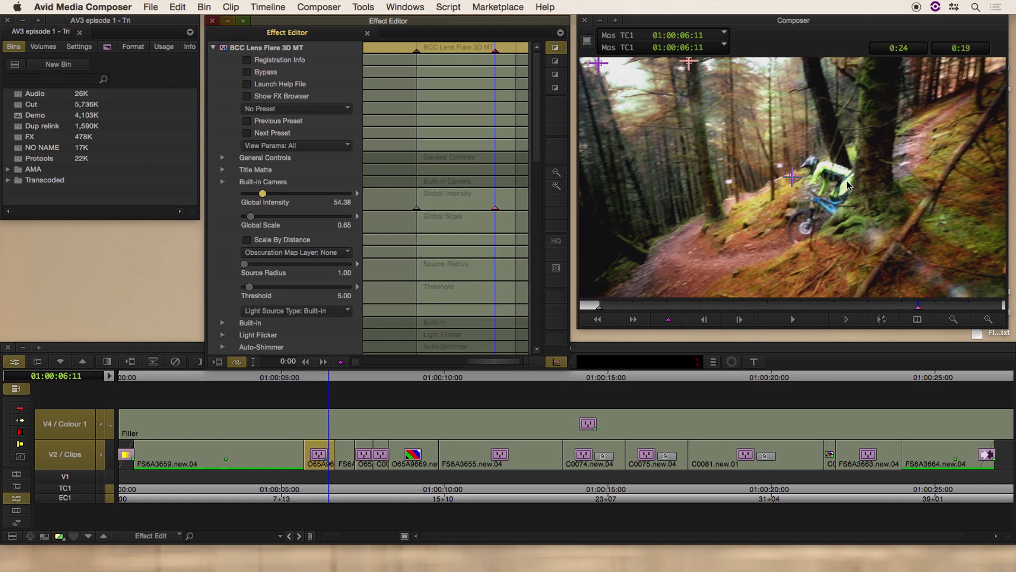
{"action": "mouse_move", "coordinate": [705, 225]}
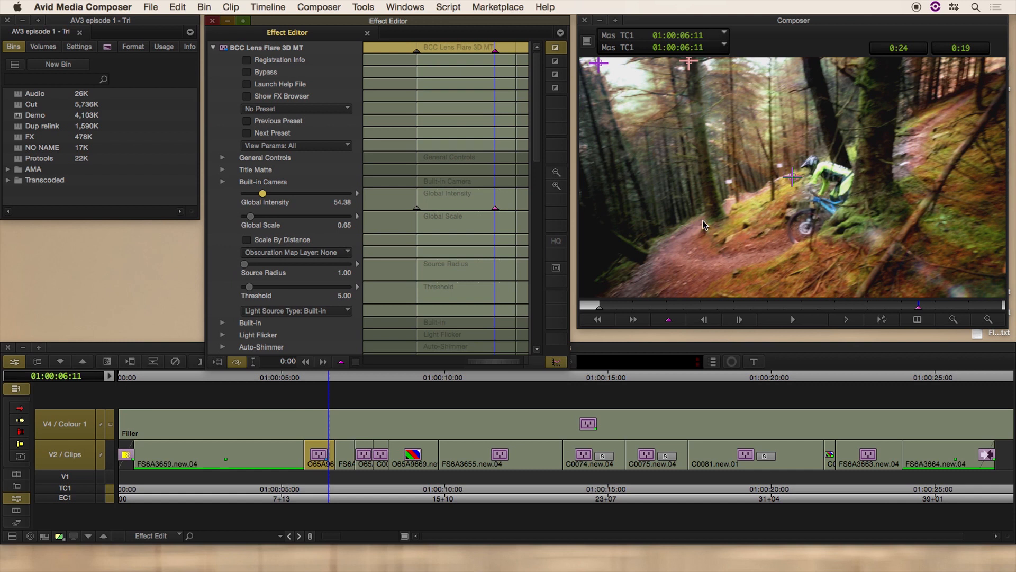
{"action": "mouse_move", "coordinate": [415, 395]}
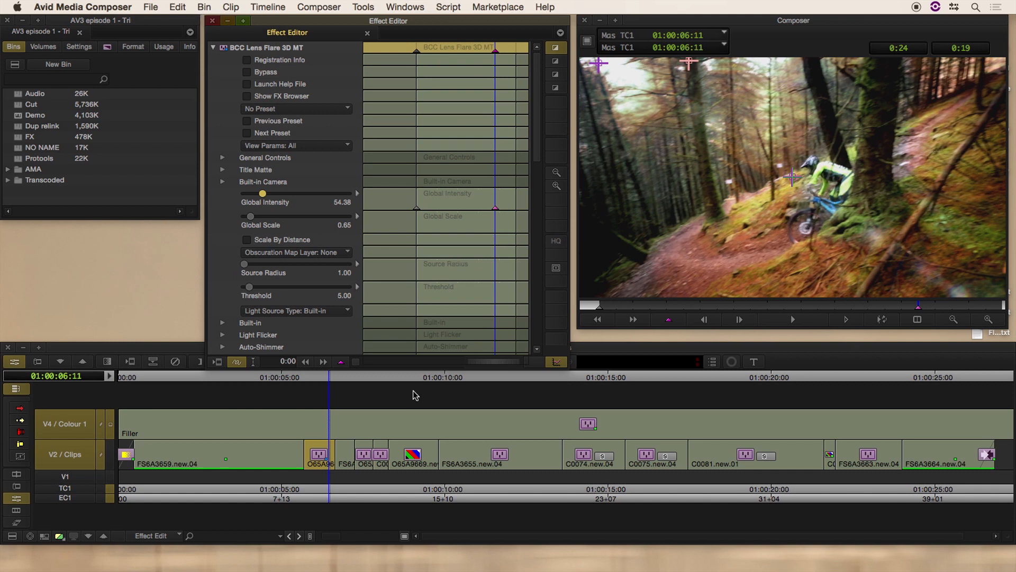
Collapse the Lens Flare 3D settings after keyframing Global Intensity to 54.38
{"action": "left_click", "coordinate": [213, 48]}
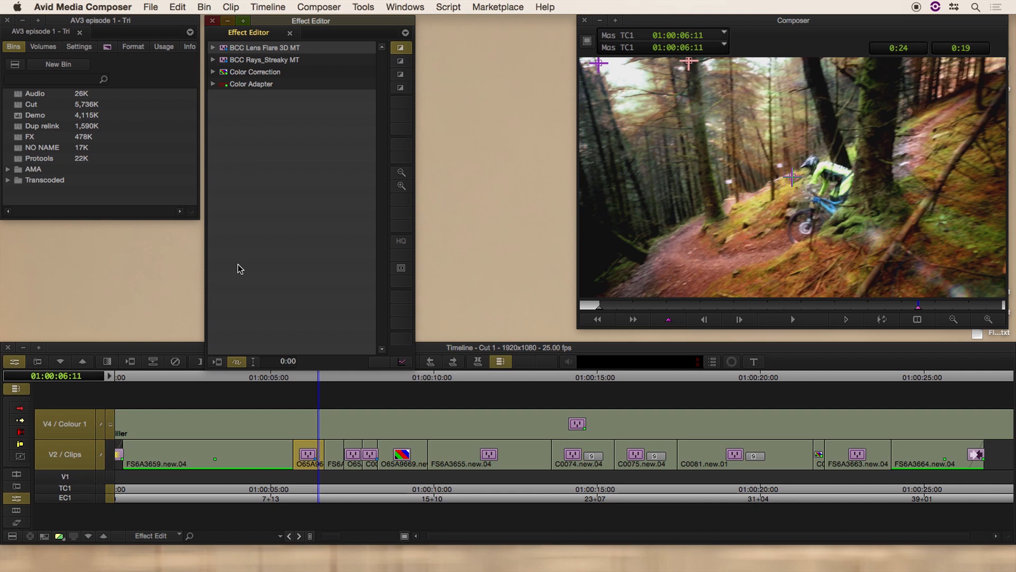
{"action": "mouse_move", "coordinate": [743, 184]}
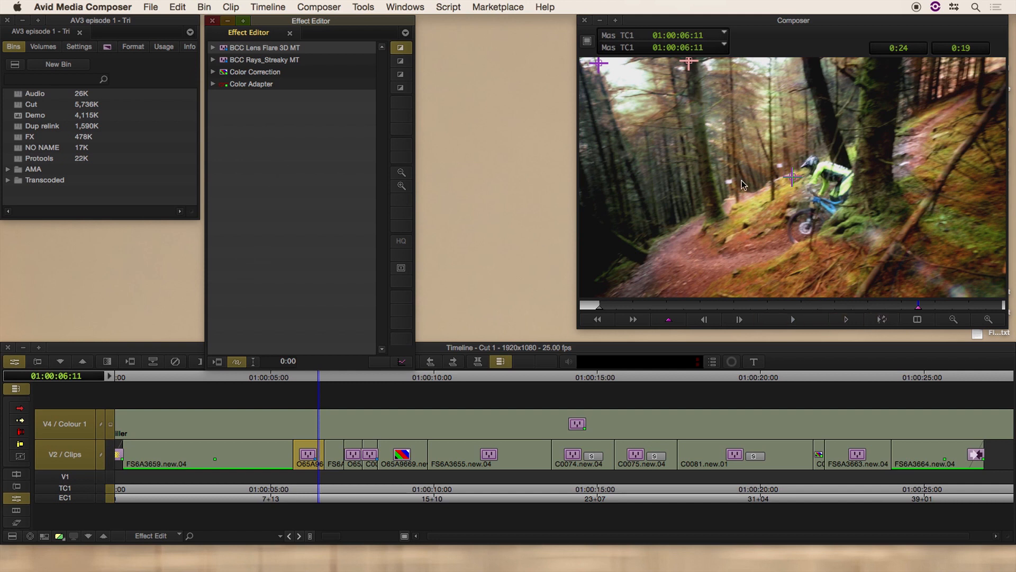
{"action": "mouse_move", "coordinate": [203, 338]}
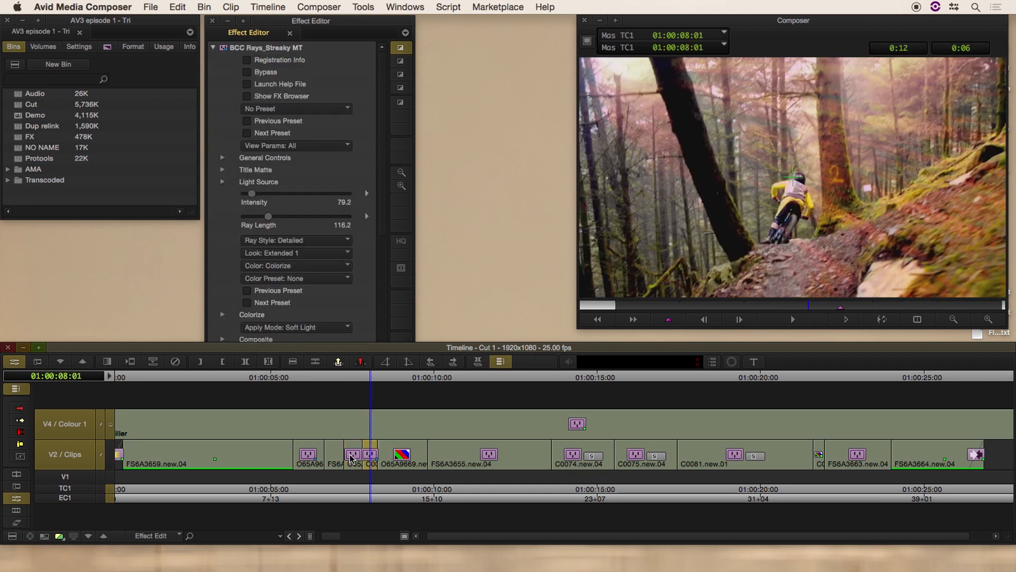
{"action": "mouse_move", "coordinate": [673, 220]}
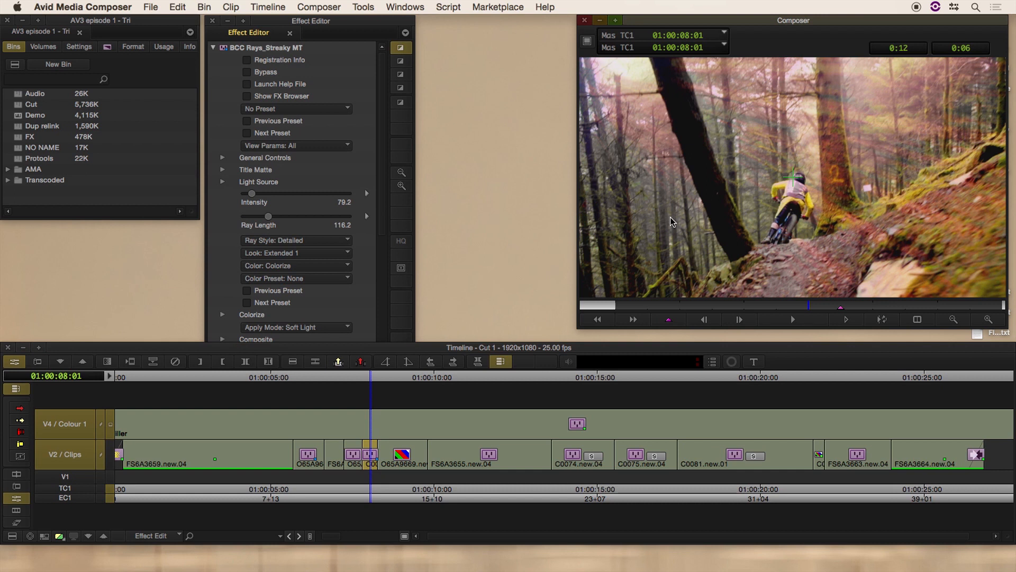
{"action": "mouse_move", "coordinate": [601, 57]}
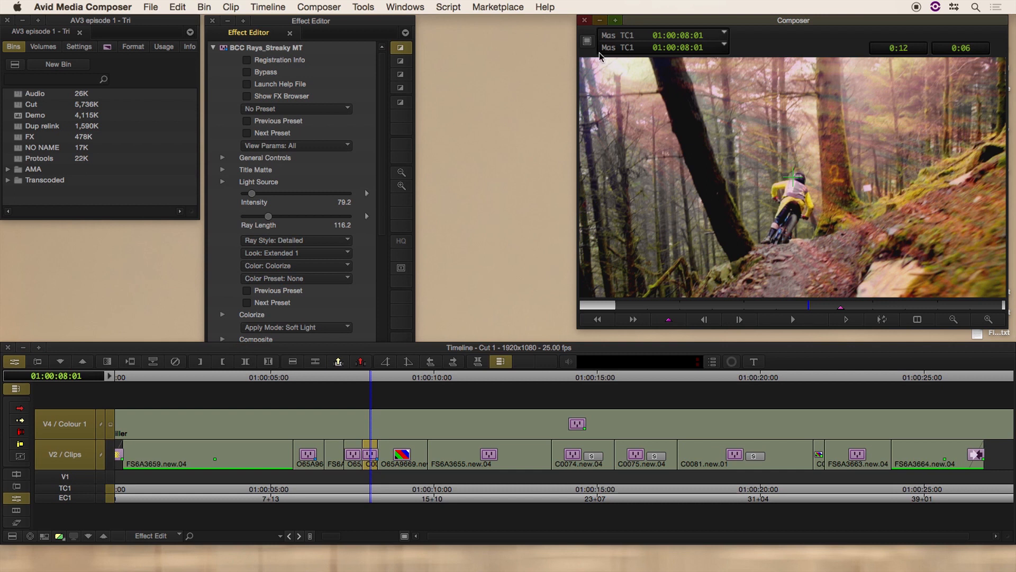
{"action": "mouse_move", "coordinate": [221, 79]}
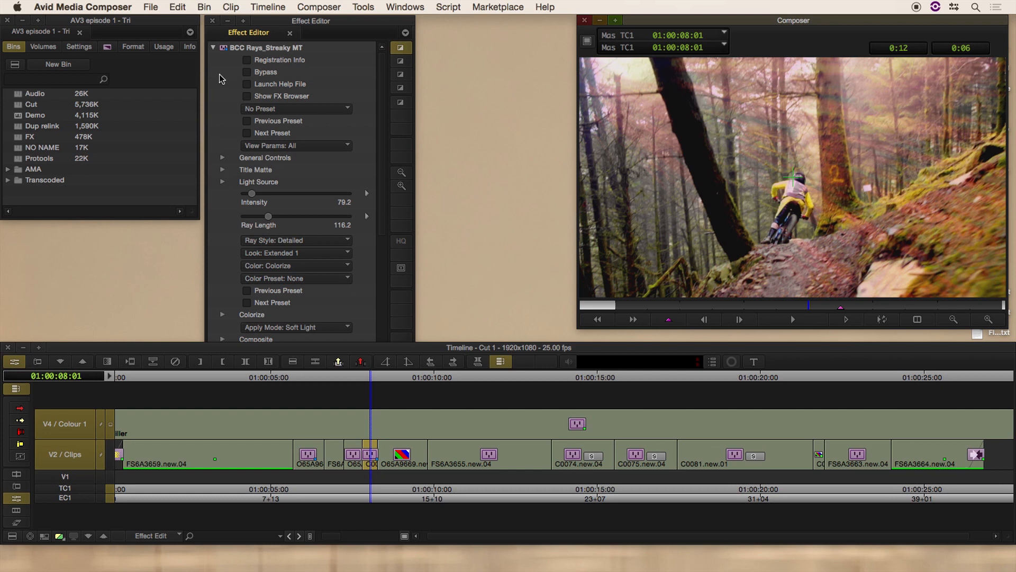
Switch to on-screen controls for the next clip's Rays Streaky effect
{"action": "left_click", "coordinate": [401, 47]}
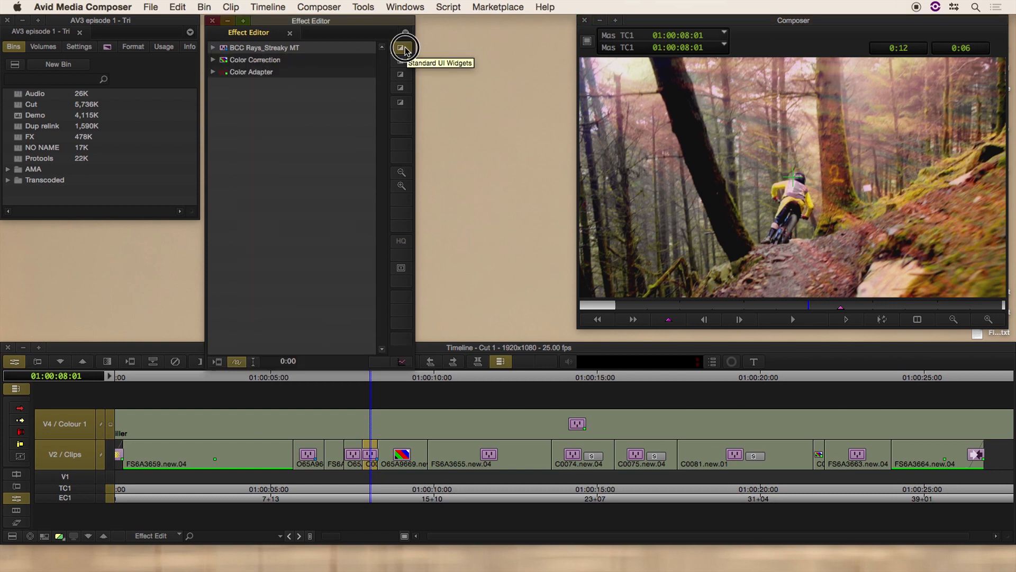
{"action": "mouse_move", "coordinate": [400, 48]}
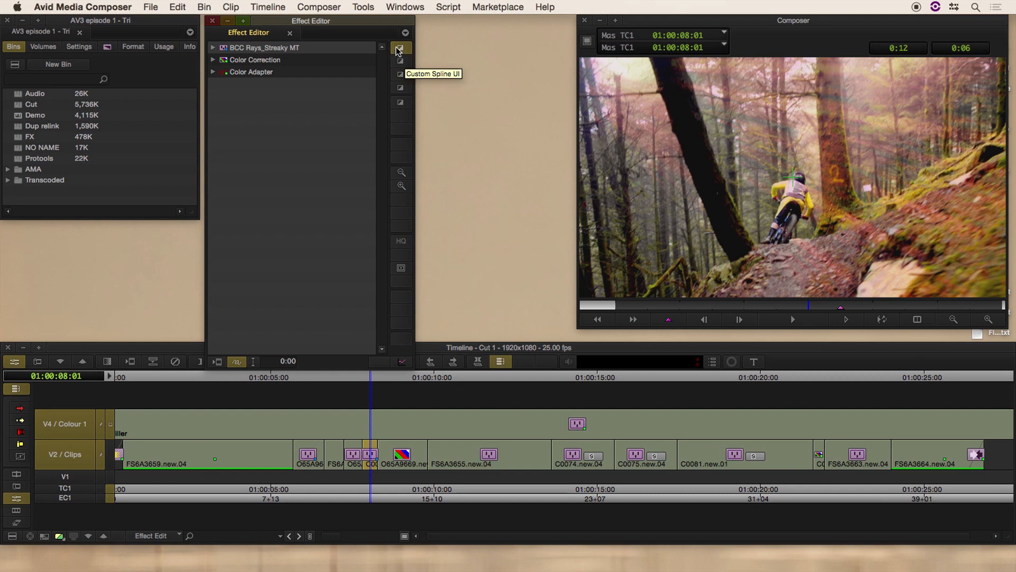
{"action": "mouse_move", "coordinate": [398, 51]}
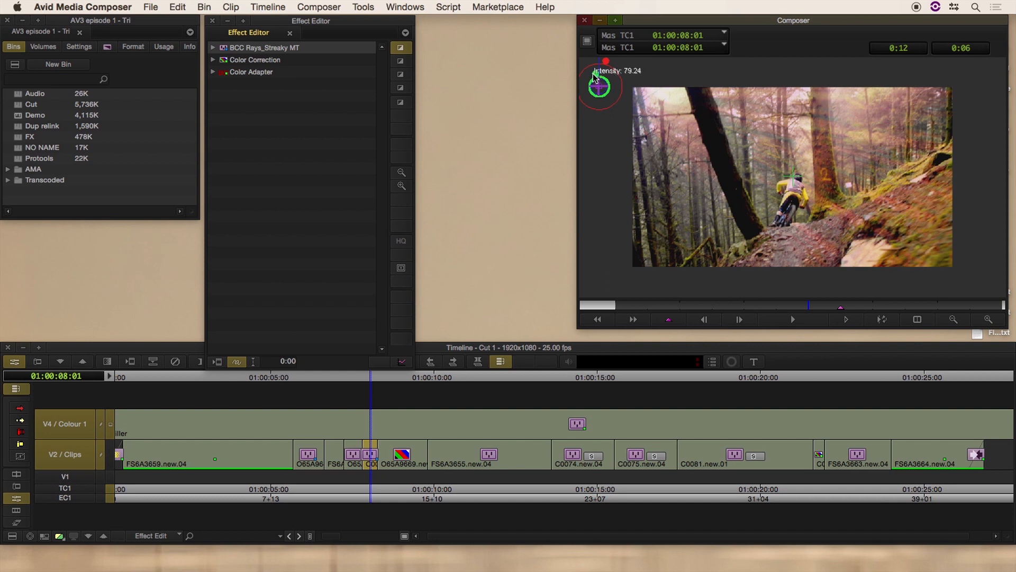
Test stronger Rays Streaky intensity, settle it at 93.0, and leave effect editing
{"action": "left_click", "coordinate": [213, 47]}
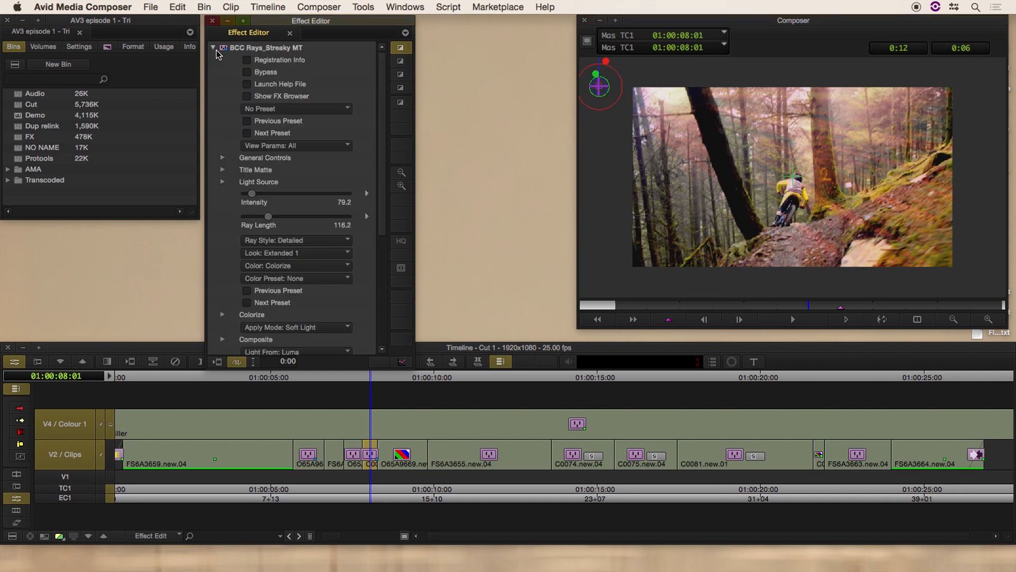
{"action": "left_click_drag", "start_coordinate": [252, 193], "coordinate": [250, 193]}
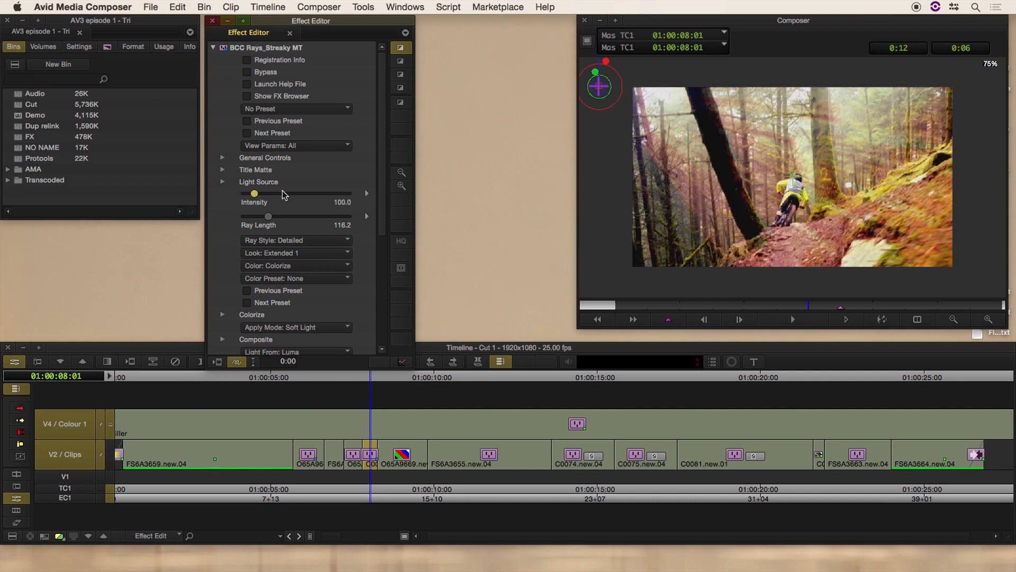
{"action": "mouse_move", "coordinate": [603, 62]}
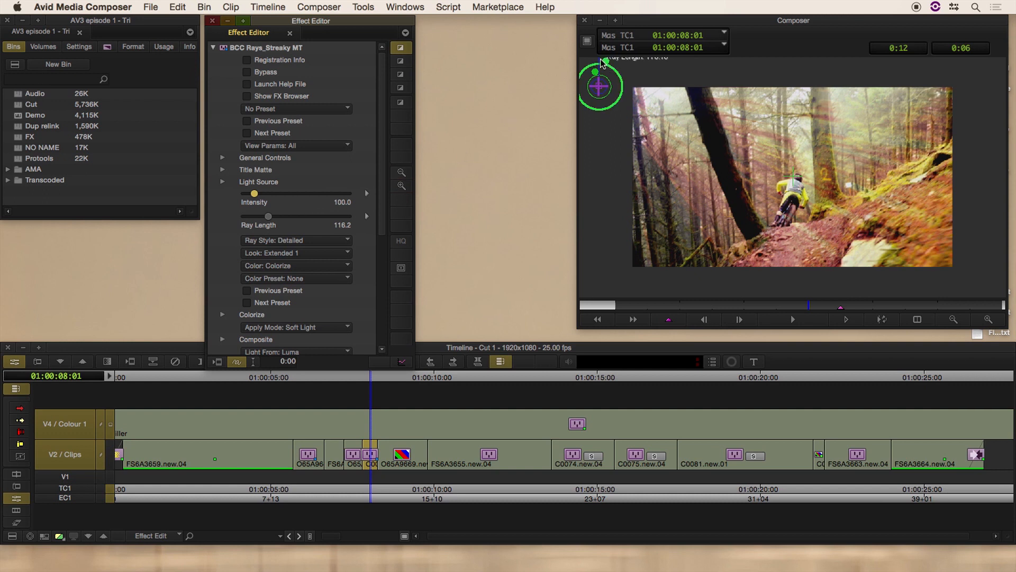
{"action": "left_click_drag", "start_coordinate": [254, 193], "coordinate": [310, 194]}
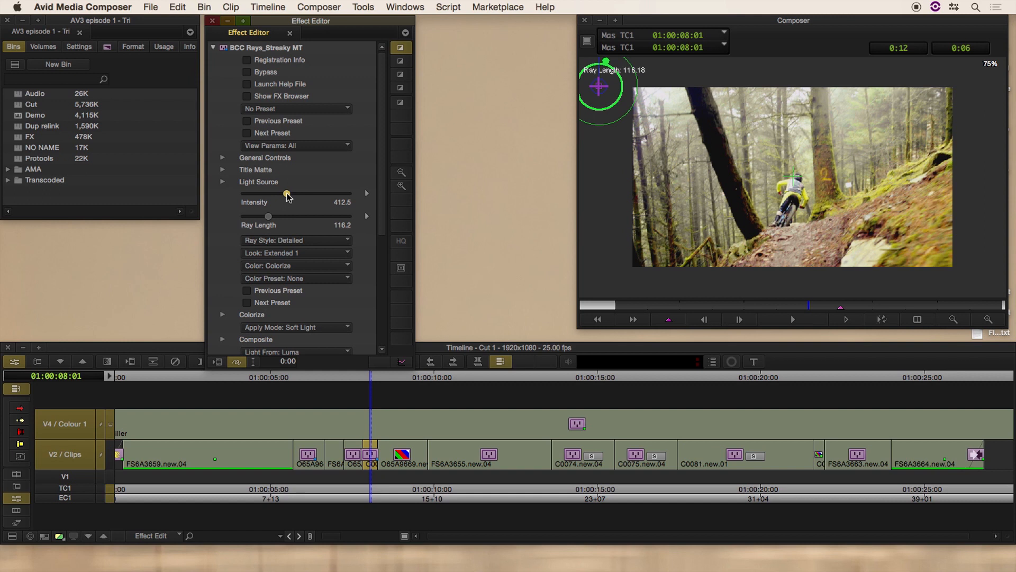
{"action": "left_click_drag", "start_coordinate": [287, 193], "coordinate": [253, 193]}
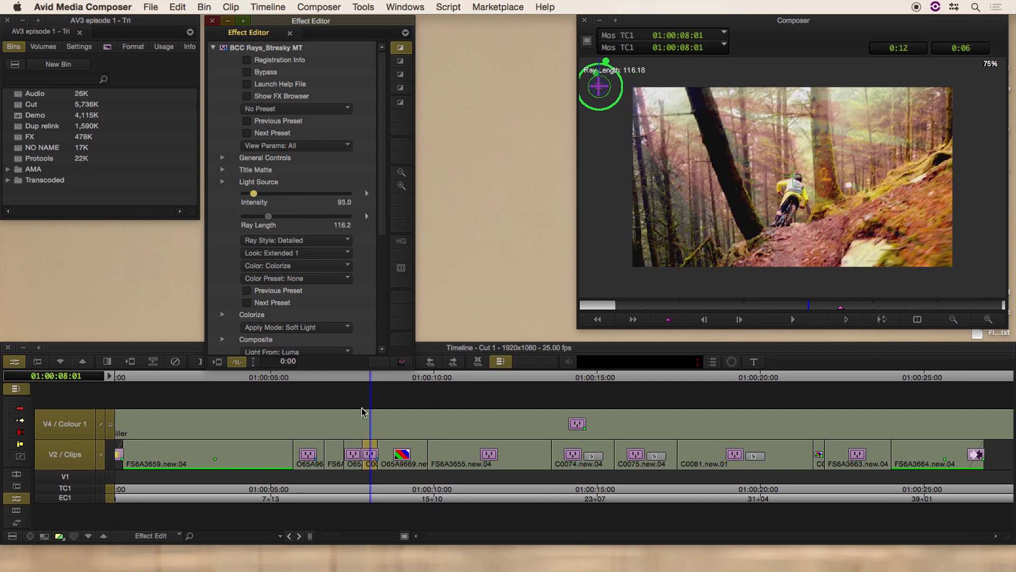
{"action": "left_click", "coordinate": [290, 33]}
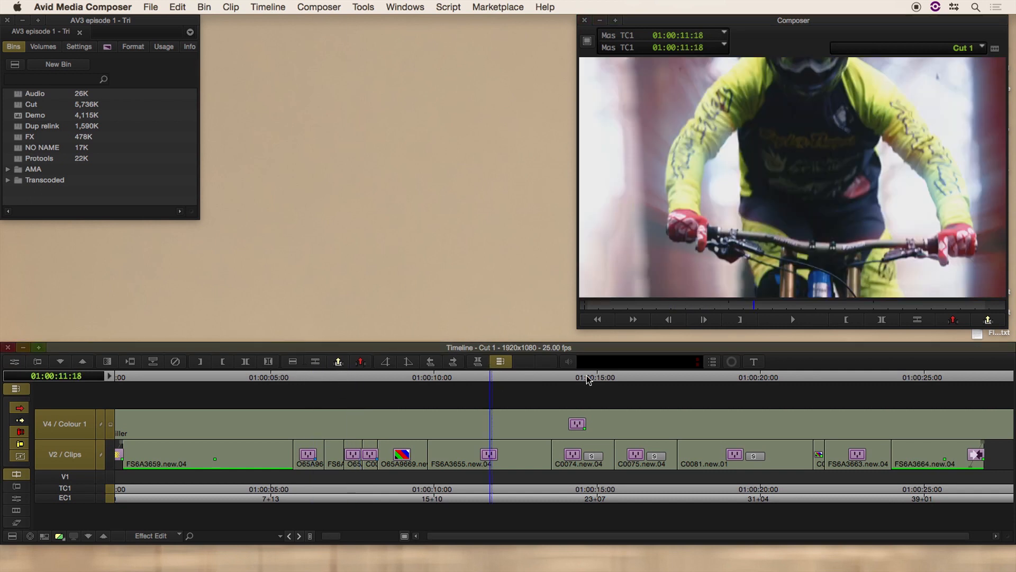
Scrub the timeline ruler across the later bike clips, checking rays and flares on each shot
{"action": "left_click", "coordinate": [643, 377]}
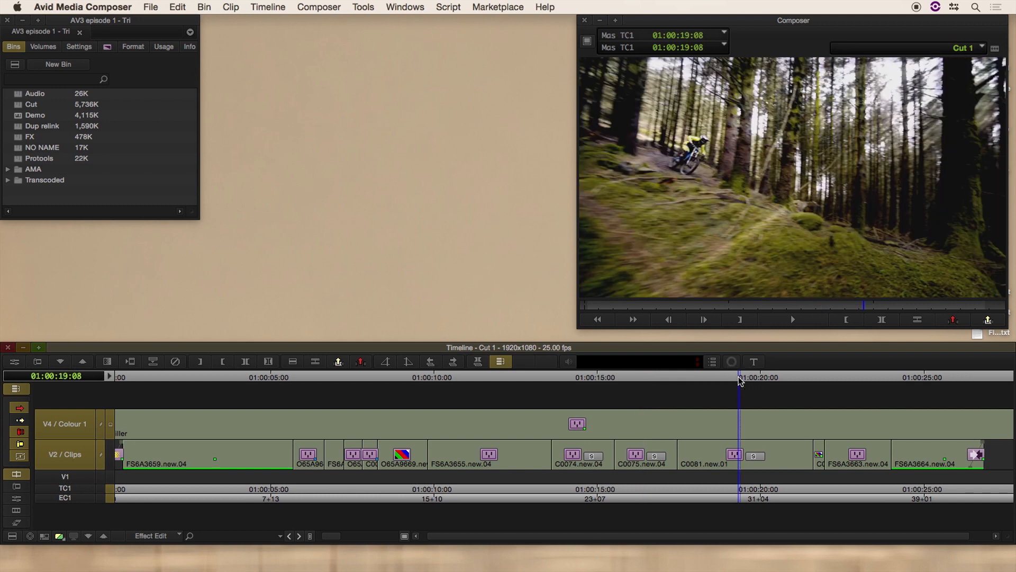
{"action": "left_click", "coordinate": [861, 377]}
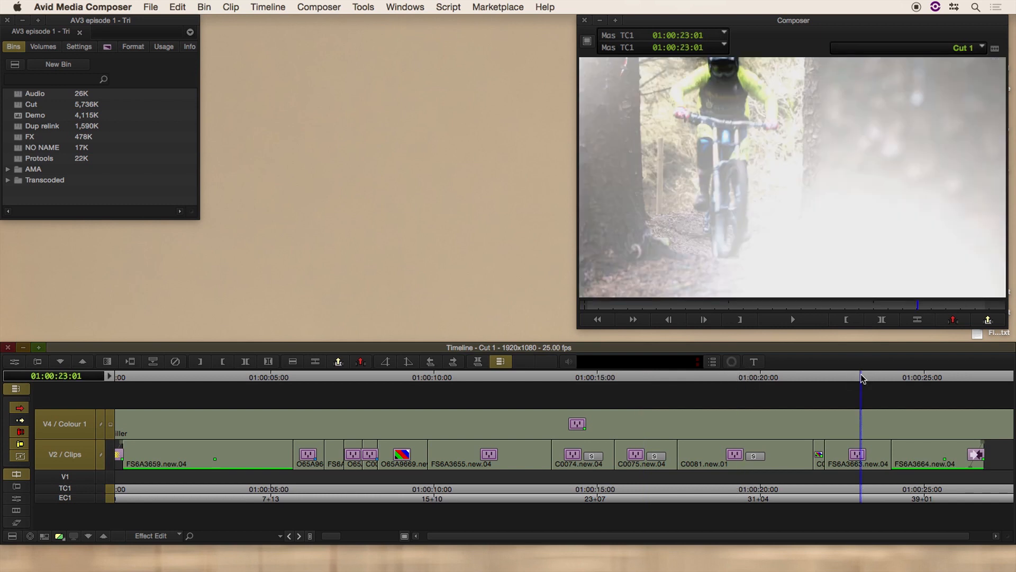
{"action": "left_click", "coordinate": [745, 377]}
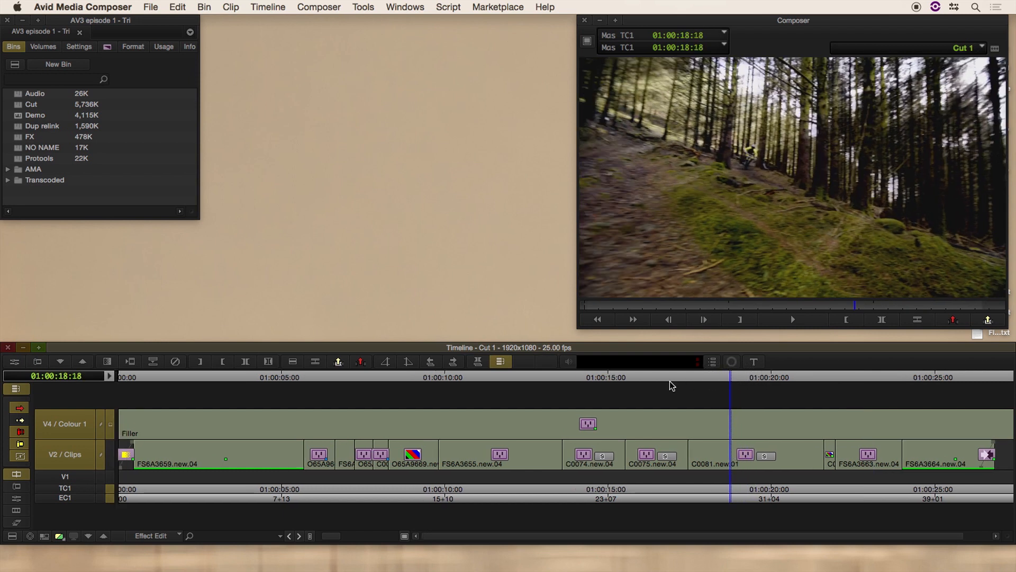
{"action": "mouse_move", "coordinate": [642, 381]}
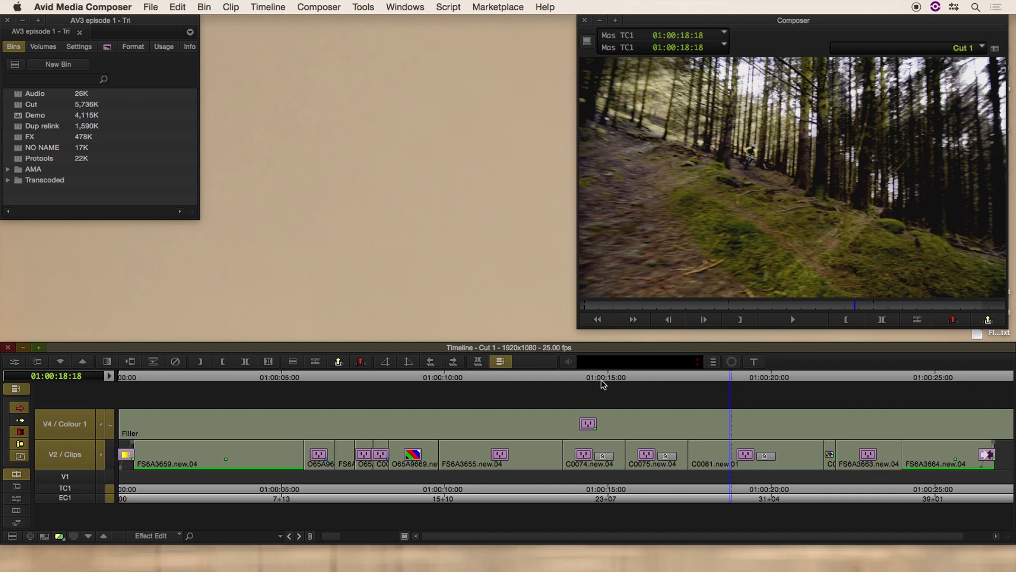
{"action": "left_click", "coordinate": [534, 377]}
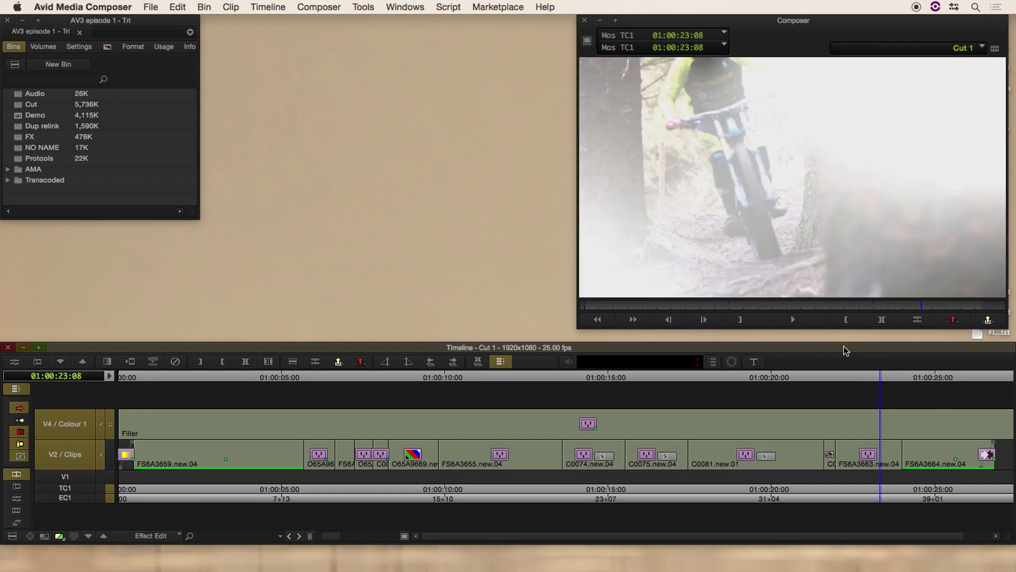
{"action": "left_click", "coordinate": [223, 362]}
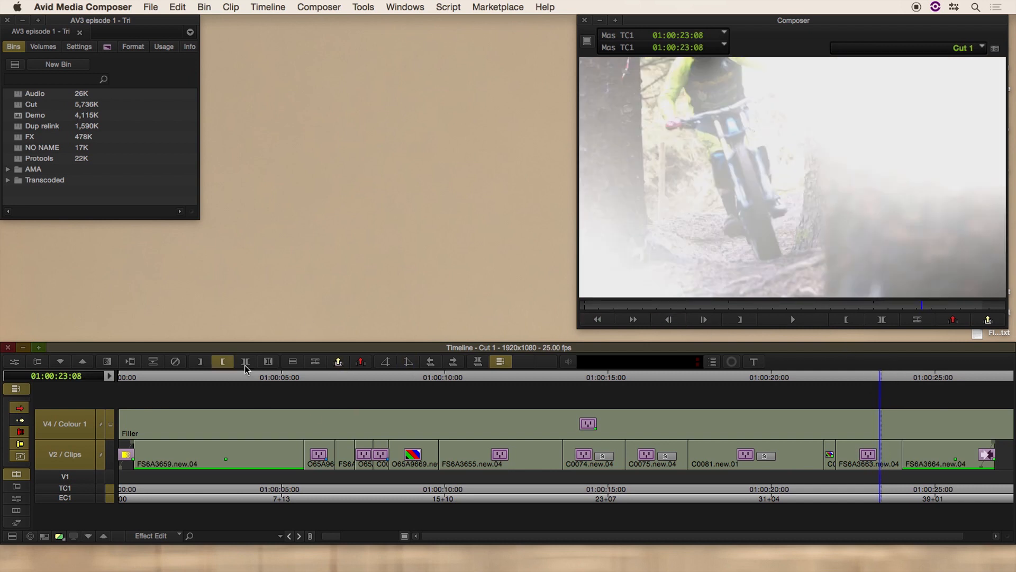